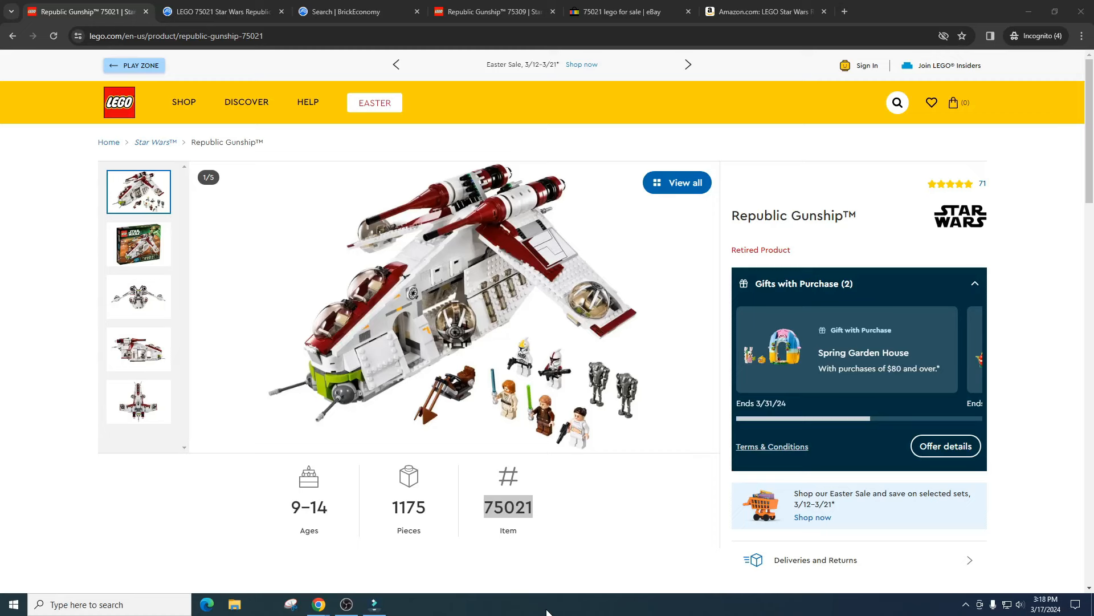
{"action": "mouse_move", "coordinate": [613, 501]}
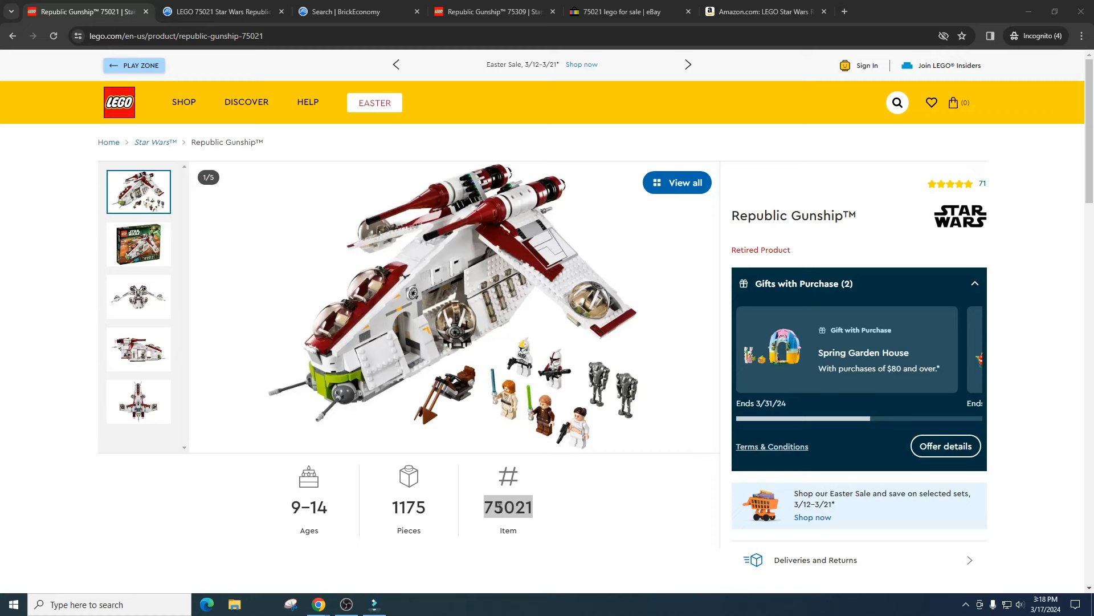
{"action": "mouse_move", "coordinate": [600, 445]}
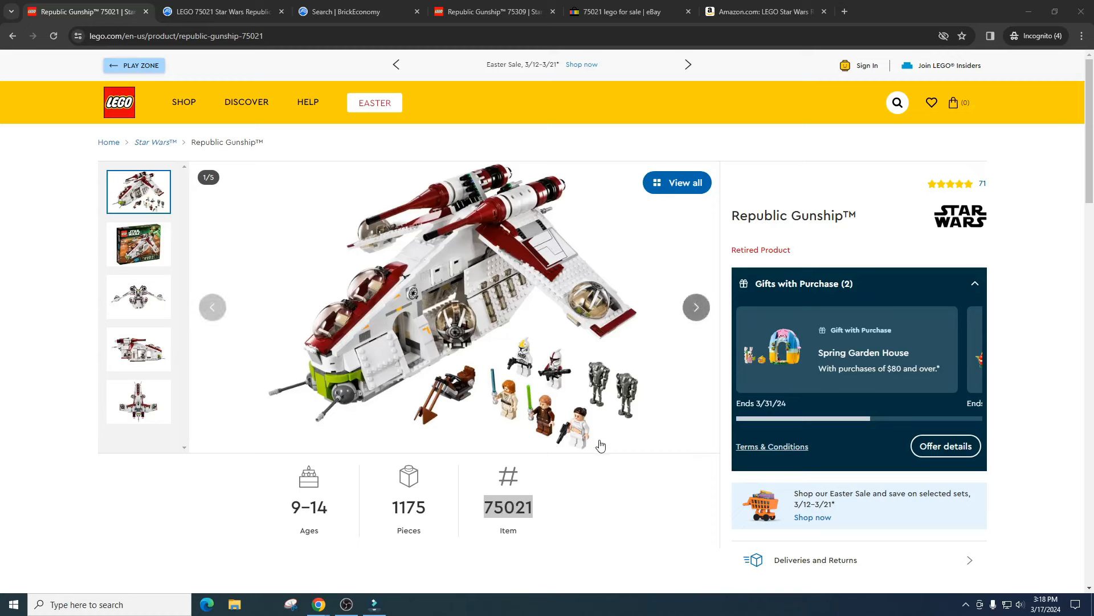
{"action": "mouse_move", "coordinate": [300, 265]}
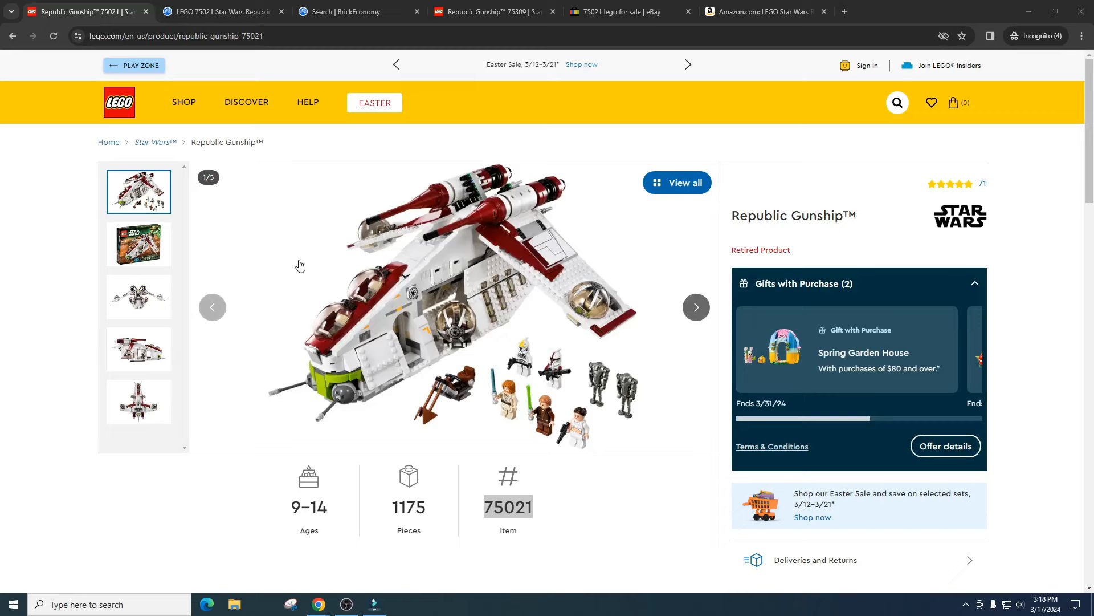
- Advance the LEGO.com 75021 gallery to photo 2 of 5, the boxed set
{"action": "left_click", "coordinate": [138, 244]}
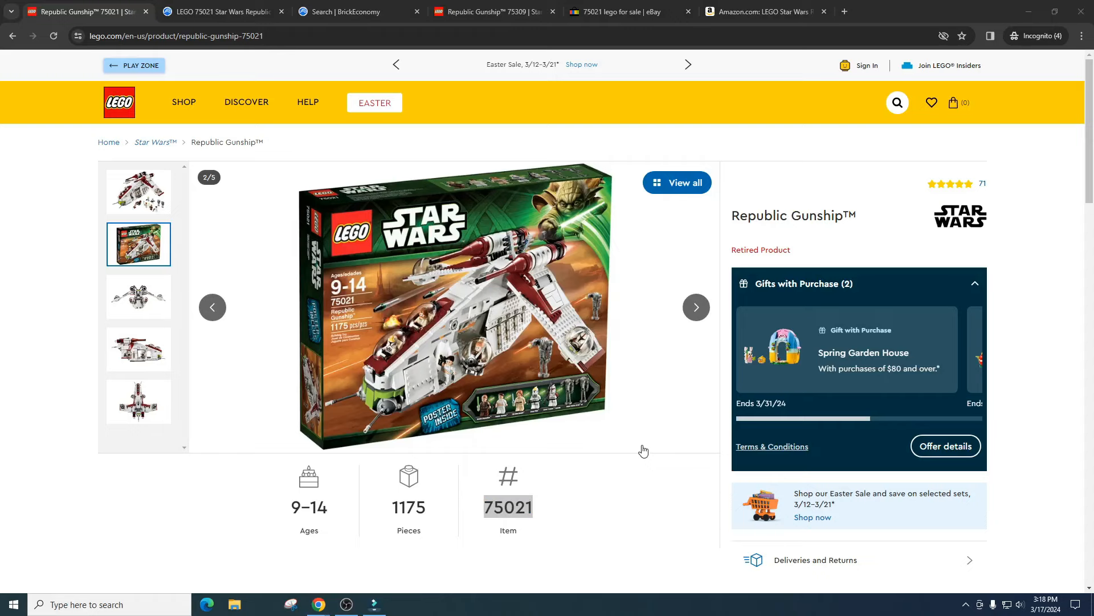
- Switch to BrickEconomy's 75021-1 Republic Gunship set page
{"action": "left_click", "coordinate": [223, 11]}
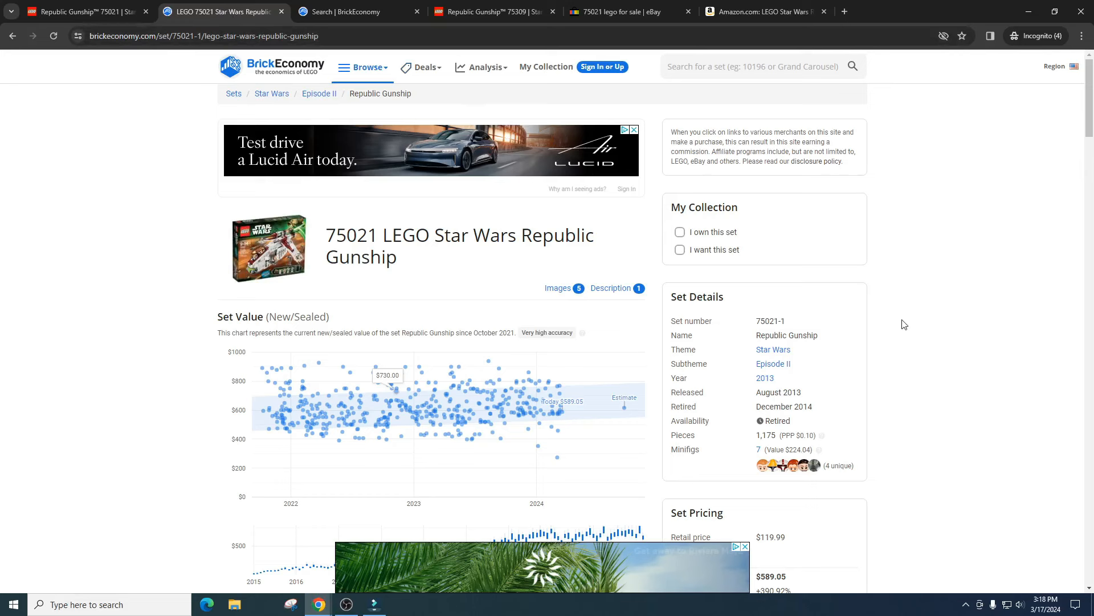
{"action": "mouse_move", "coordinate": [762, 459]}
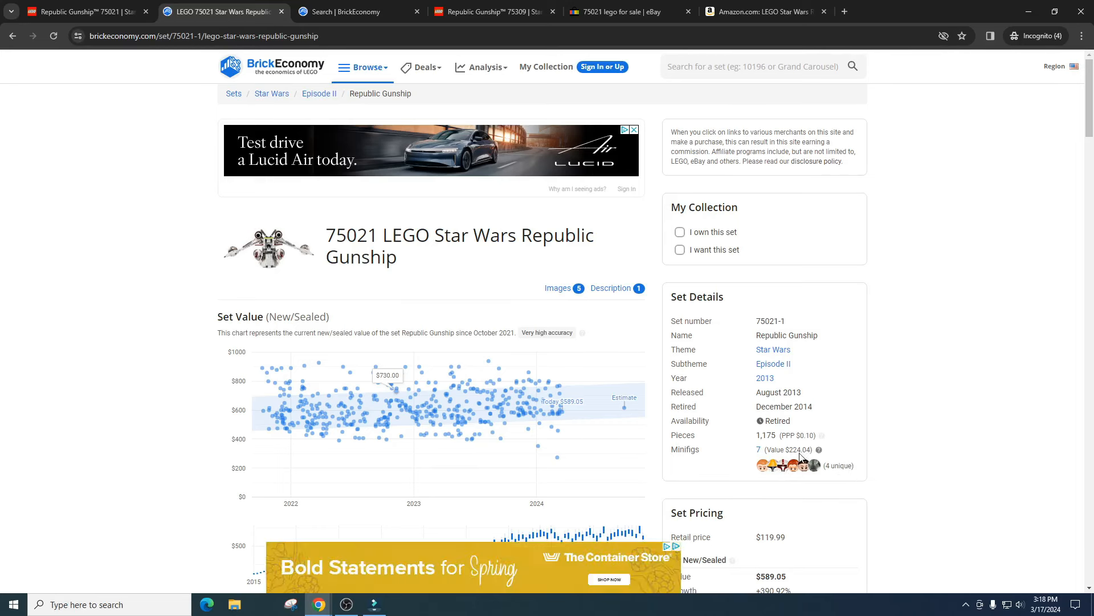
{"action": "mouse_move", "coordinate": [784, 441]}
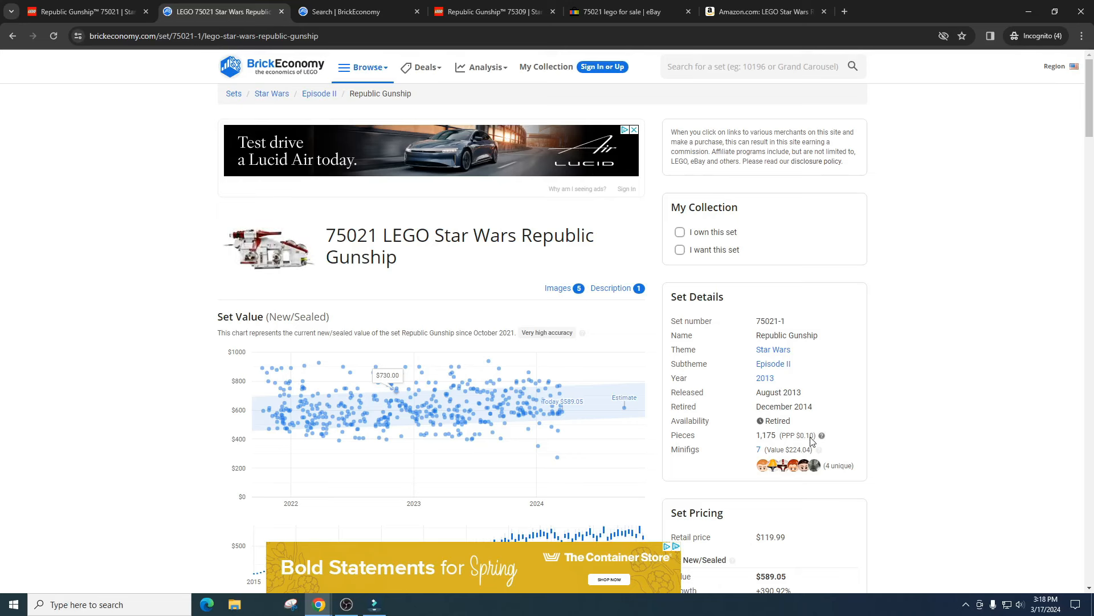
{"action": "mouse_move", "coordinate": [805, 398]}
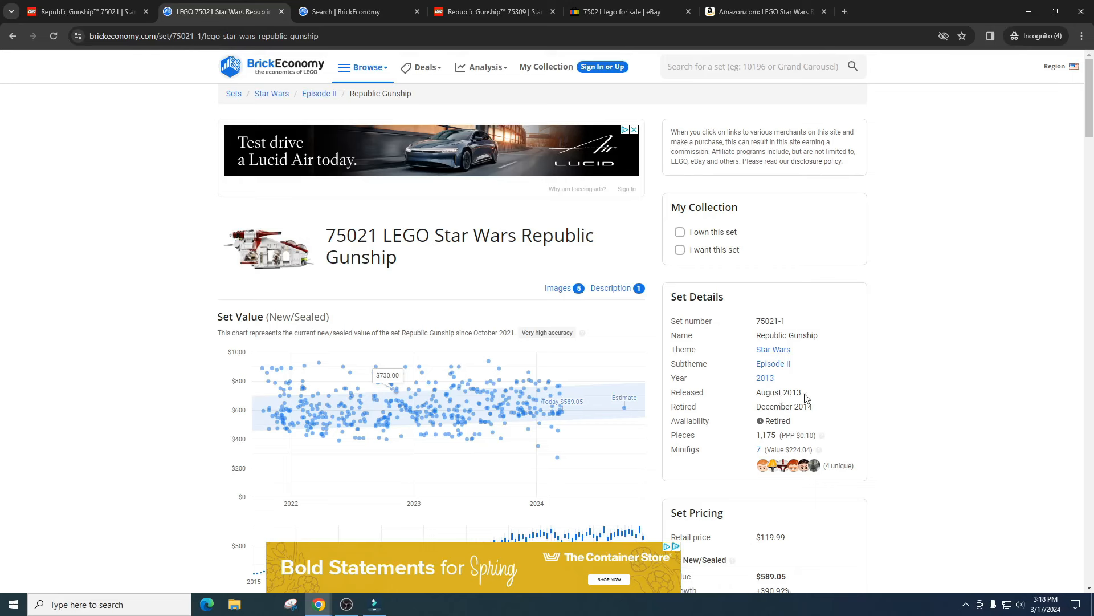
{"action": "mouse_move", "coordinate": [806, 408]}
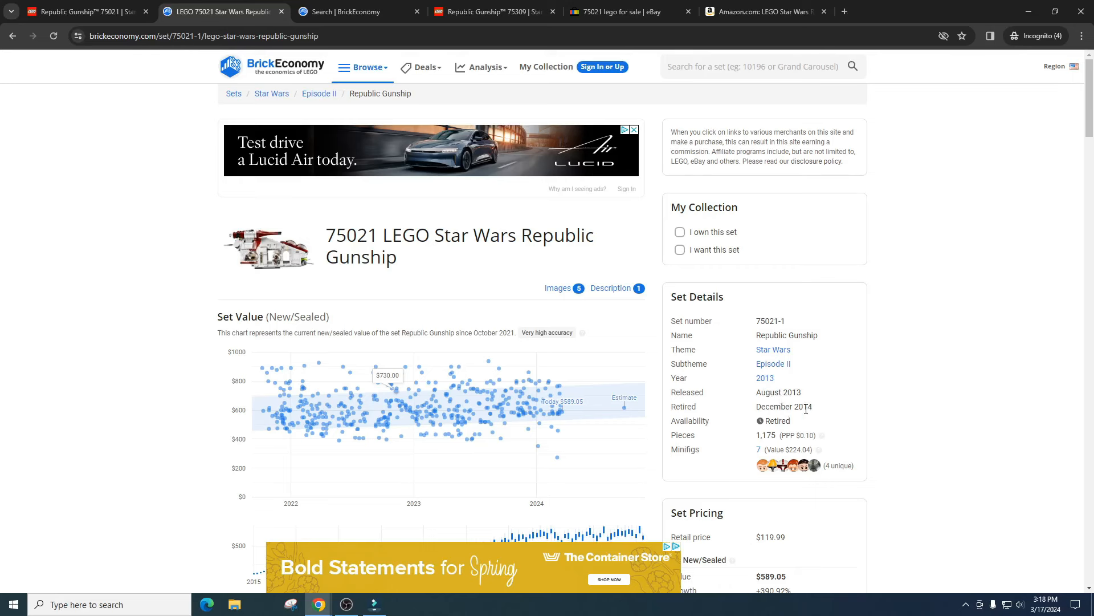
- Scroll to Set Pricing and select the 'Retail price $119.99' row
{"action": "scroll", "scroll_direction": "down", "scroll_amount": 3}
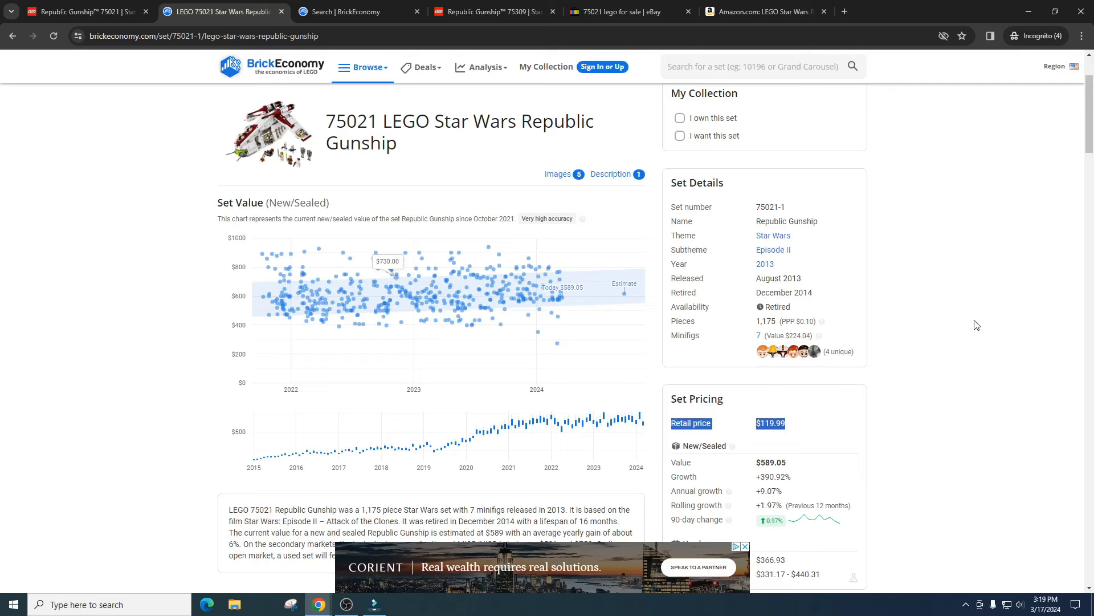
{"action": "left_click", "coordinate": [268, 132]}
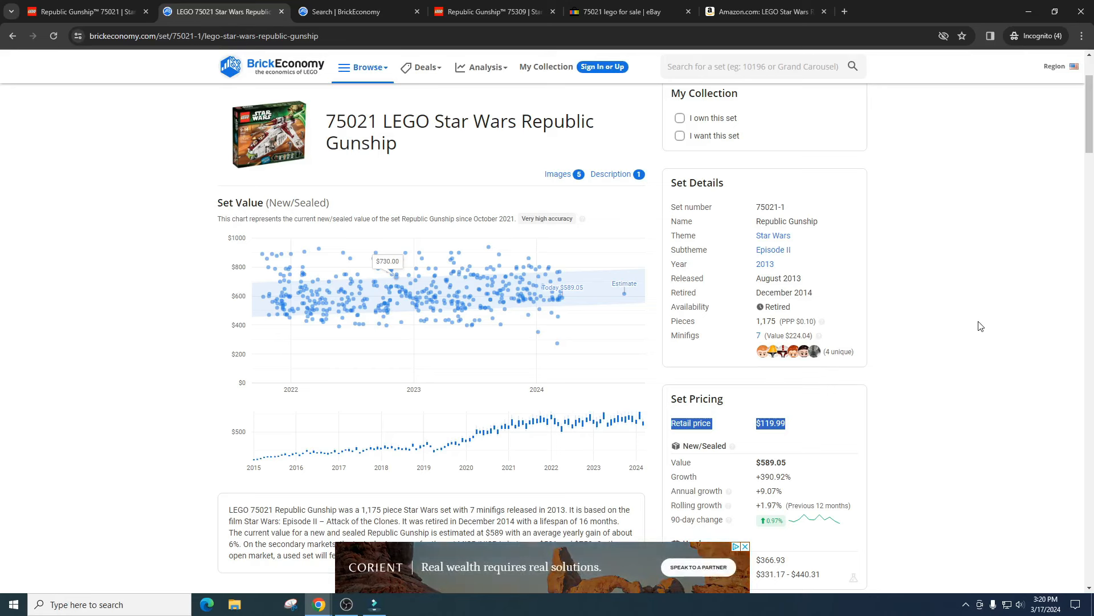
- Mark the $589.05 New/Sealed value, then scroll back up to the set title
{"action": "scroll", "scroll_direction": "down", "scroll_amount": 3}
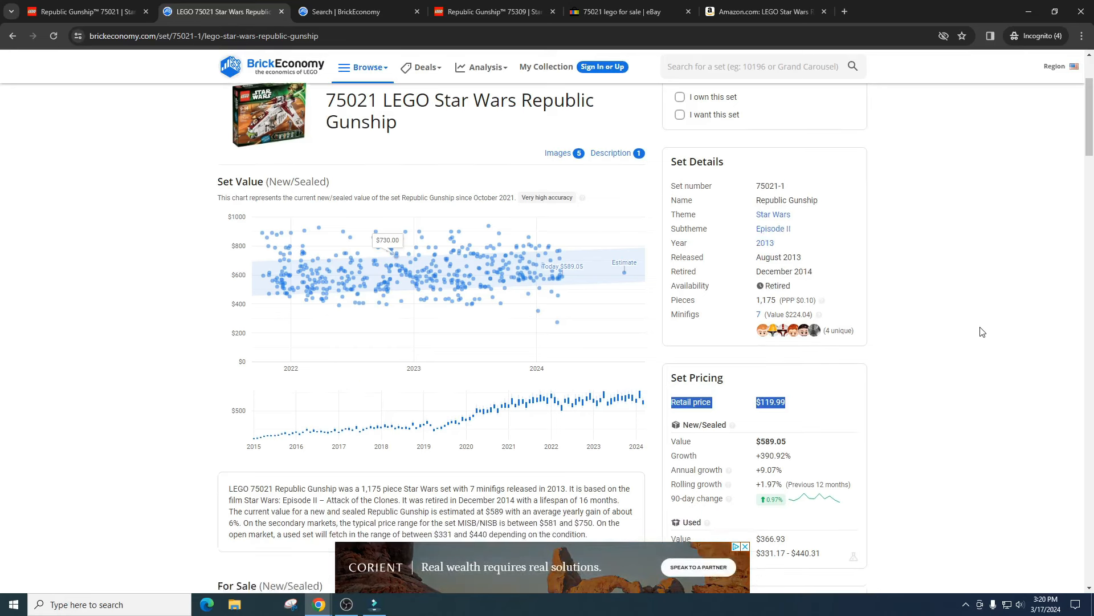
{"action": "scroll", "scroll_direction": "down", "scroll_amount": 3}
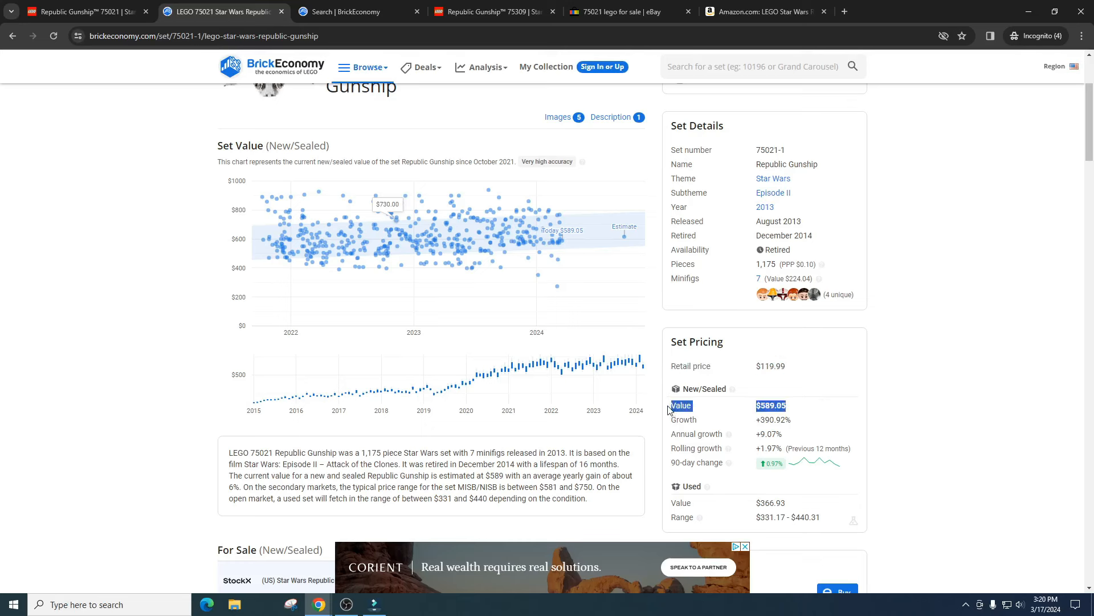
{"action": "mouse_move", "coordinate": [777, 418]}
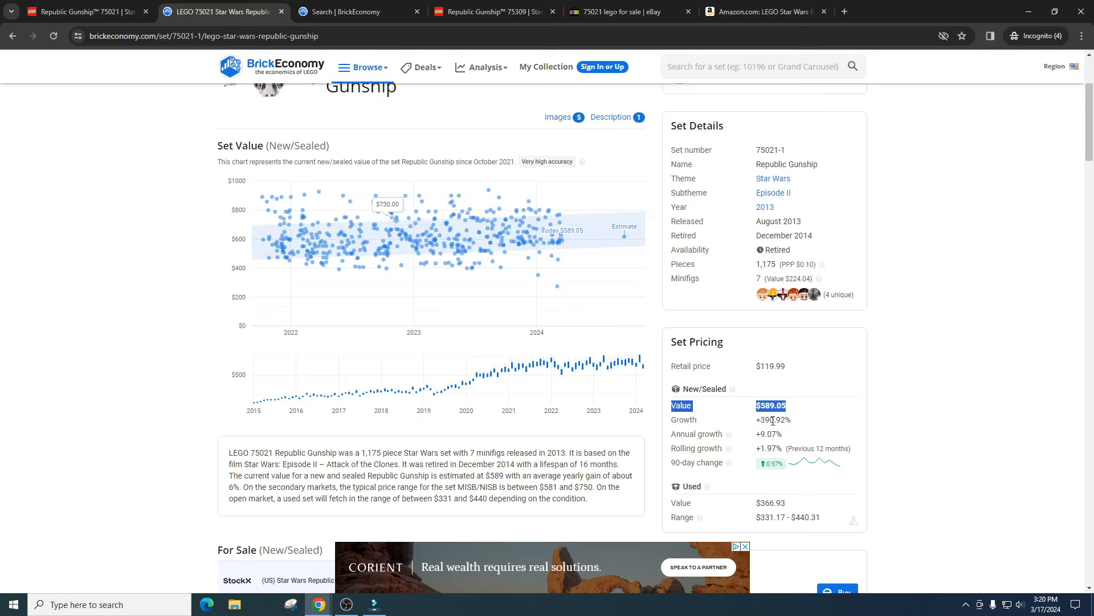
{"action": "mouse_move", "coordinate": [942, 323]}
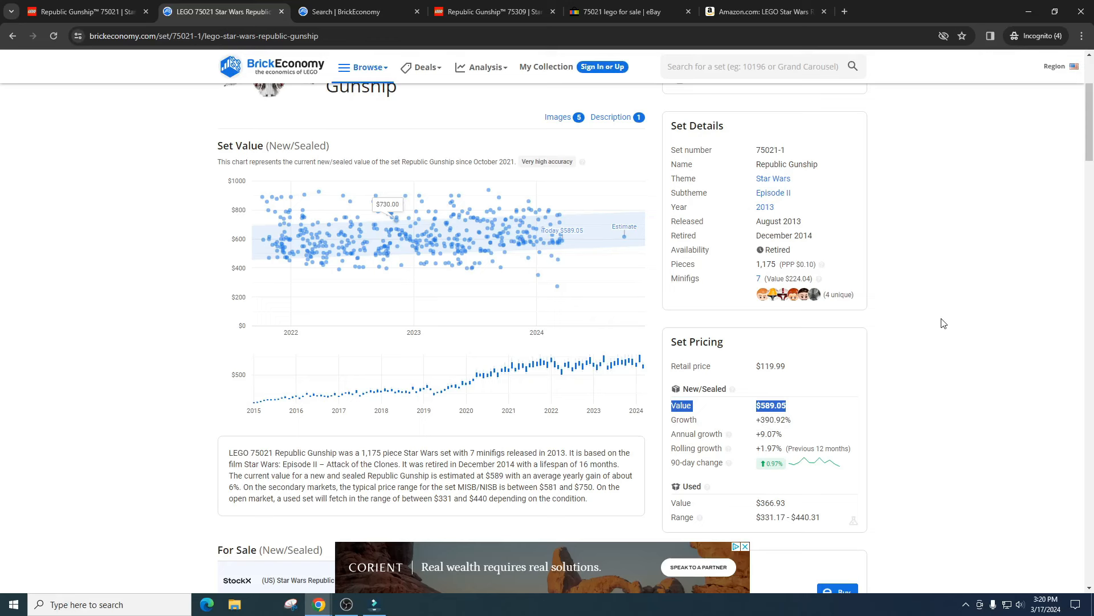
{"action": "scroll", "scroll_direction": "up", "scroll_amount": 3}
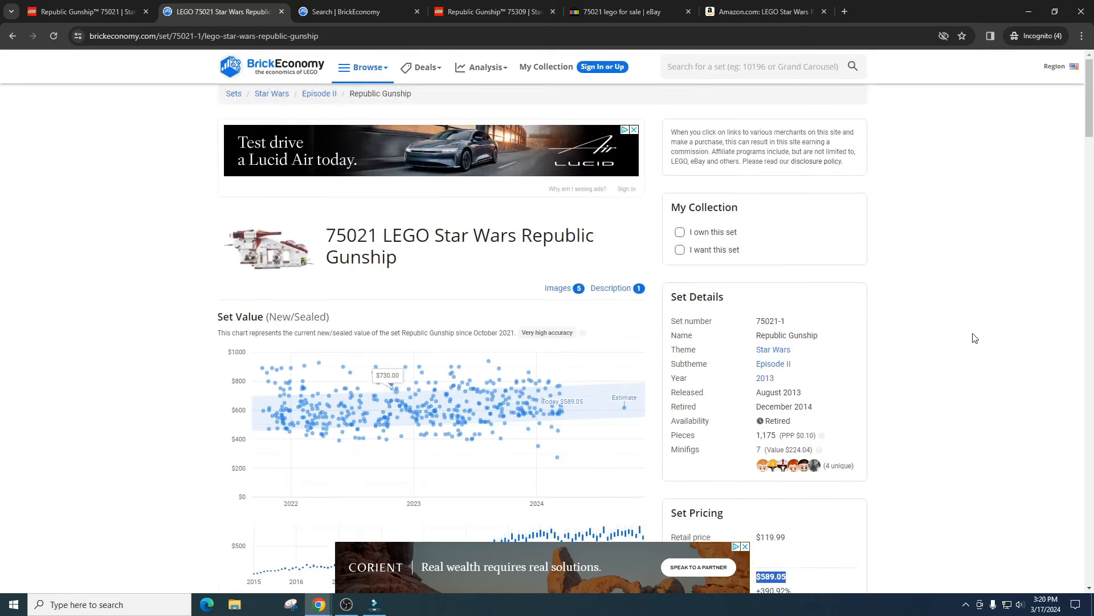
{"action": "scroll", "scroll_direction": "down", "scroll_amount": 3}
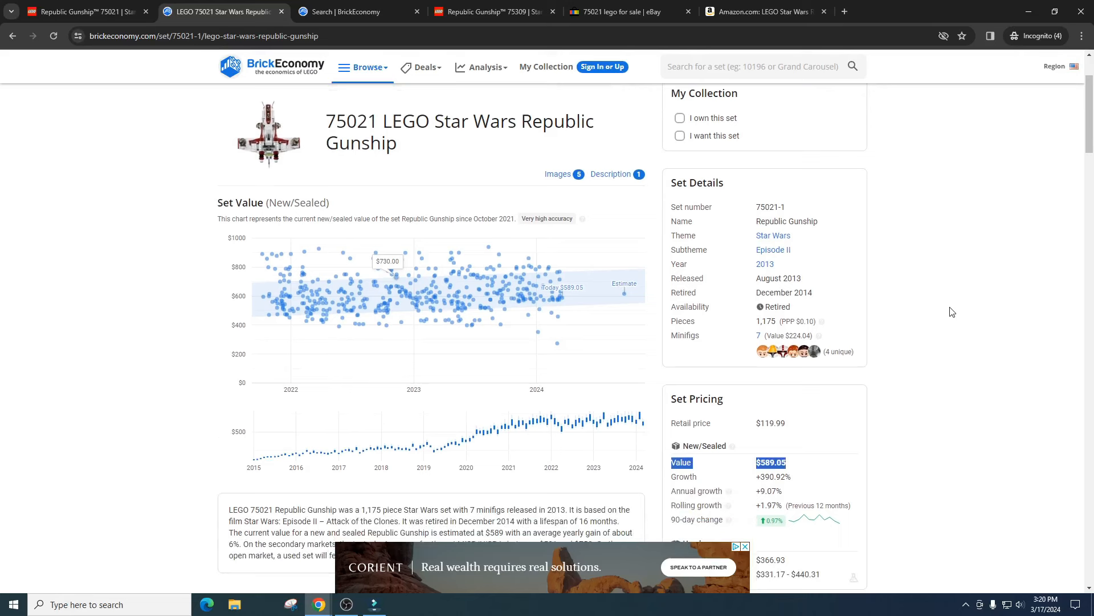
{"action": "scroll", "scroll_direction": "down", "scroll_amount": 3}
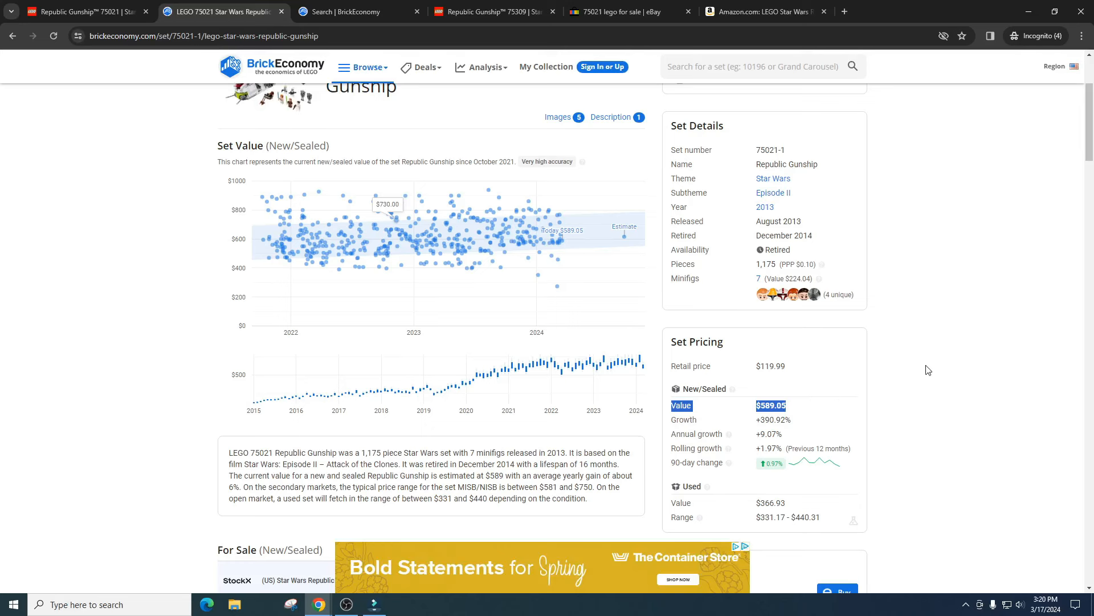
{"action": "mouse_move", "coordinate": [953, 366]}
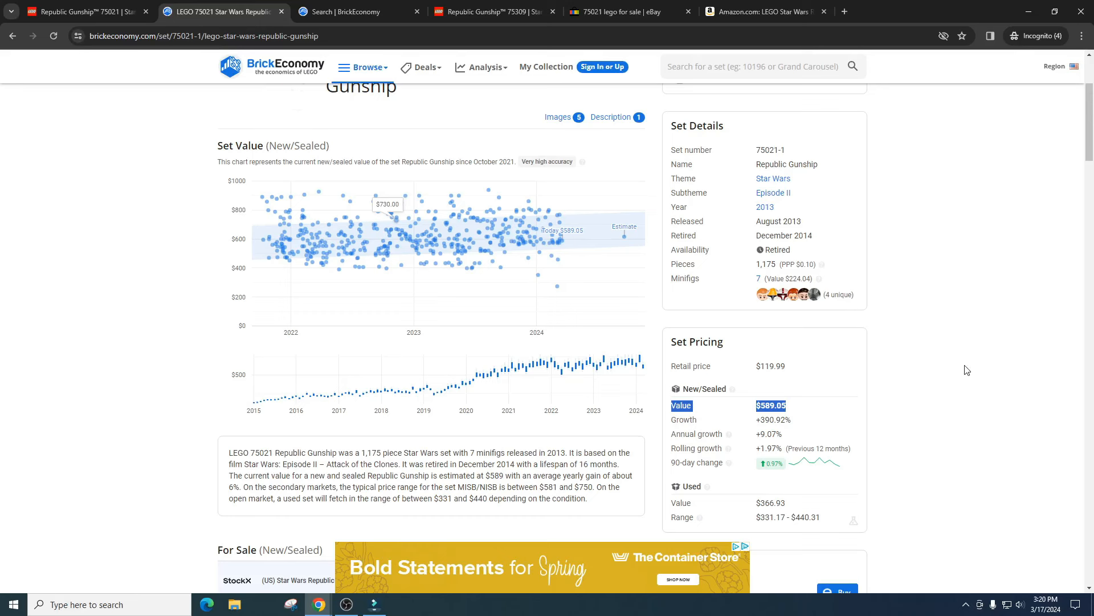
{"action": "scroll", "scroll_direction": "up", "scroll_amount": 3}
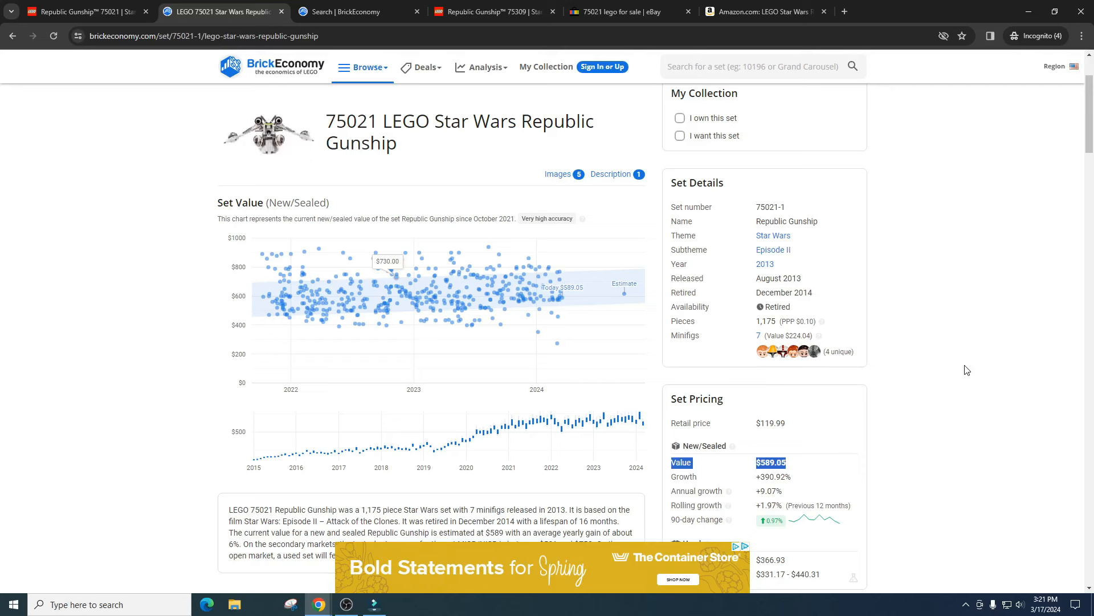
{"action": "mouse_move", "coordinate": [893, 229]}
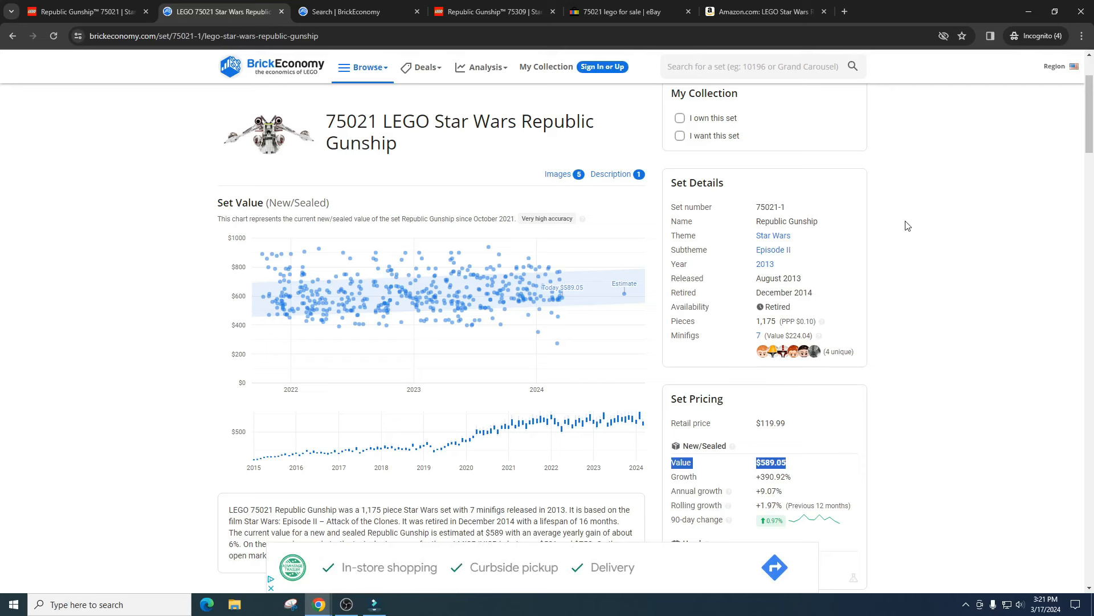
{"action": "mouse_move", "coordinate": [918, 214]}
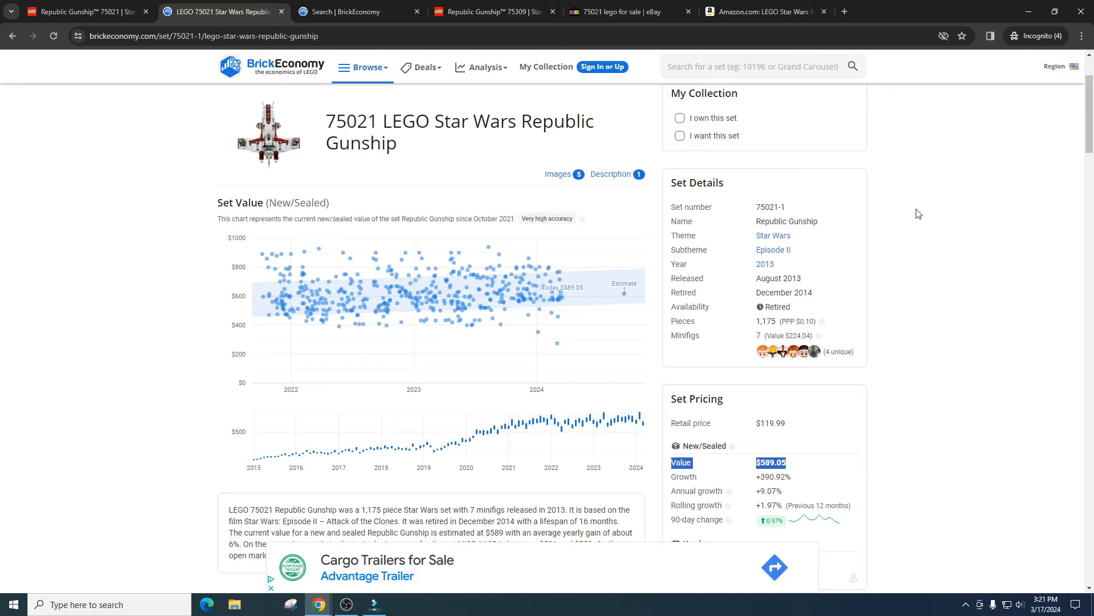
{"action": "mouse_move", "coordinate": [793, 339]}
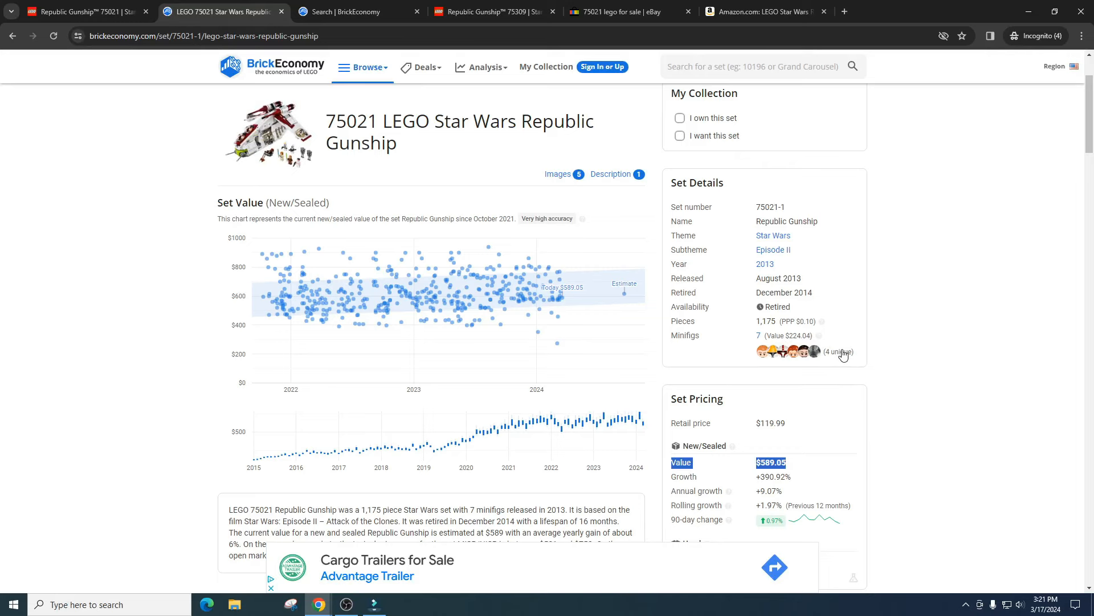
{"action": "scroll", "scroll_direction": "down", "scroll_amount": 3}
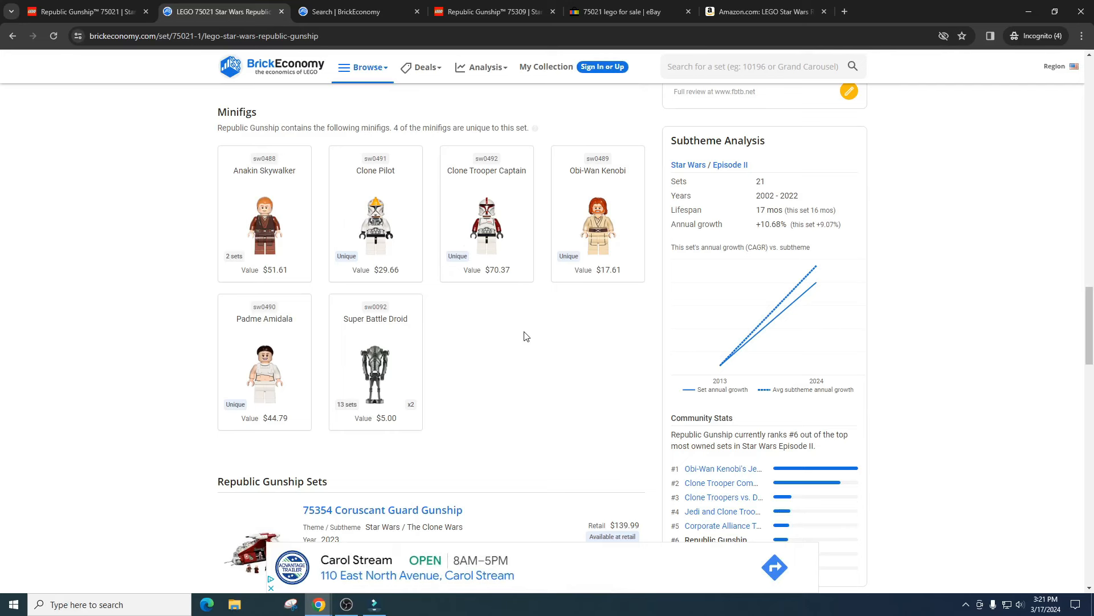
{"action": "mouse_move", "coordinate": [508, 186]}
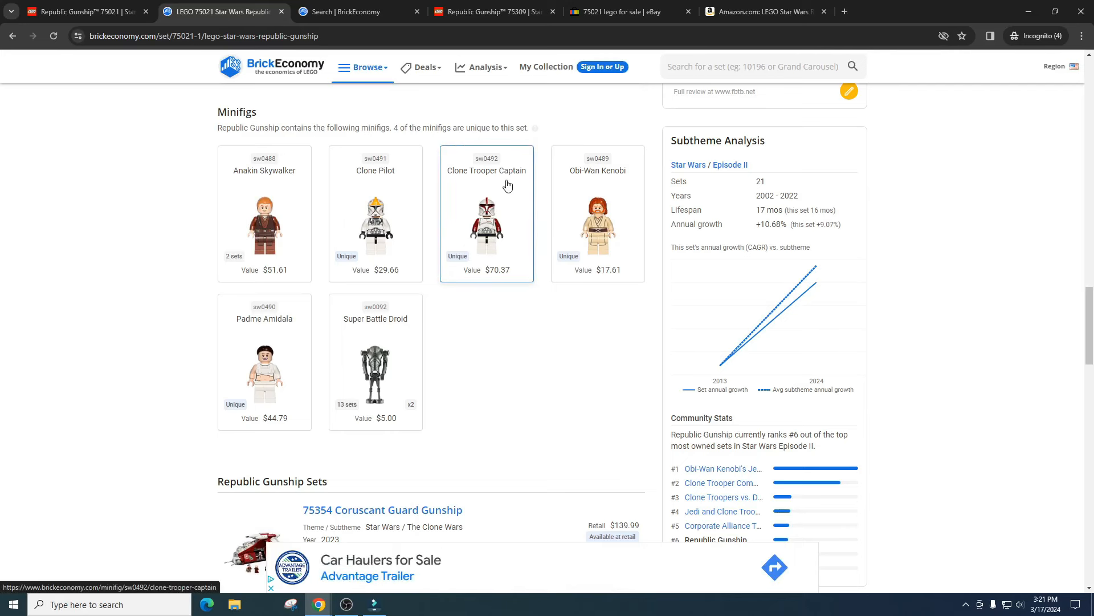
{"action": "mouse_move", "coordinate": [558, 341]}
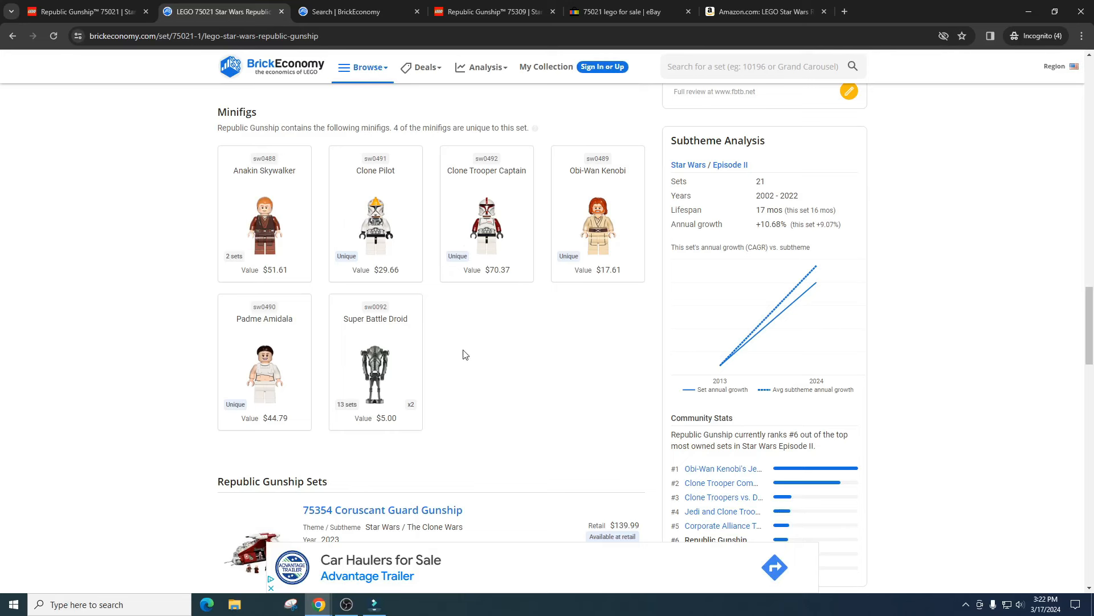
{"action": "mouse_move", "coordinate": [411, 355]}
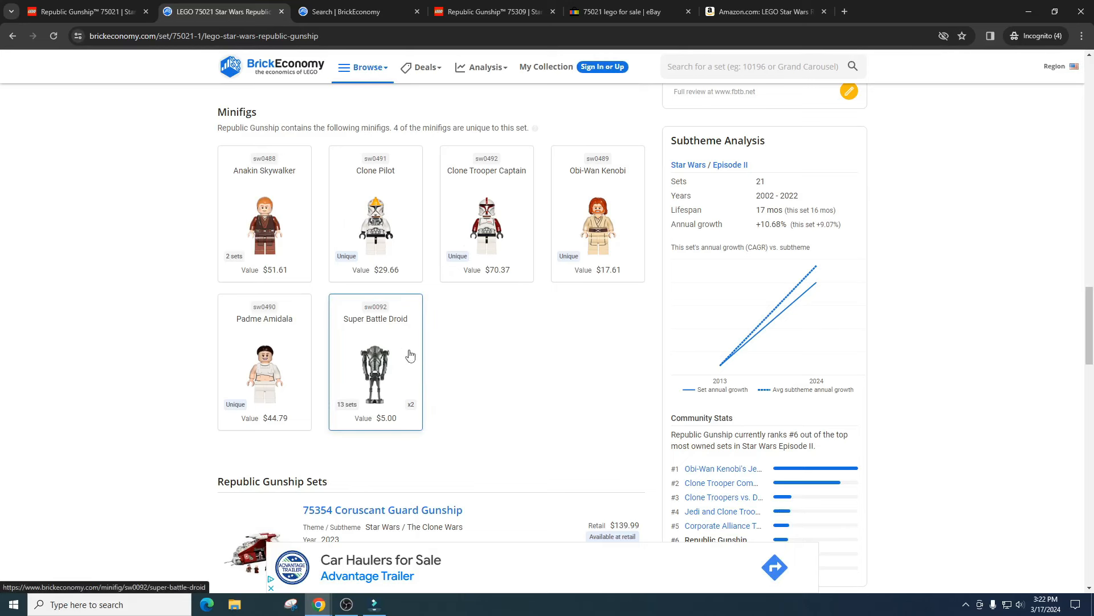
{"action": "mouse_move", "coordinate": [367, 383]}
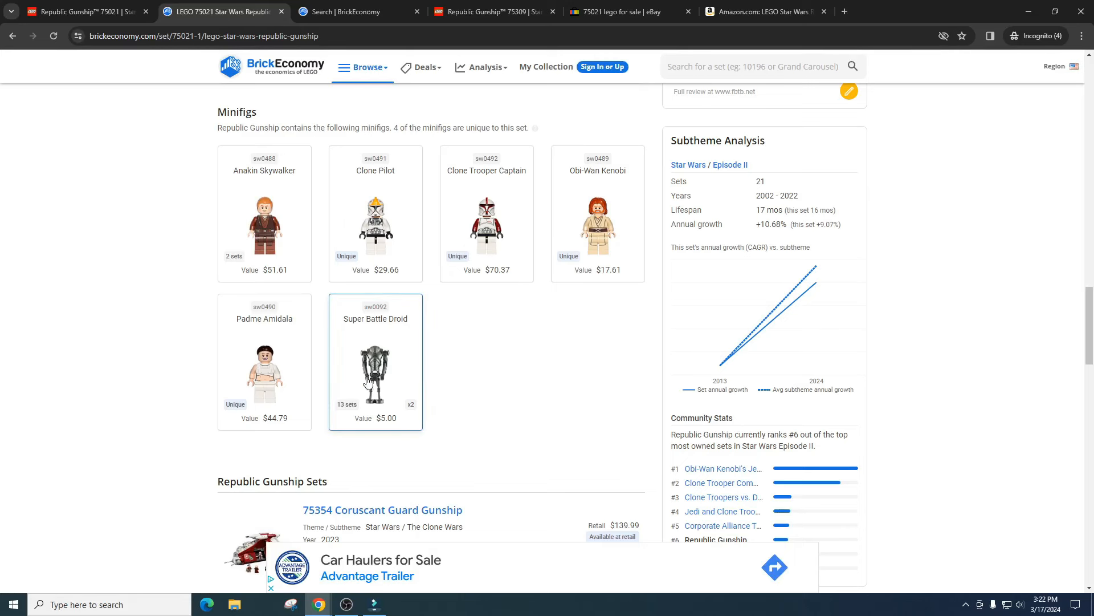
{"action": "mouse_move", "coordinate": [516, 354]}
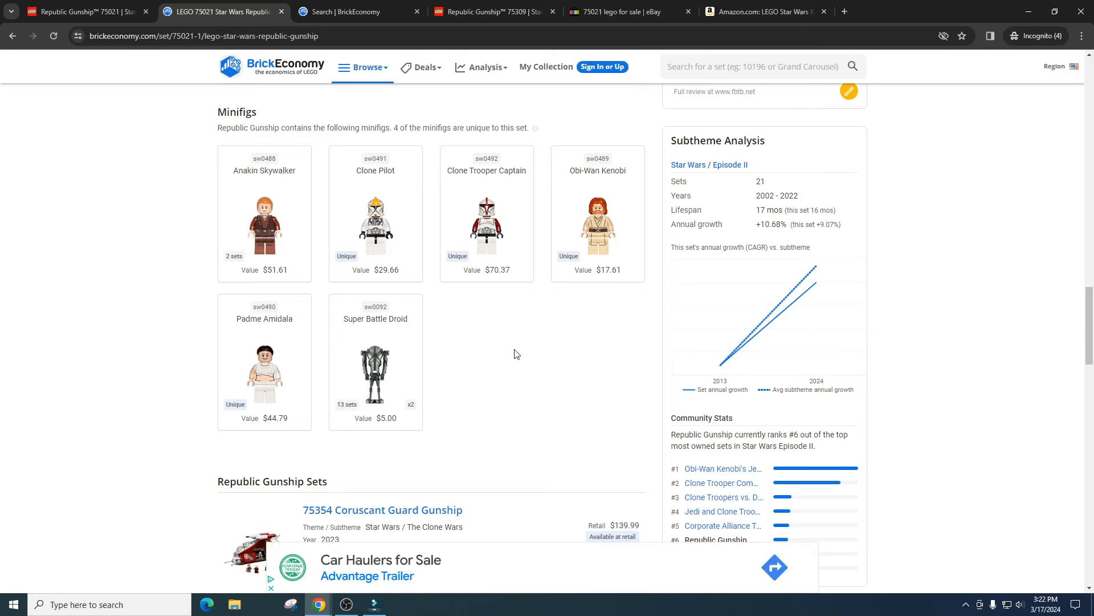
{"action": "mouse_move", "coordinate": [376, 335]}
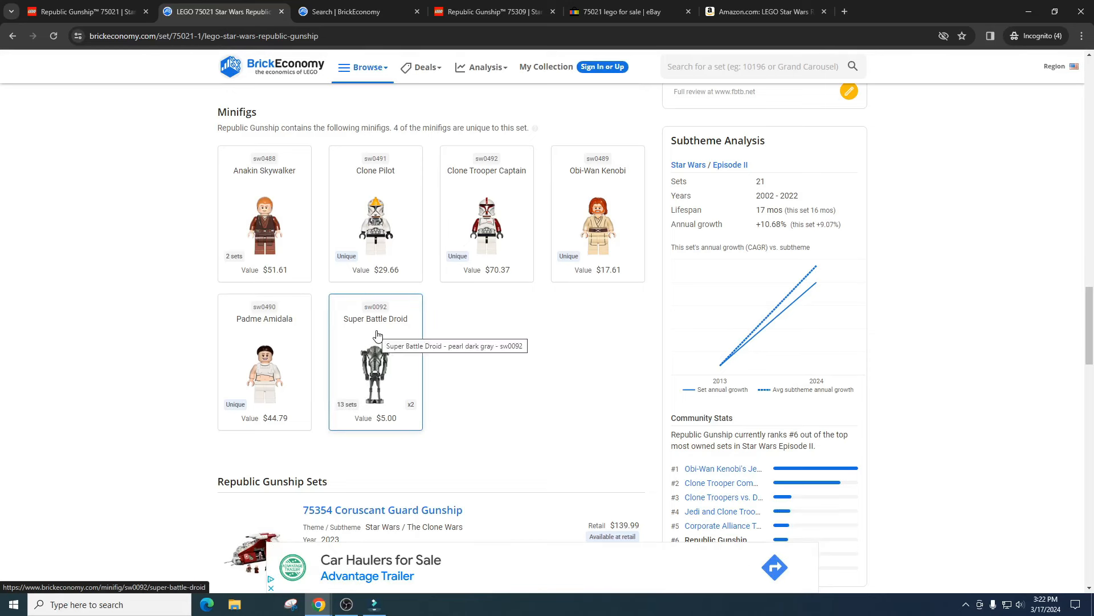
{"action": "mouse_move", "coordinate": [488, 343]}
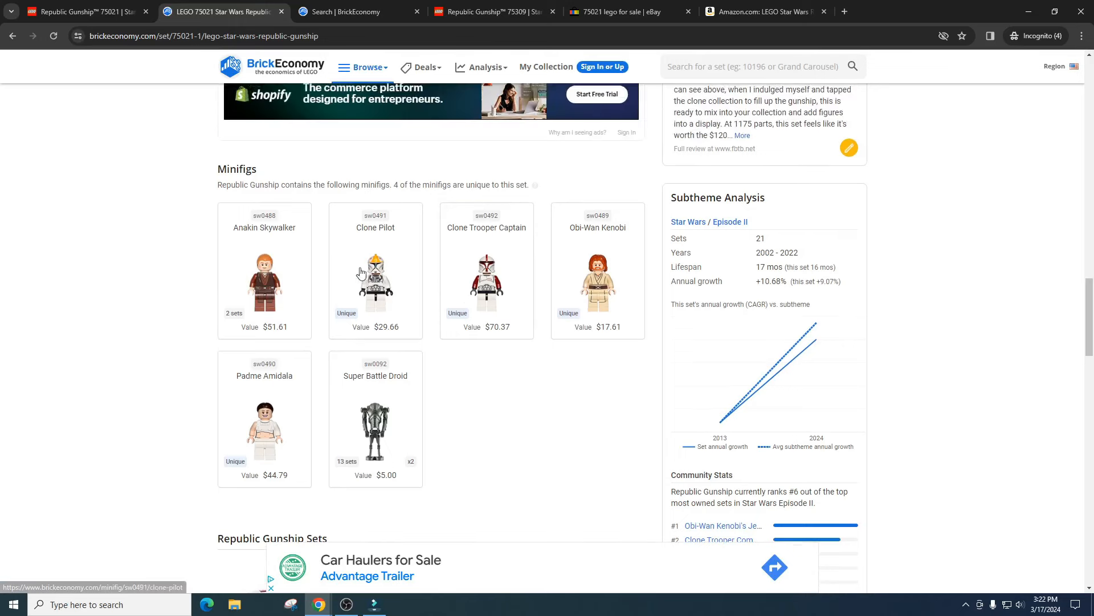
{"action": "mouse_move", "coordinate": [655, 290]}
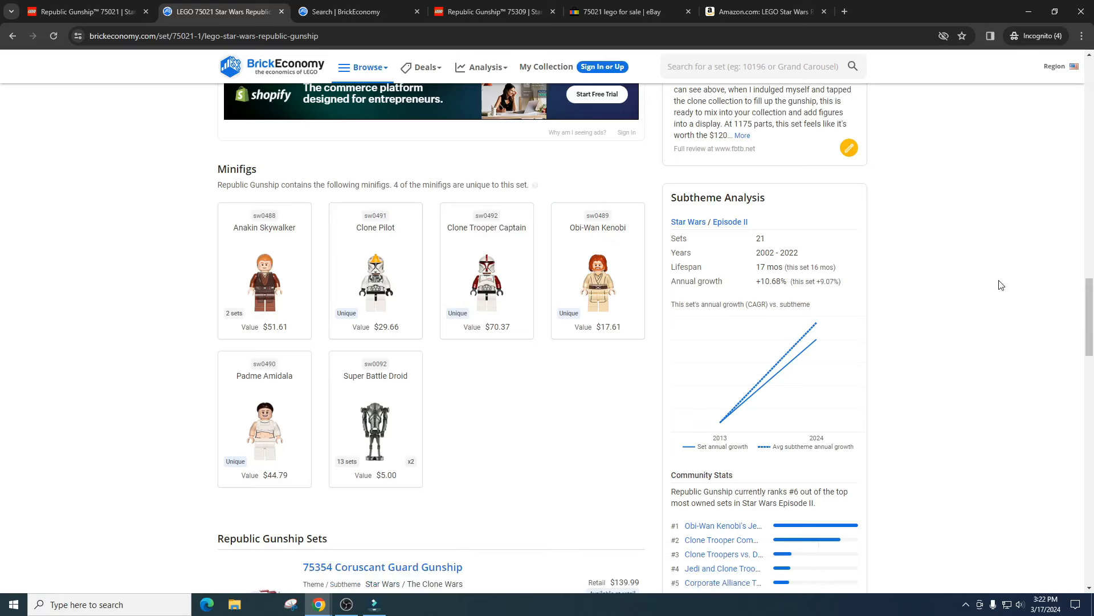
{"action": "scroll", "scroll_direction": "down", "scroll_amount": 3}
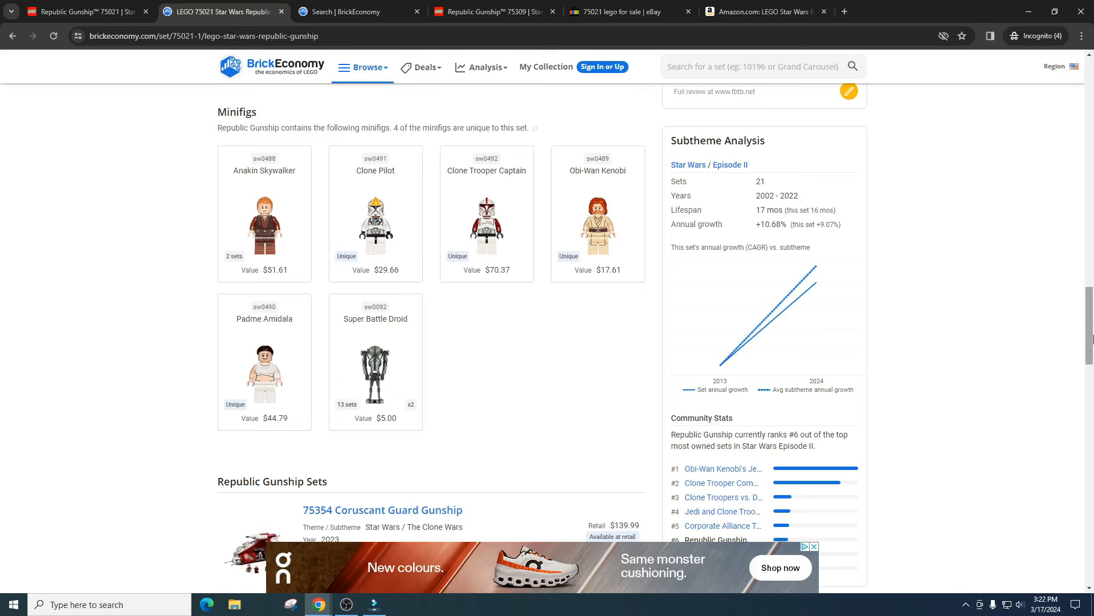
{"action": "scroll", "scroll_direction": "up", "scroll_amount": 3}
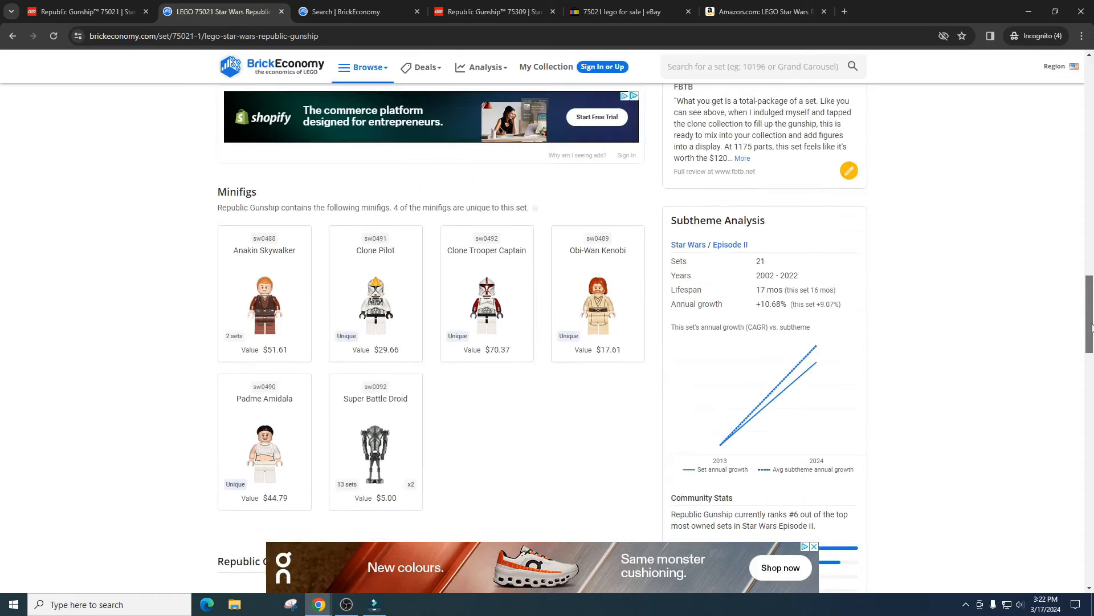
{"action": "scroll", "scroll_direction": "up", "scroll_amount": 3}
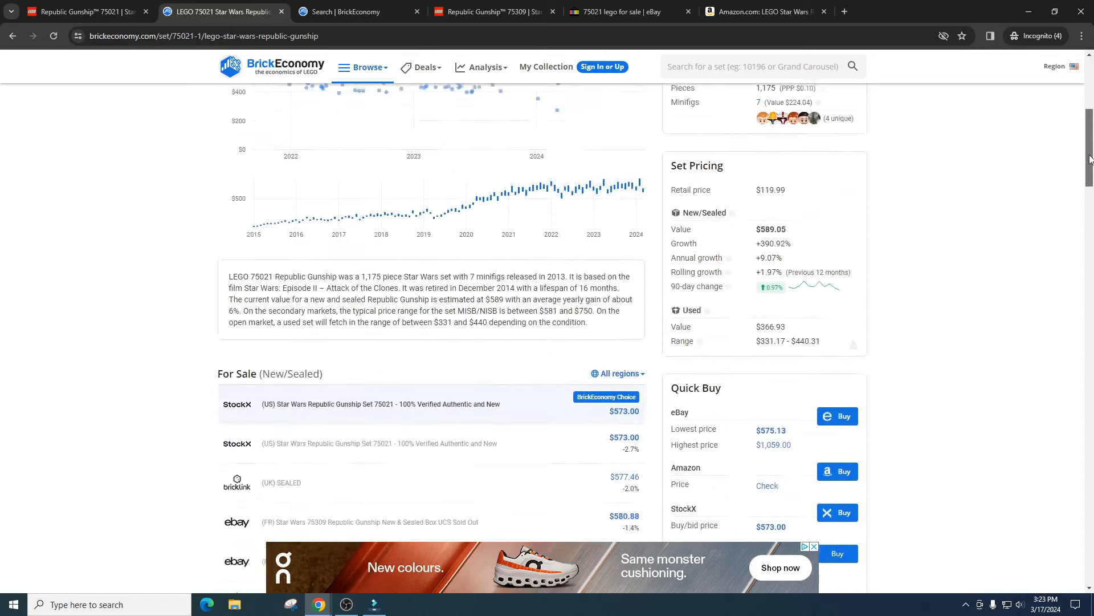
- Highlight the $119.99 retail price, then return to the 'republic gunship' search results
{"action": "scroll", "scroll_direction": "up", "scroll_amount": 3}
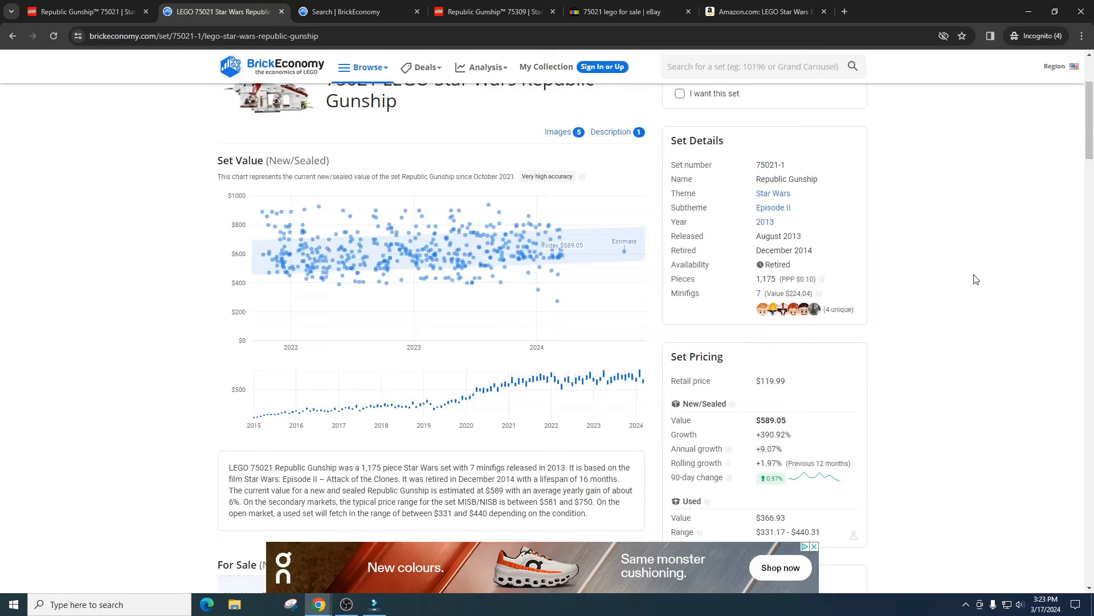
{"action": "double_click", "coordinate": [690, 381]}
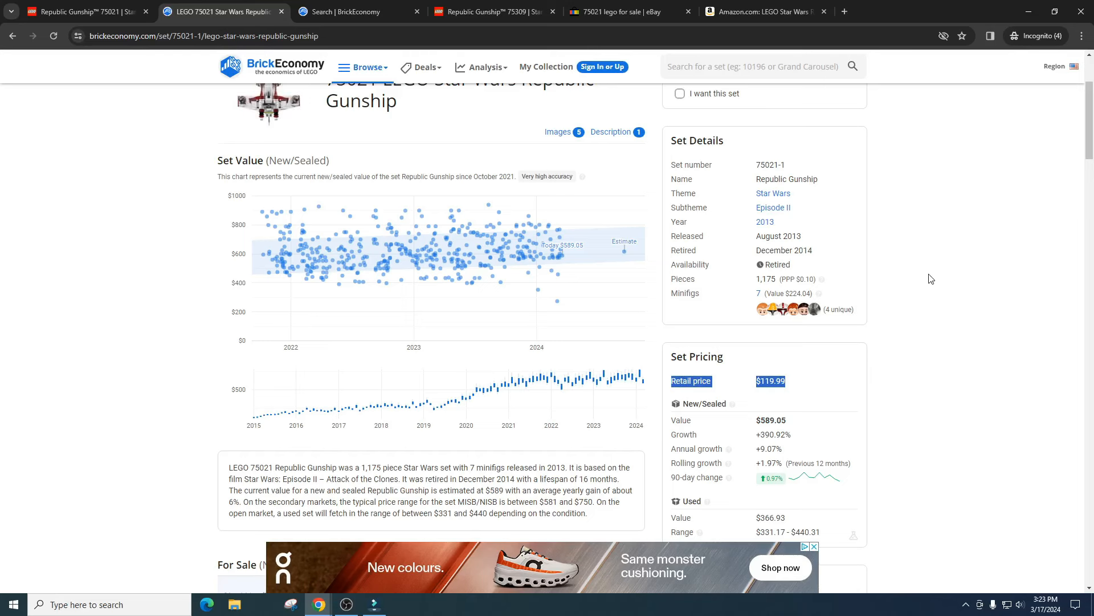
{"action": "scroll", "scroll_direction": "up", "scroll_amount": 3}
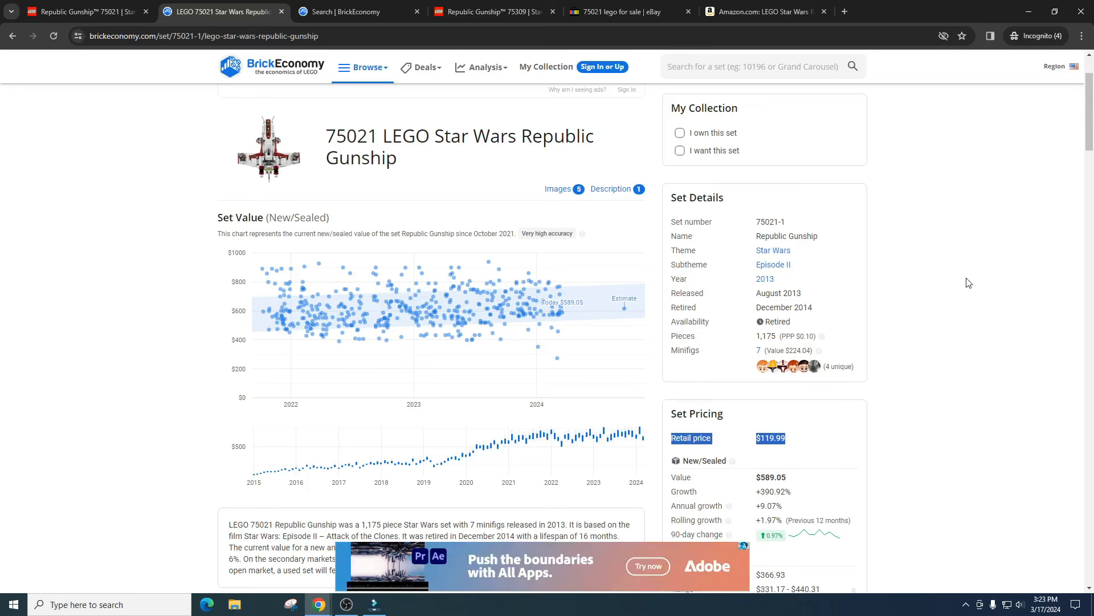
{"action": "scroll", "scroll_direction": "down", "scroll_amount": 3}
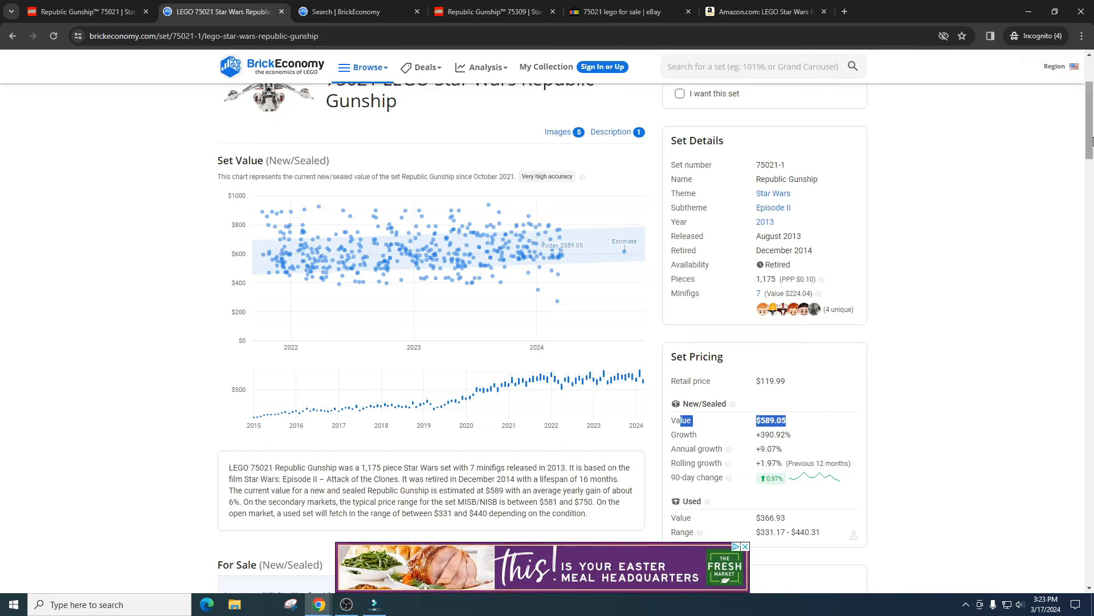
{"action": "scroll", "scroll_direction": "up", "scroll_amount": 3}
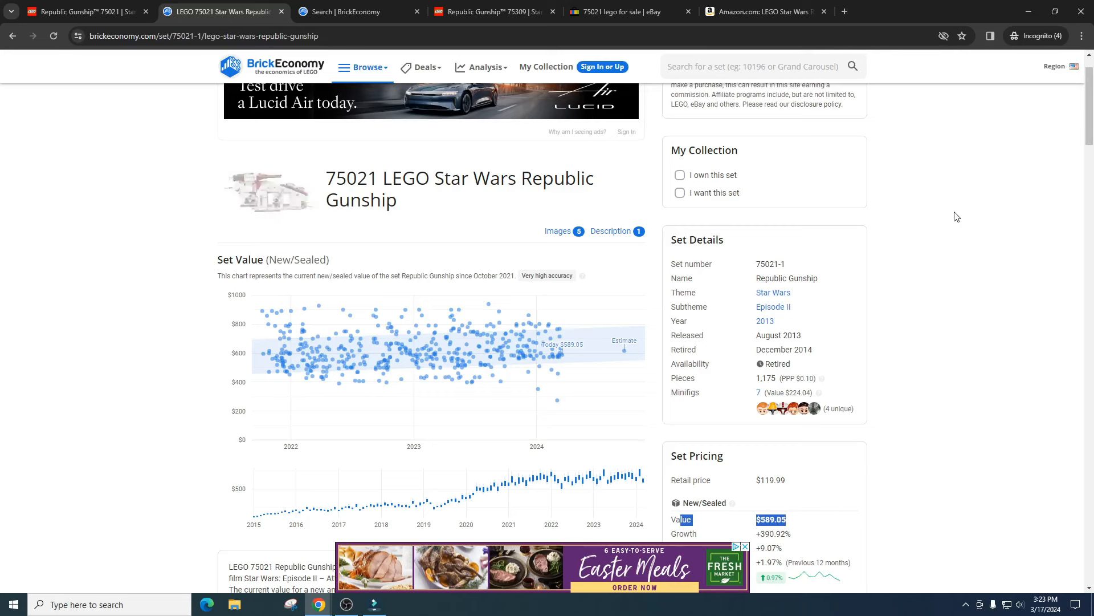
{"action": "left_click", "coordinate": [342, 12]}
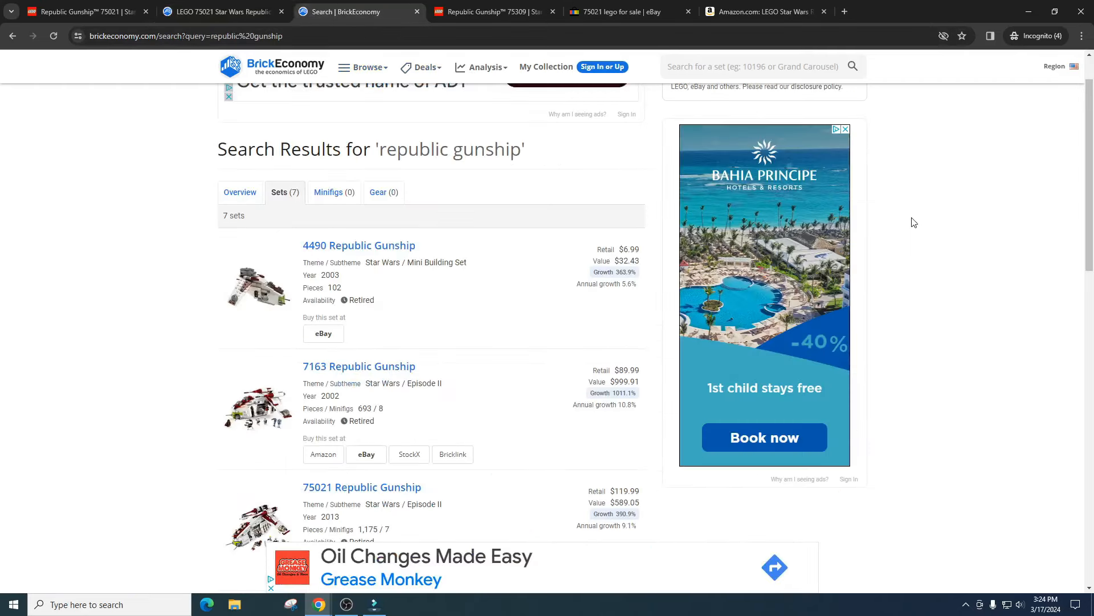
- Scroll the search results down to the 20010 and 75309 Republic Gunship entries
{"action": "scroll", "scroll_direction": "down", "scroll_amount": 3}
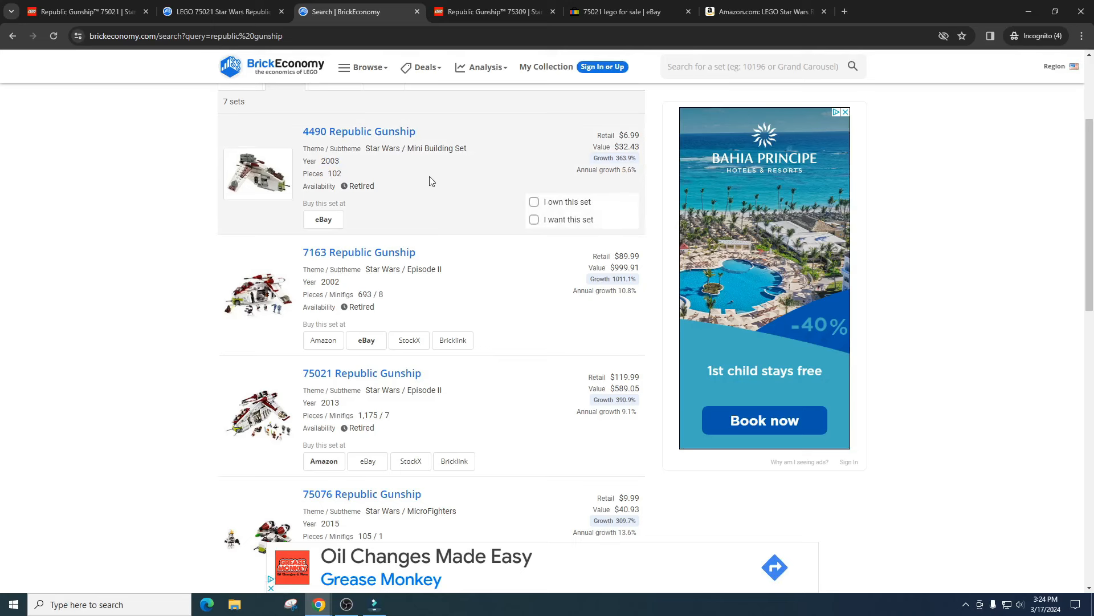
{"action": "mouse_move", "coordinate": [321, 176]}
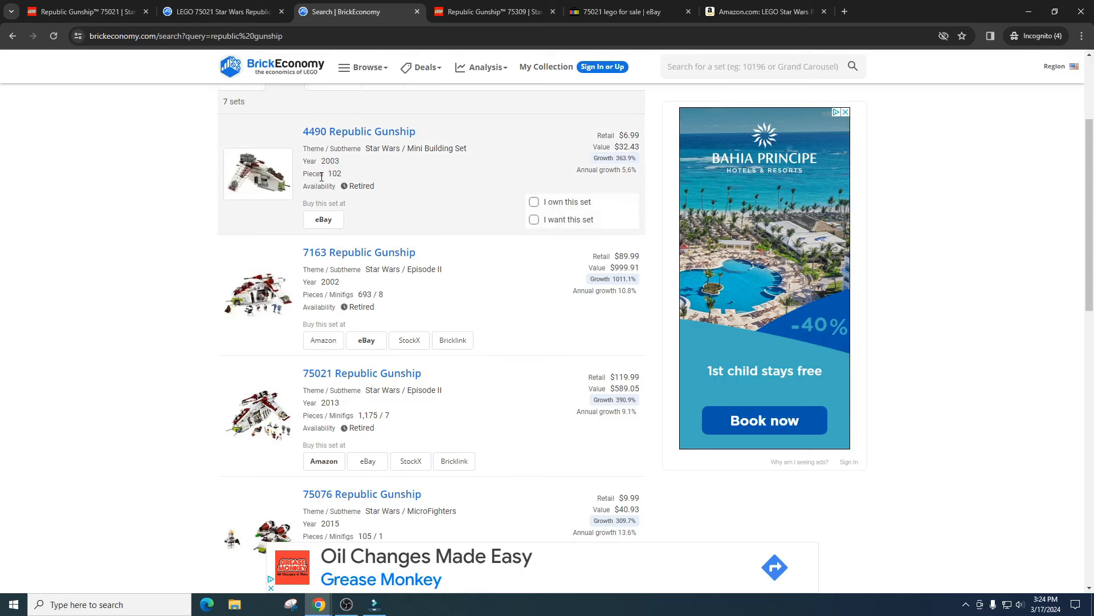
{"action": "mouse_move", "coordinate": [632, 136]}
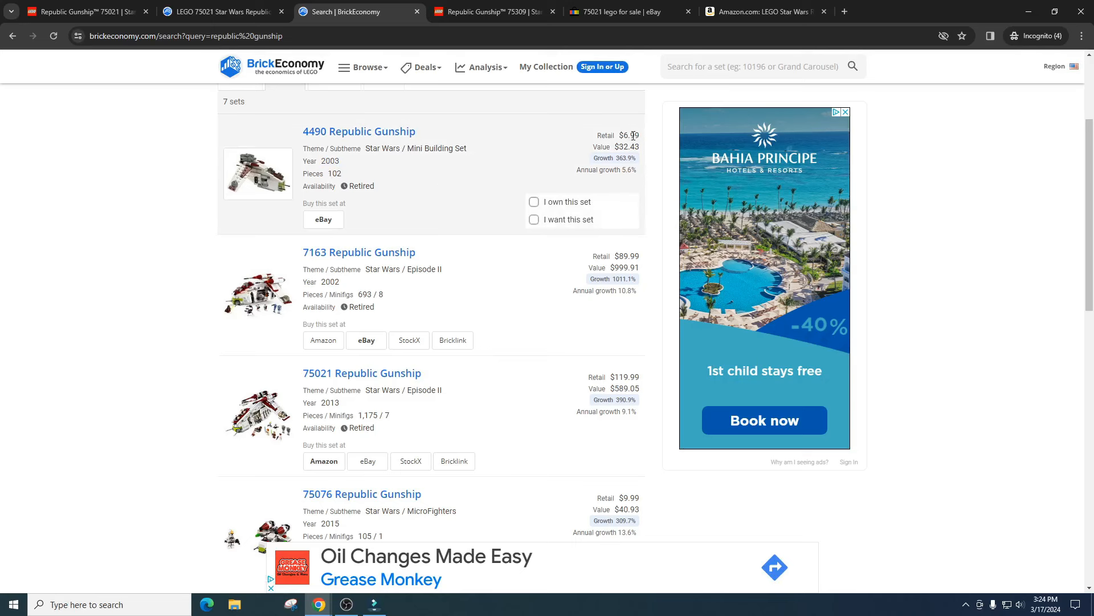
{"action": "mouse_move", "coordinate": [513, 174]}
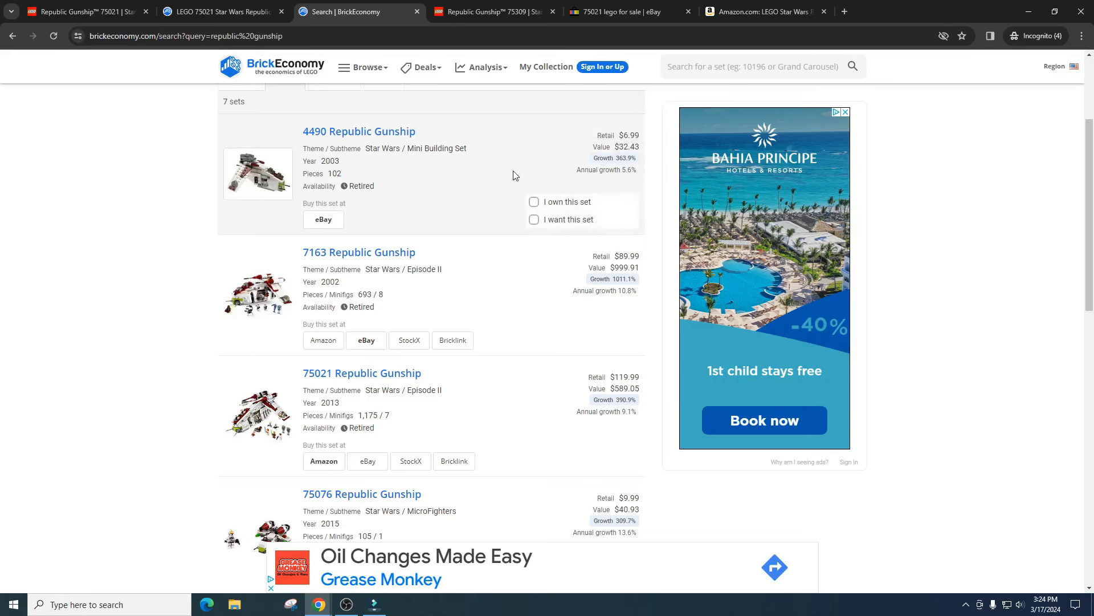
{"action": "scroll", "scroll_direction": "down", "scroll_amount": 3}
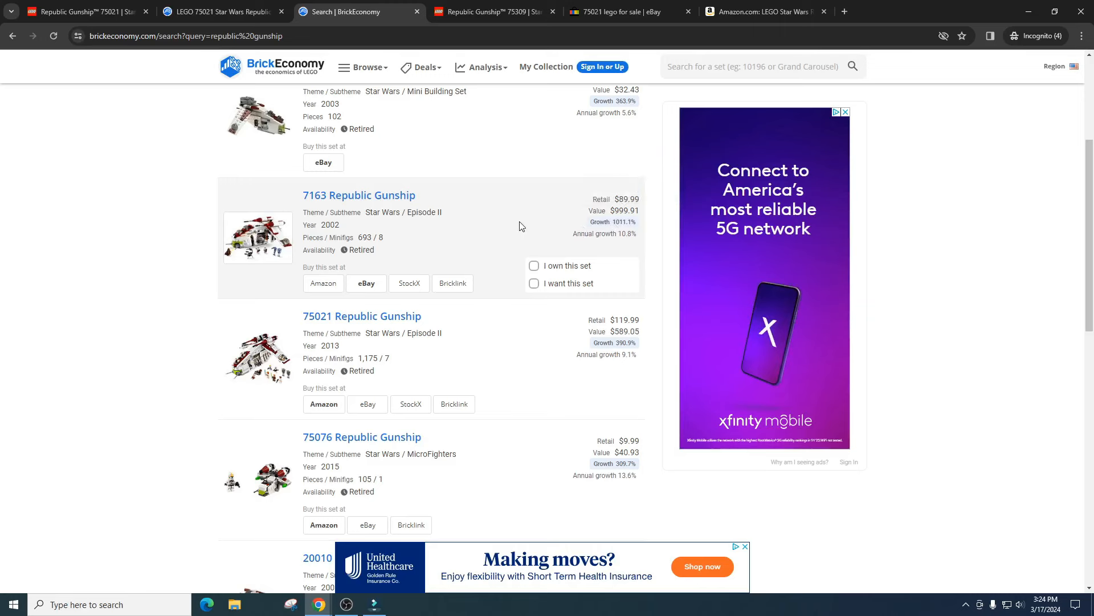
{"action": "scroll", "scroll_direction": "down", "scroll_amount": 3}
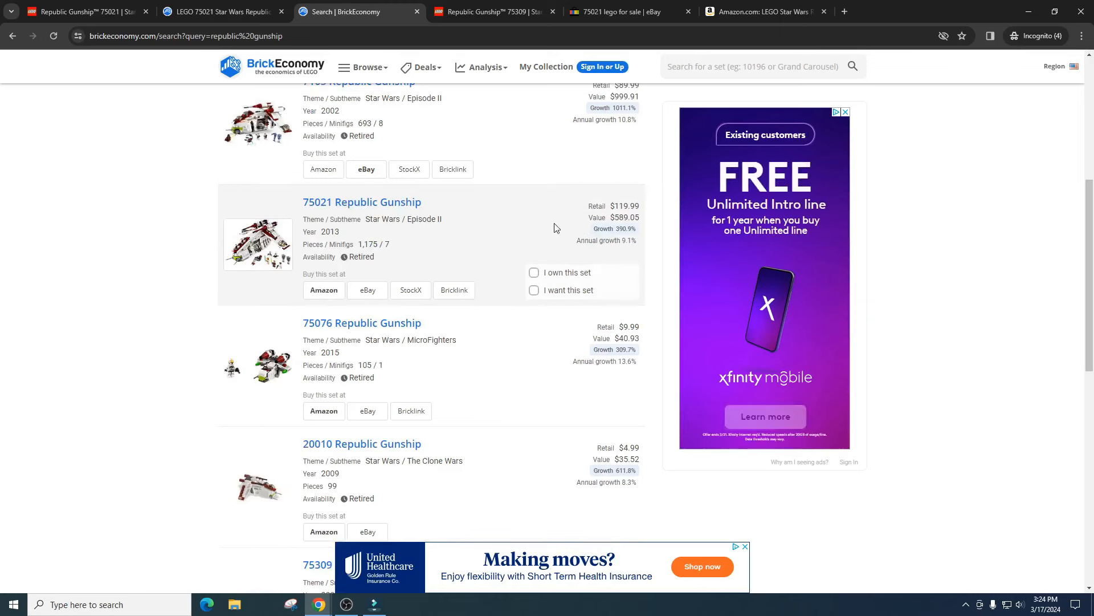
{"action": "scroll", "scroll_direction": "down", "scroll_amount": 3}
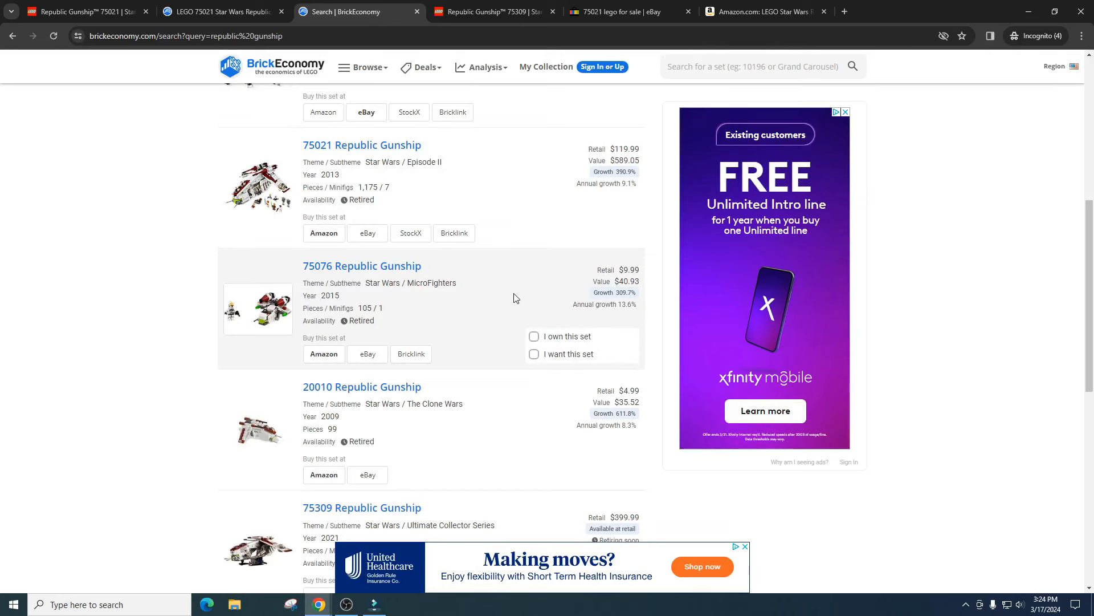
{"action": "mouse_move", "coordinate": [547, 269]}
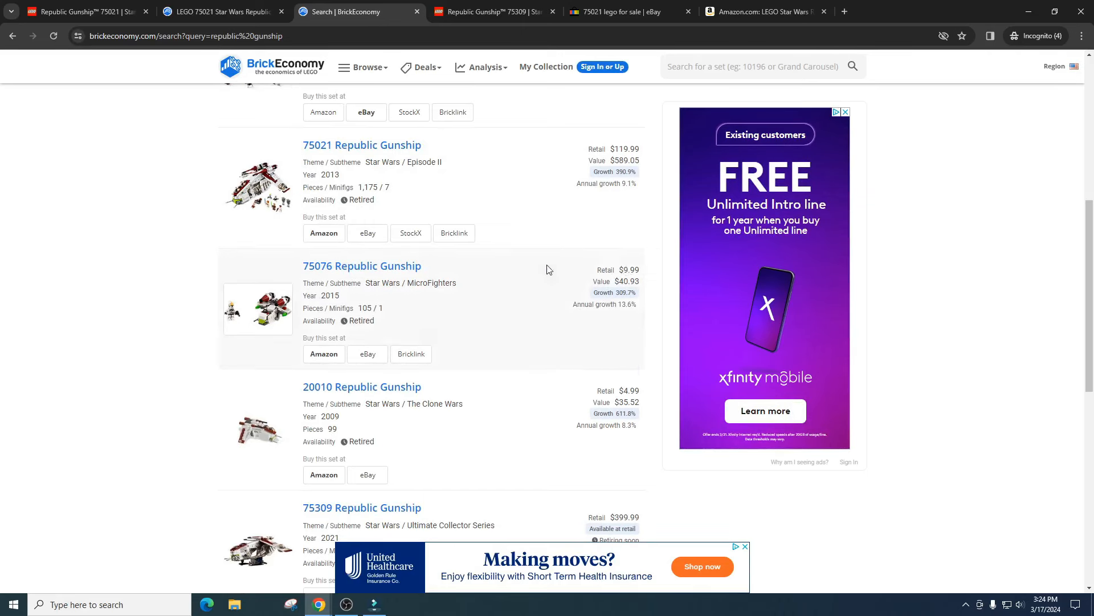
{"action": "scroll", "scroll_direction": "down", "scroll_amount": 3}
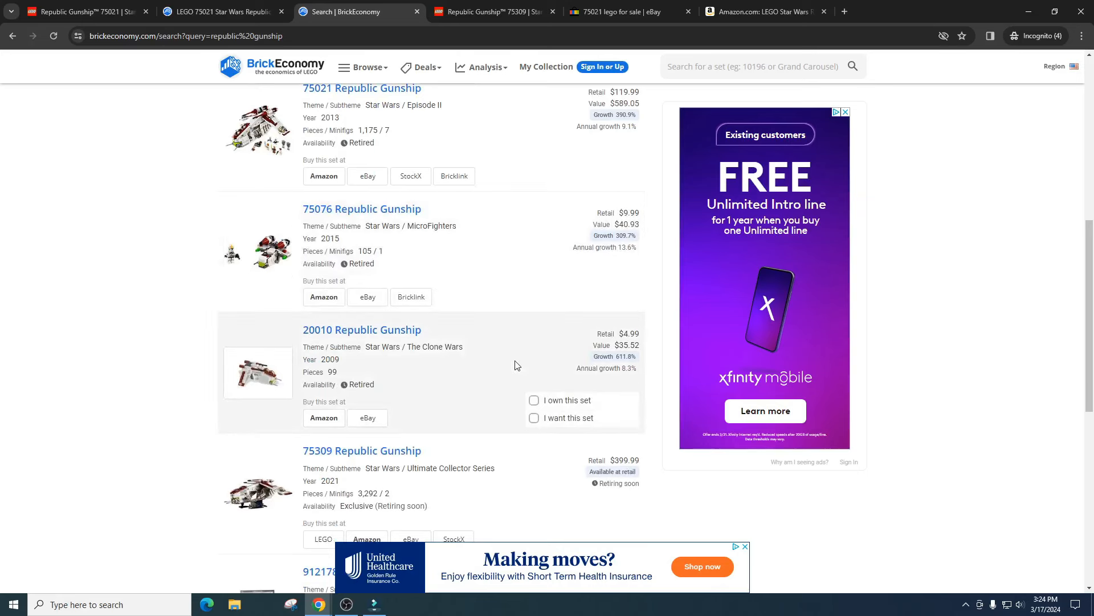
{"action": "mouse_move", "coordinate": [626, 338]}
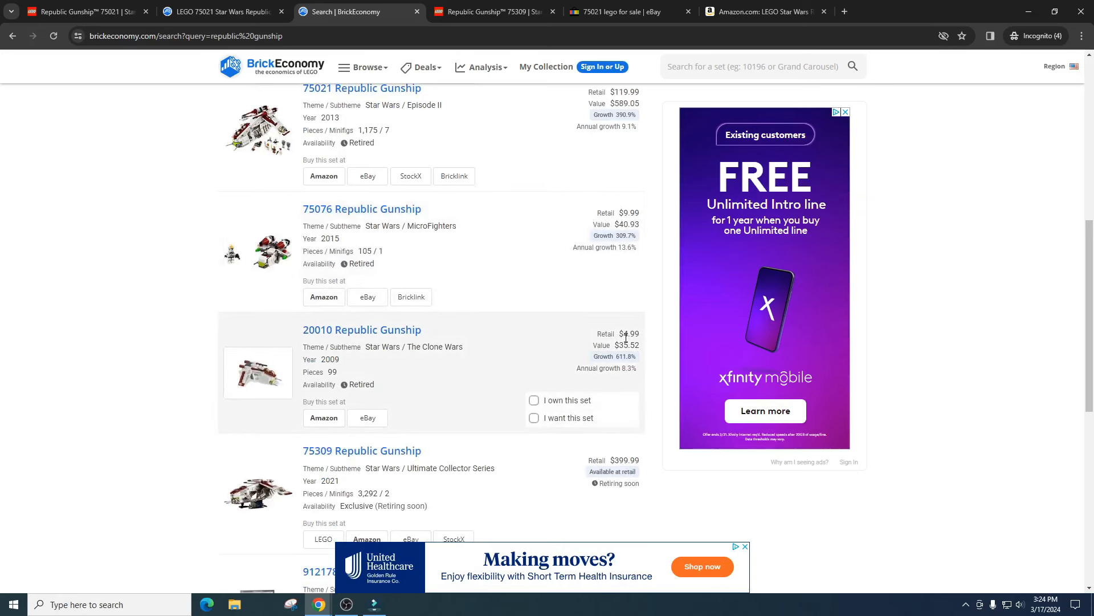
{"action": "scroll", "scroll_direction": "down", "scroll_amount": 3}
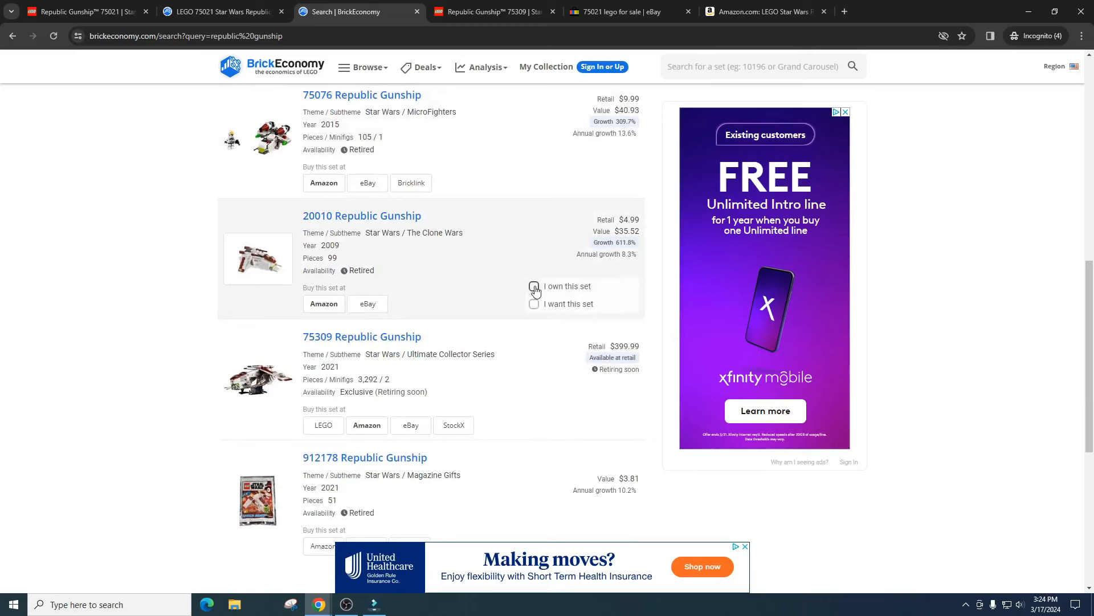
{"action": "scroll", "scroll_direction": "up", "scroll_amount": 3}
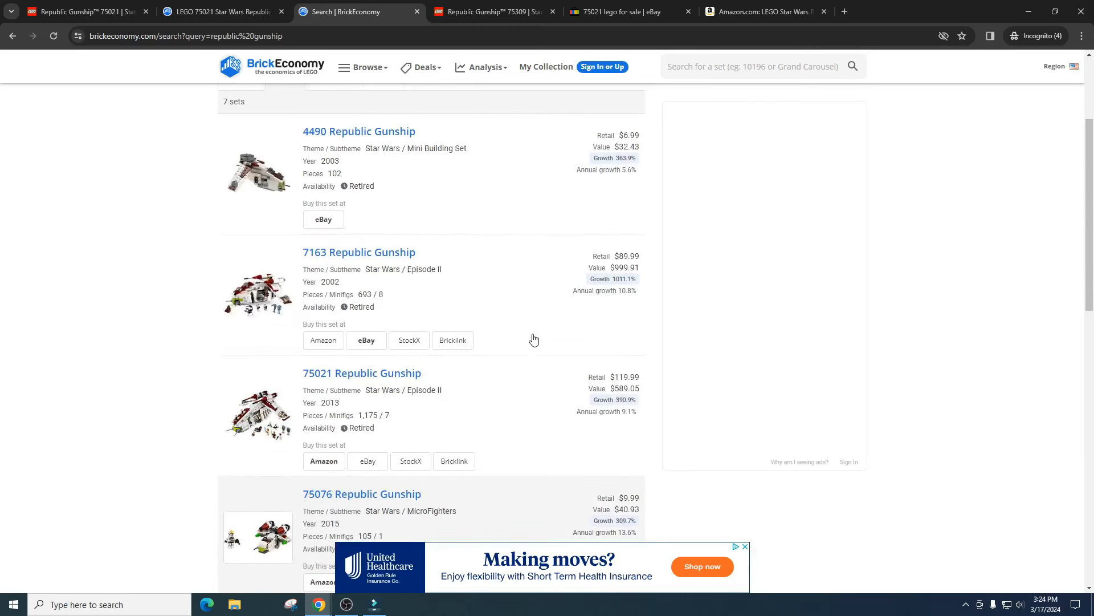
{"action": "scroll", "scroll_direction": "down", "scroll_amount": 3}
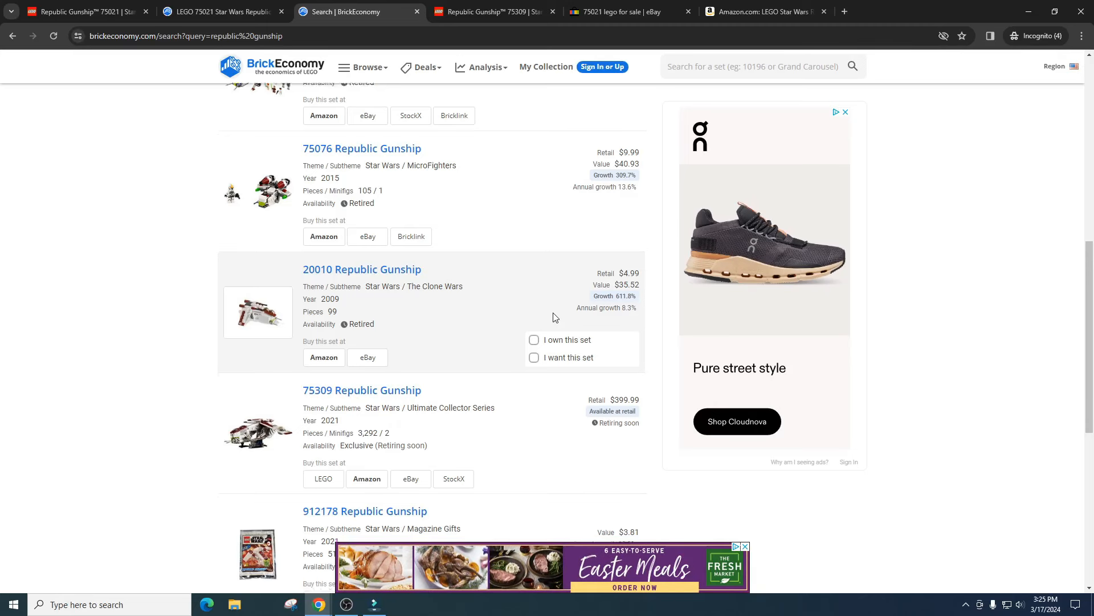
{"action": "scroll", "scroll_direction": "down", "scroll_amount": 3}
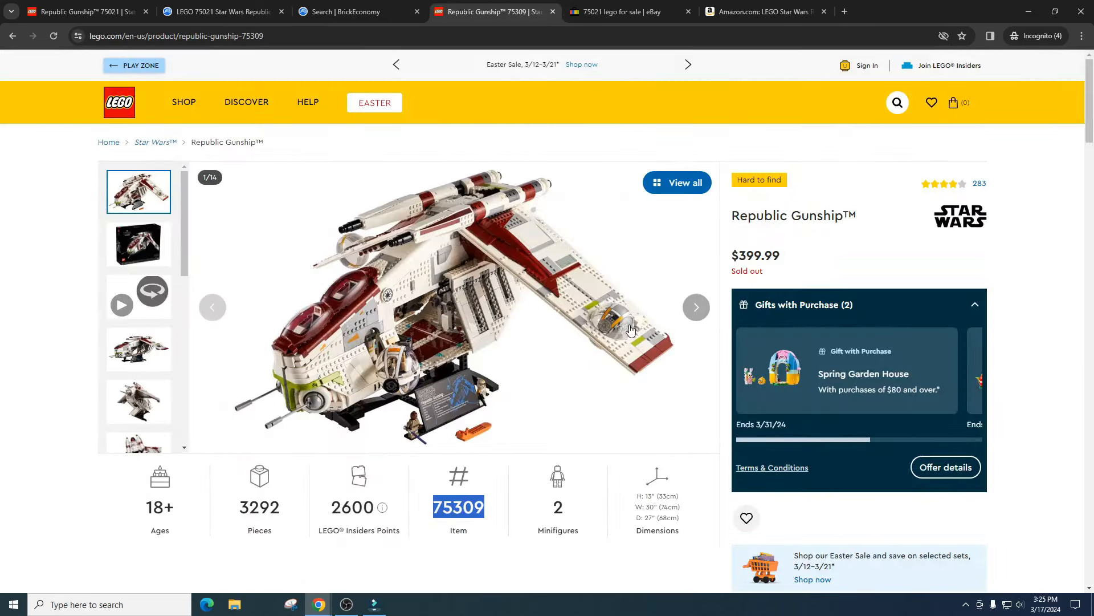
{"action": "mouse_move", "coordinate": [640, 302]}
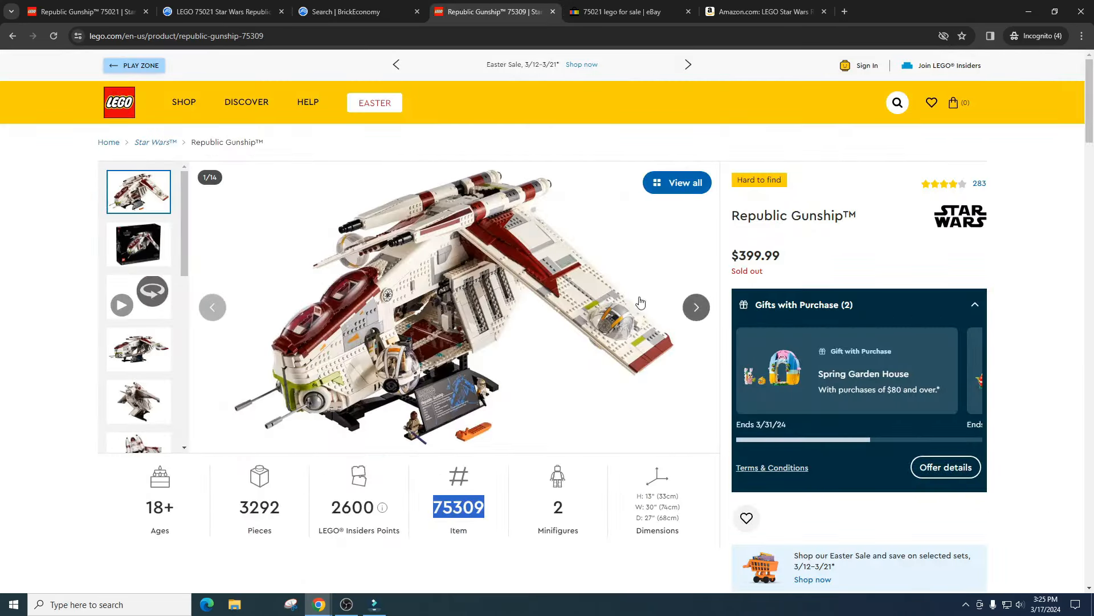
{"action": "mouse_move", "coordinate": [789, 256]}
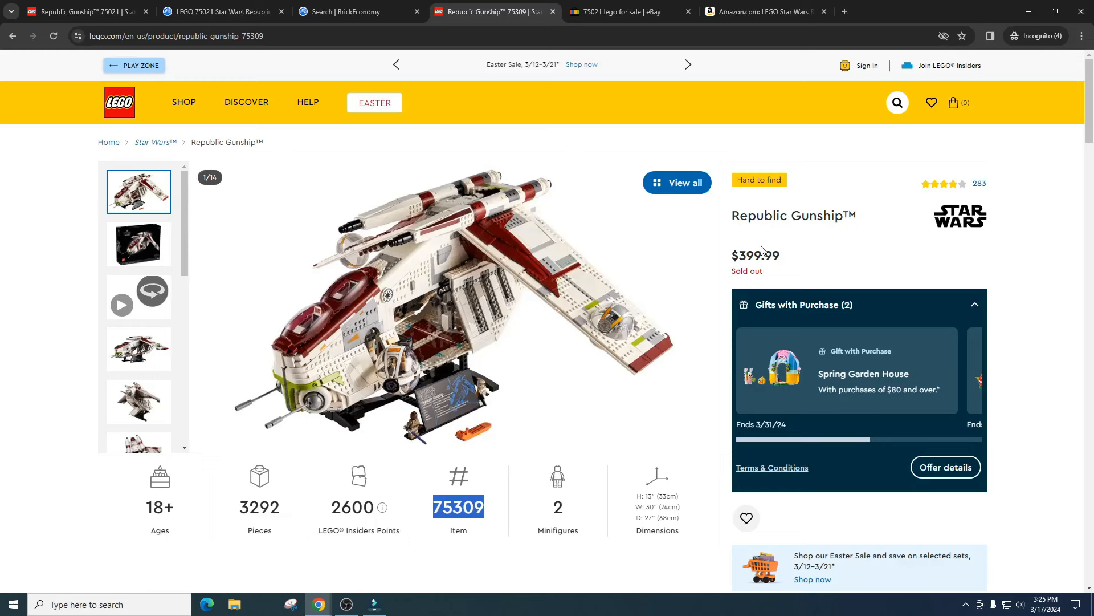
{"action": "mouse_move", "coordinate": [791, 235]}
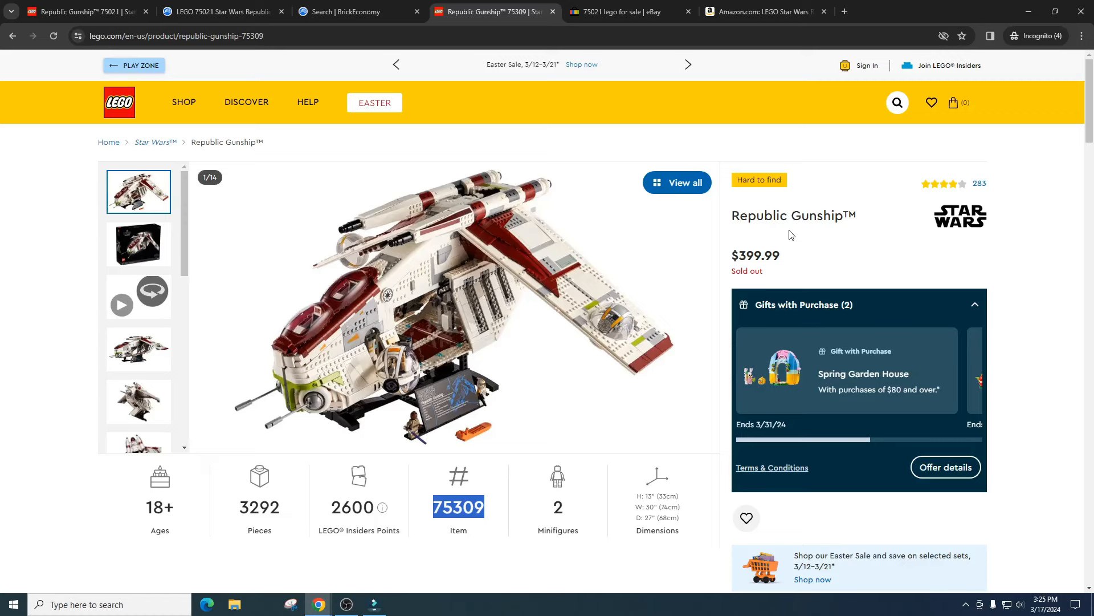
{"action": "mouse_move", "coordinate": [770, 210]}
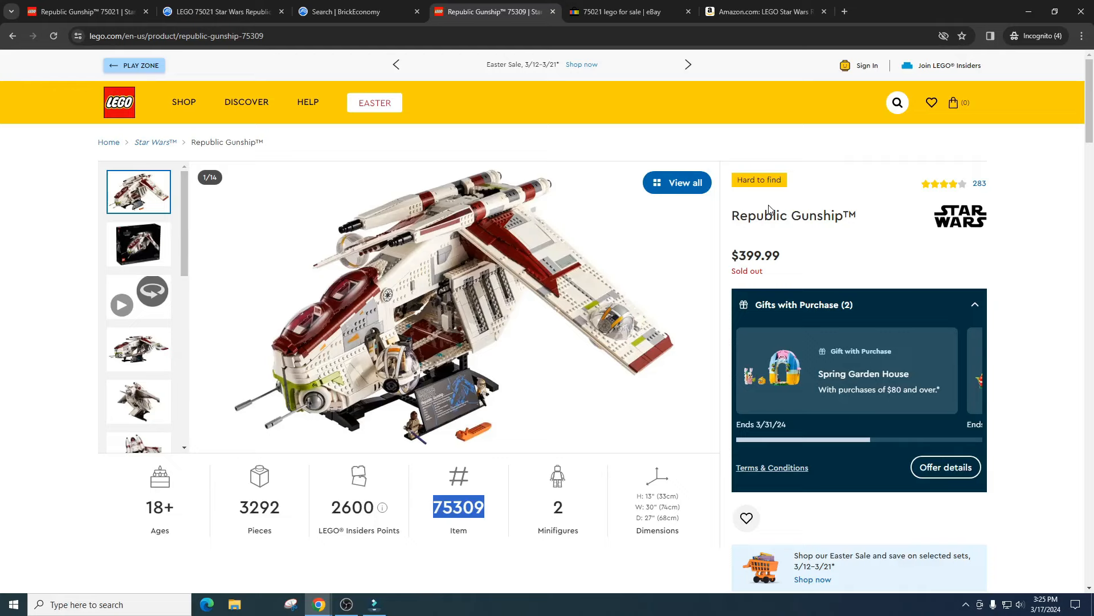
- Leave the $399.99 sold-out 75309 LEGO.com page for BrickEconomy's search results
{"action": "left_click", "coordinate": [356, 11]}
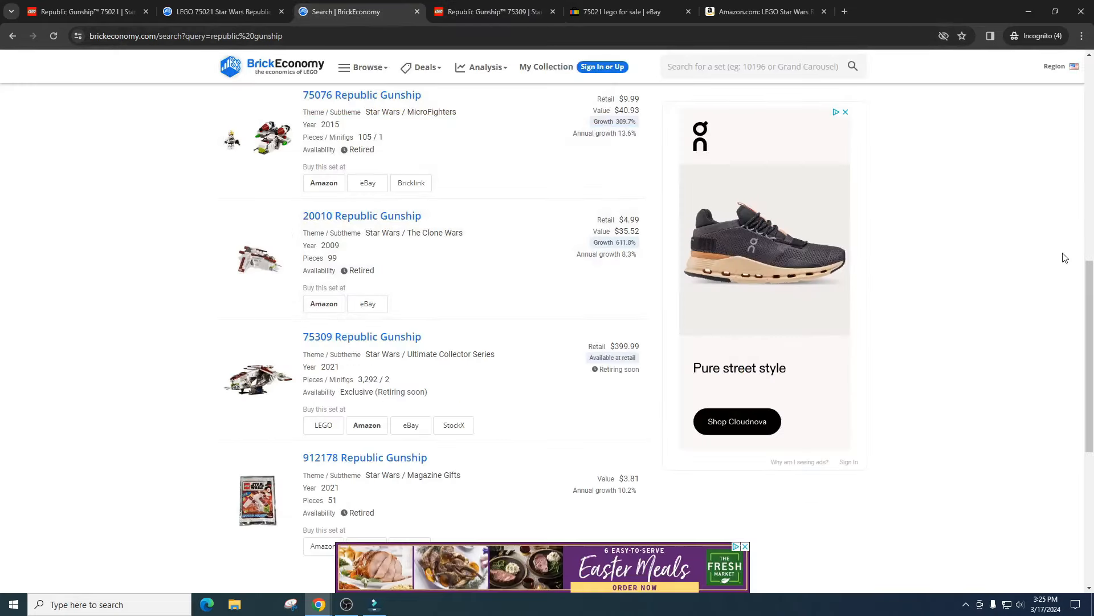
{"action": "mouse_move", "coordinate": [224, 231]}
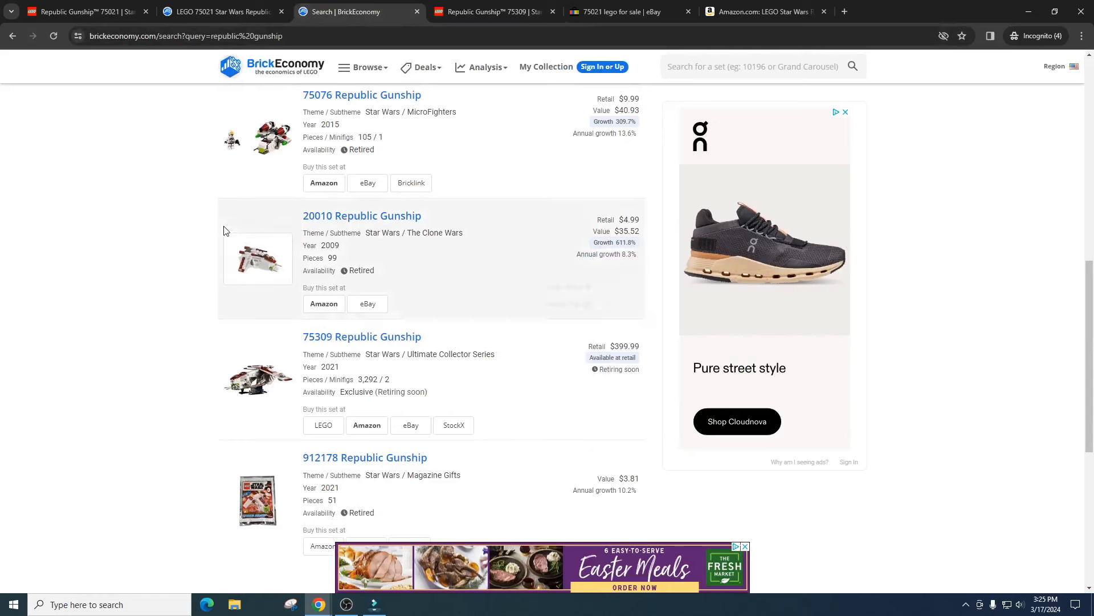
{"action": "scroll", "scroll_direction": "down", "scroll_amount": 3}
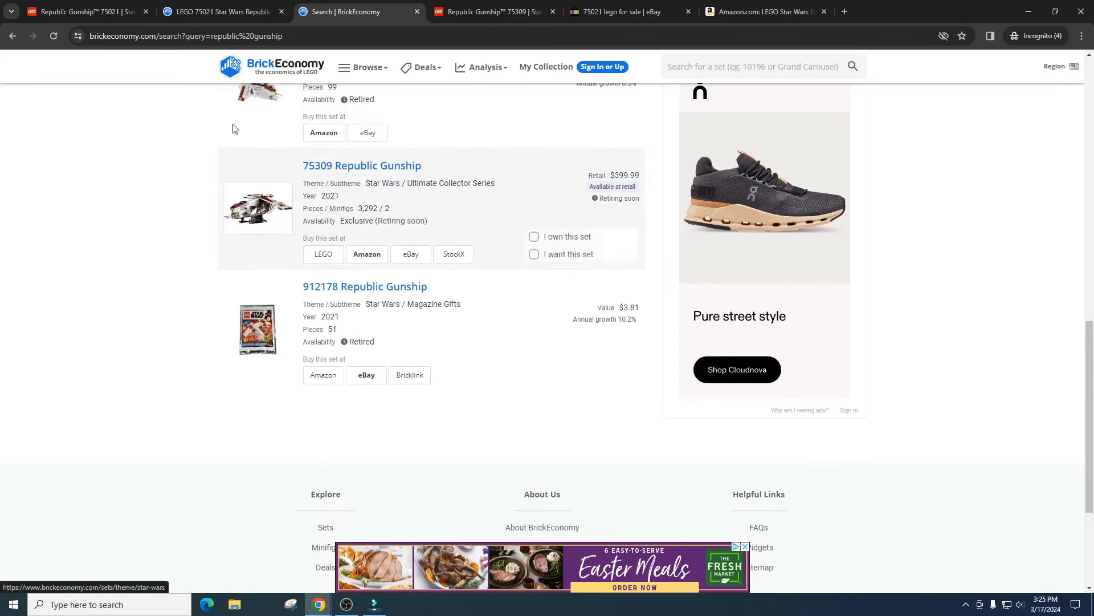
{"action": "mouse_move", "coordinate": [199, 426]}
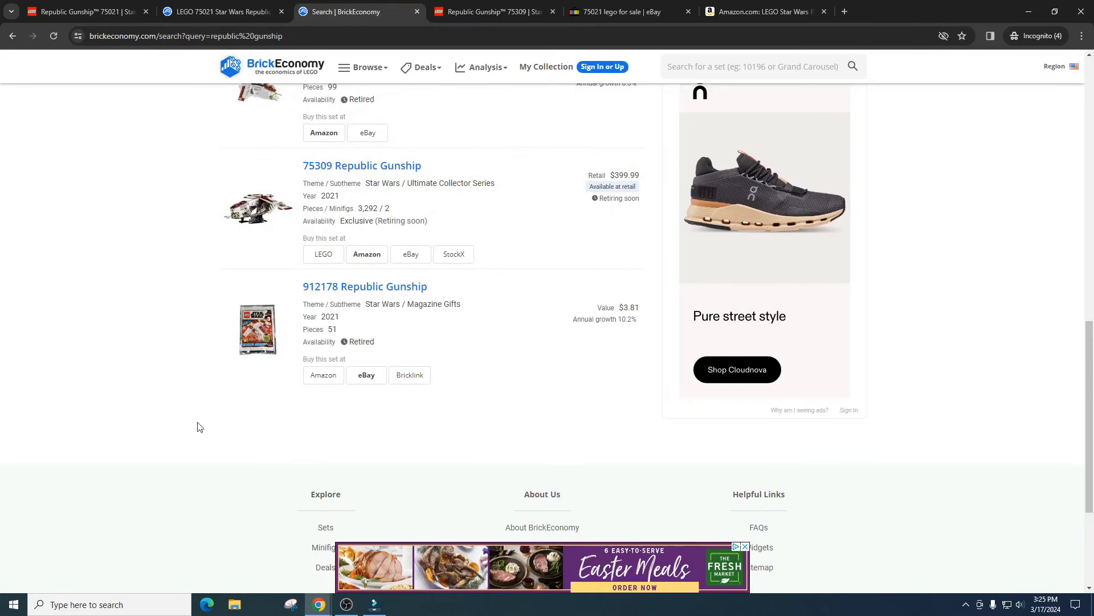
{"action": "mouse_move", "coordinate": [857, 460]}
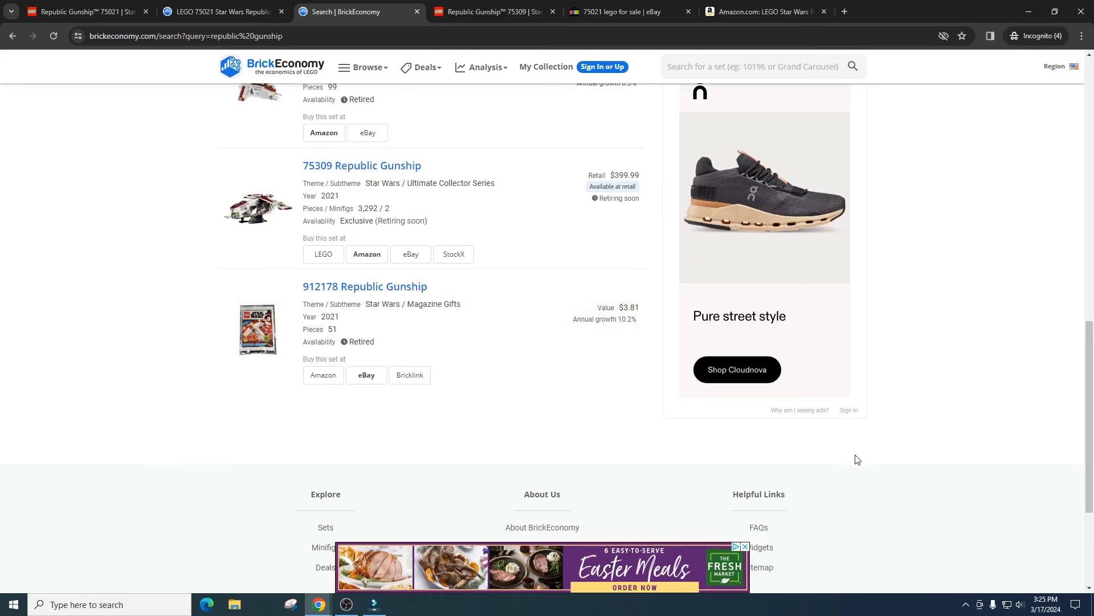
{"action": "mouse_move", "coordinate": [912, 437]}
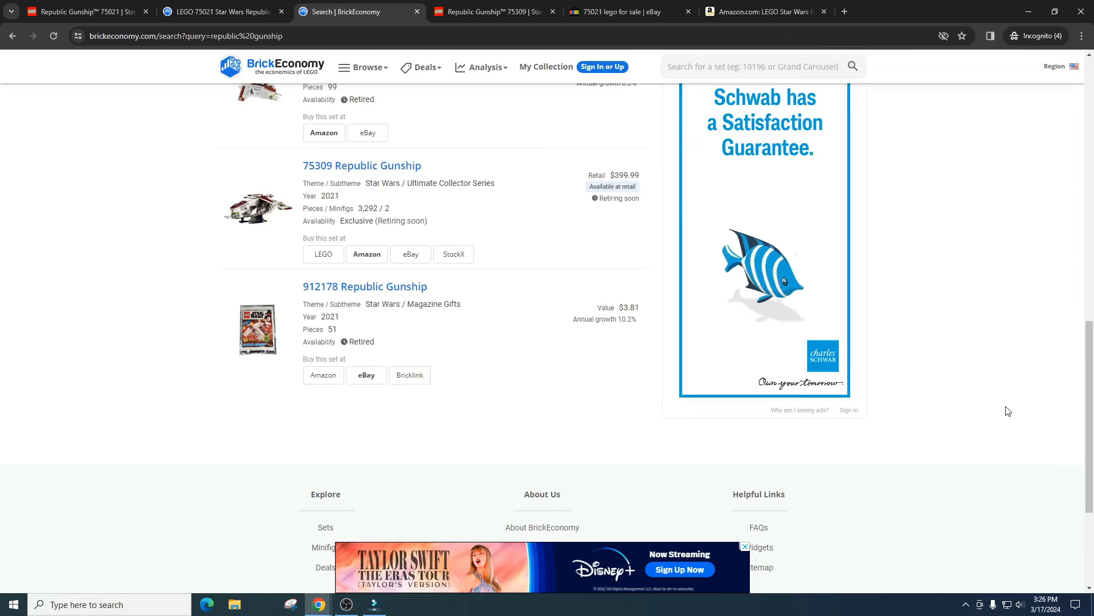
{"action": "scroll", "scroll_direction": "up", "scroll_amount": 3}
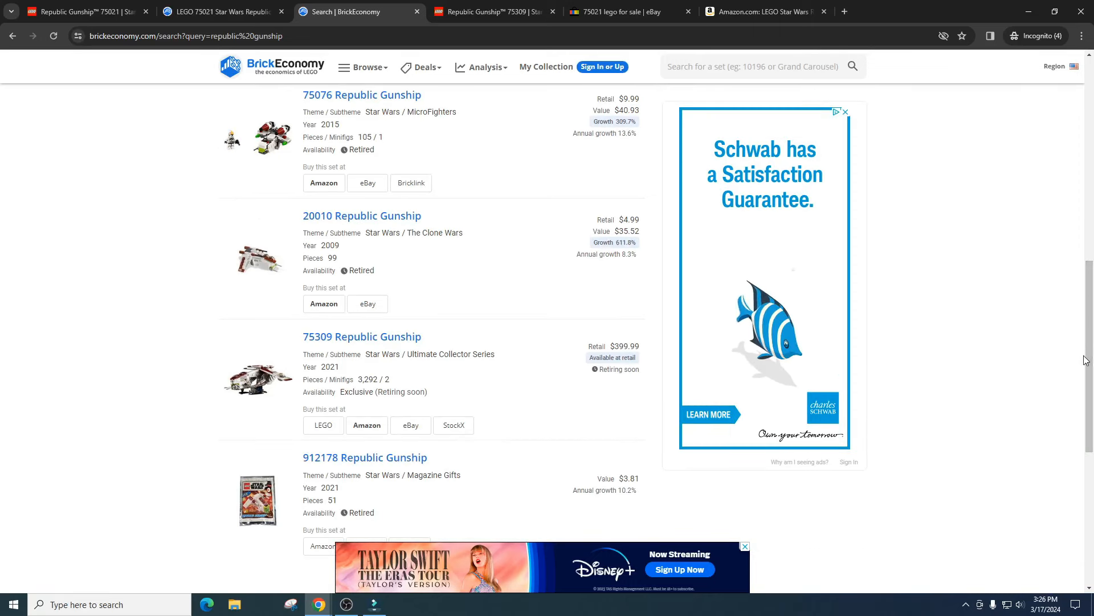
{"action": "scroll", "scroll_direction": "up", "scroll_amount": 3}
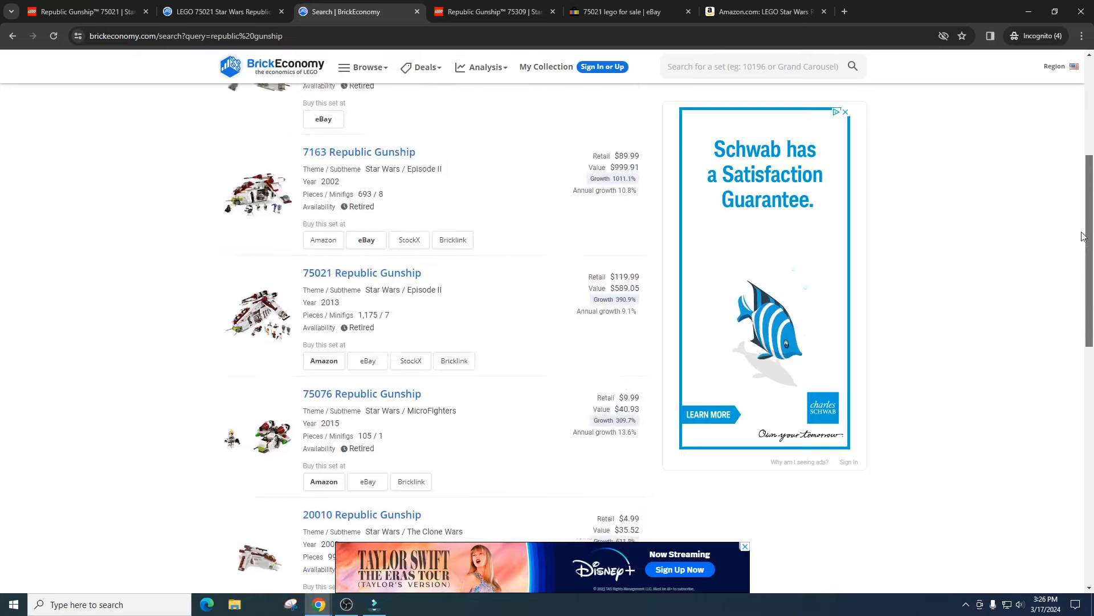
{"action": "scroll", "scroll_direction": "down", "scroll_amount": 3}
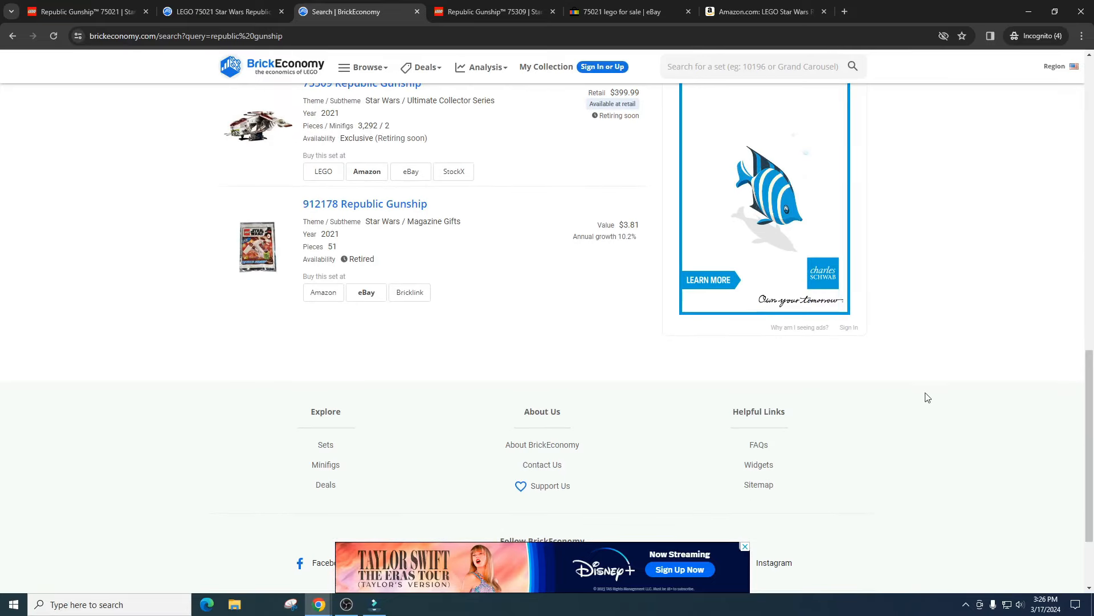
{"action": "mouse_move", "coordinate": [939, 395]}
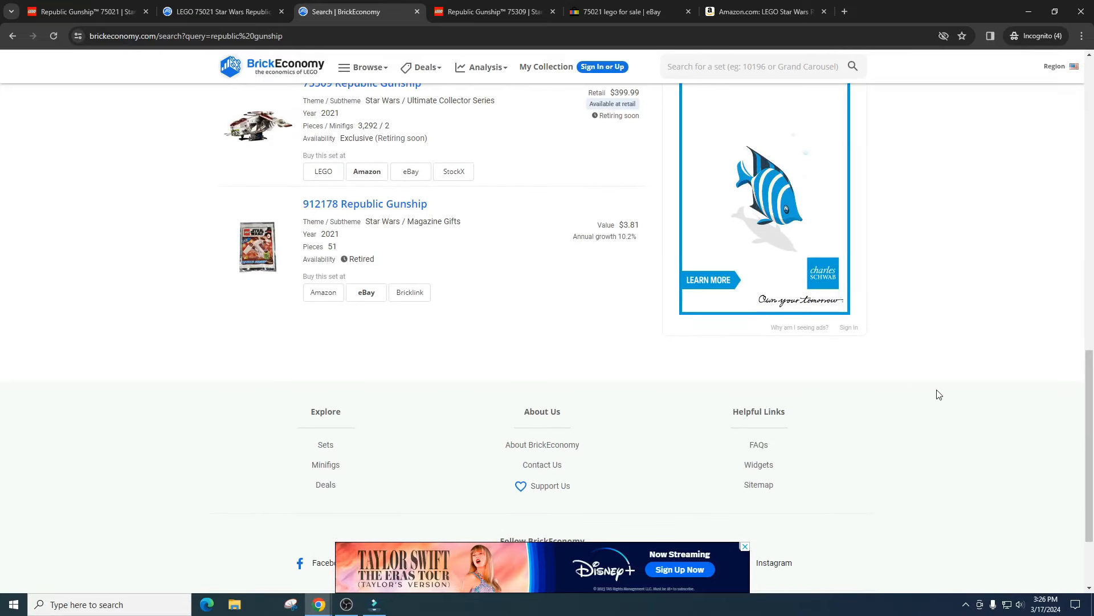
{"action": "scroll", "scroll_direction": "up", "scroll_amount": 3}
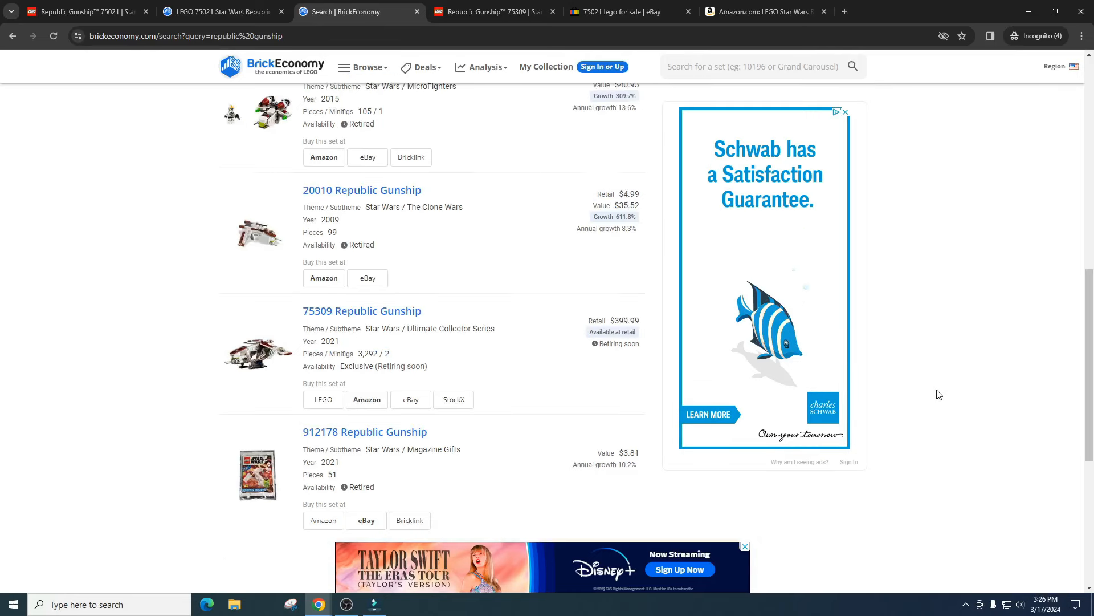
{"action": "mouse_move", "coordinate": [939, 395]}
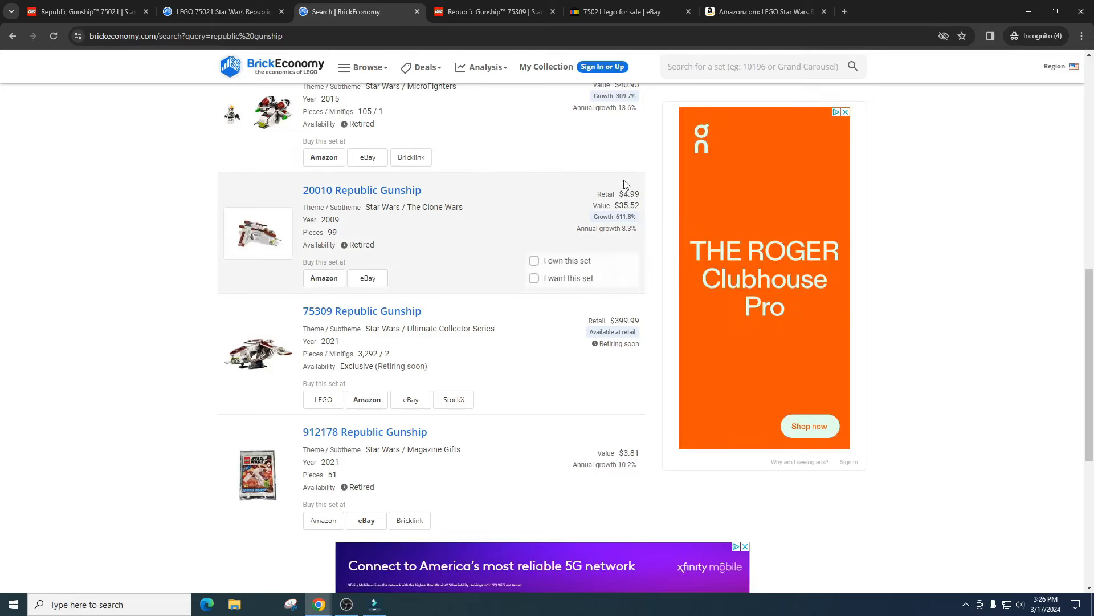
- Scroll through eBay's 75021 sold listings, then return to BrickEconomy's $589.05 set page
{"action": "left_click", "coordinate": [622, 12]}
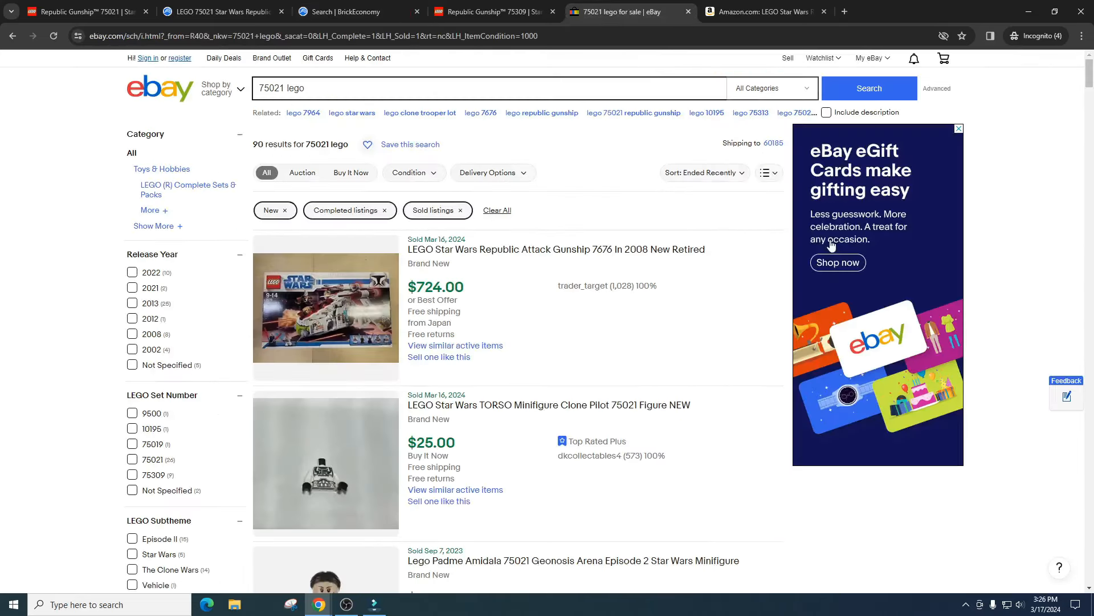
{"action": "scroll", "scroll_direction": "down", "scroll_amount": 3}
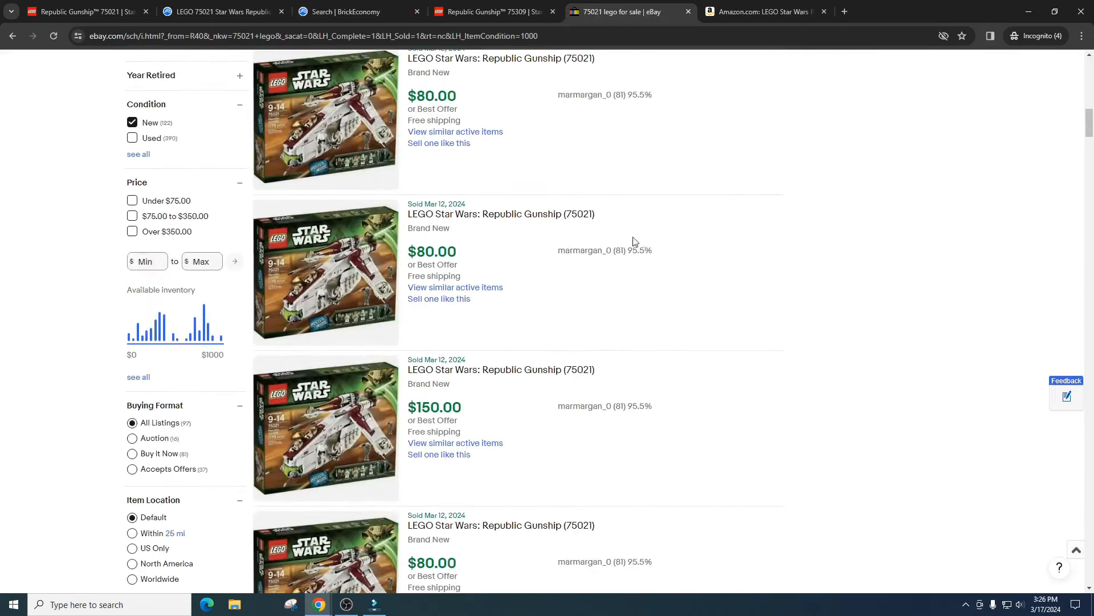
{"action": "scroll", "scroll_direction": "down", "scroll_amount": 3}
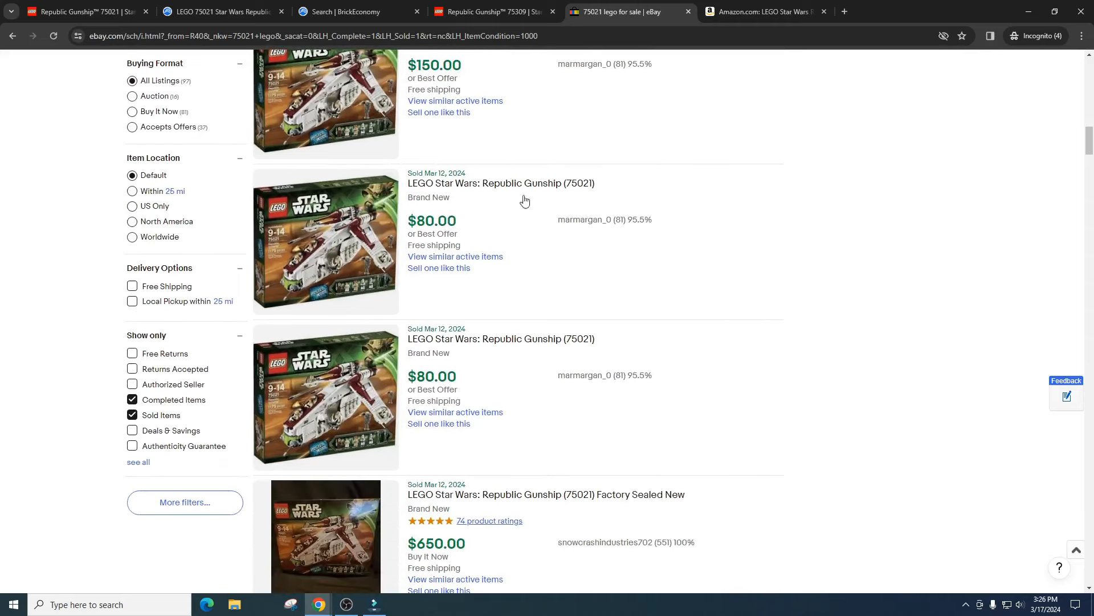
{"action": "scroll", "scroll_direction": "down", "scroll_amount": 3}
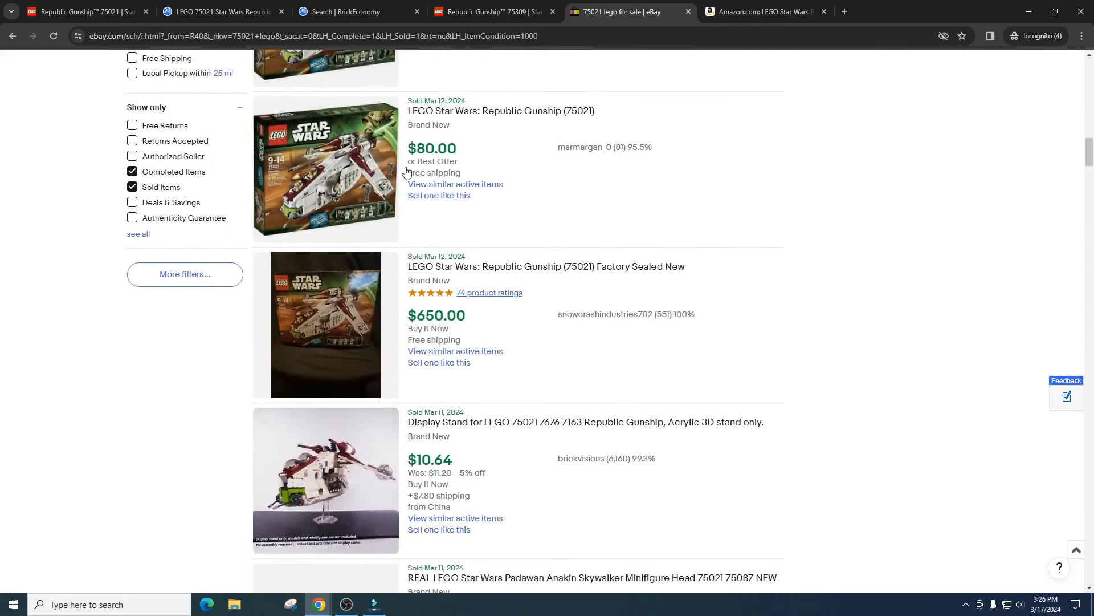
{"action": "scroll", "scroll_direction": "down", "scroll_amount": 3}
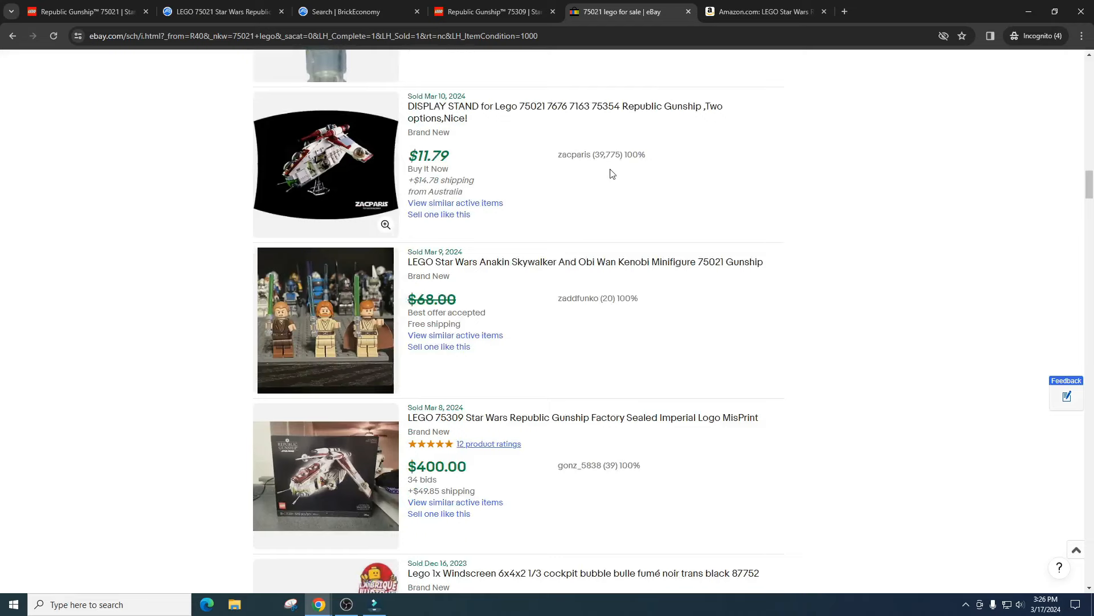
{"action": "scroll", "scroll_direction": "down", "scroll_amount": 3}
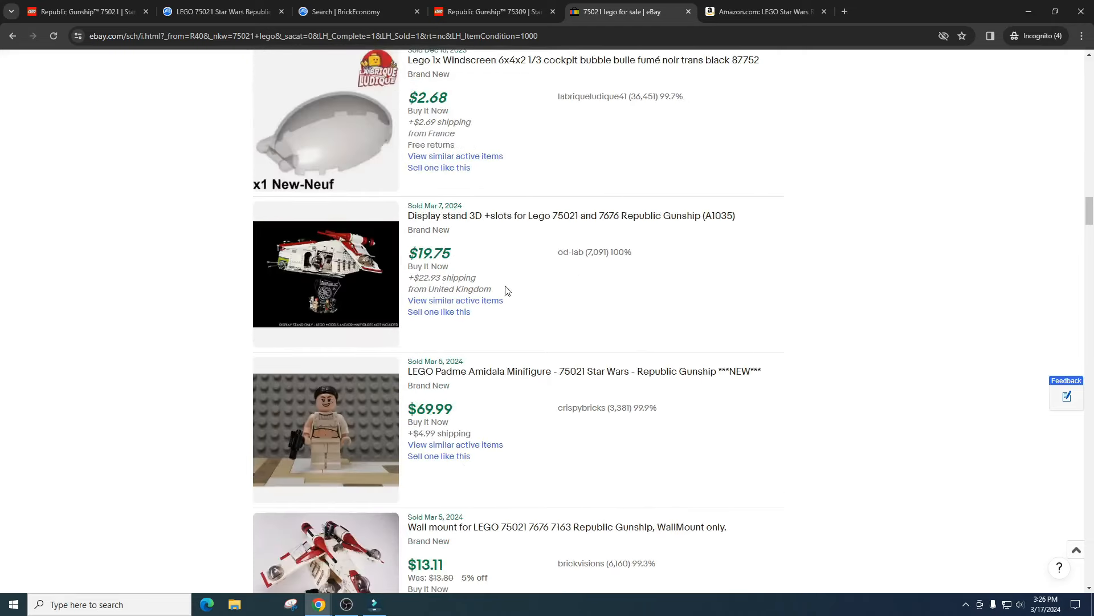
{"action": "scroll", "scroll_direction": "down", "scroll_amount": 3}
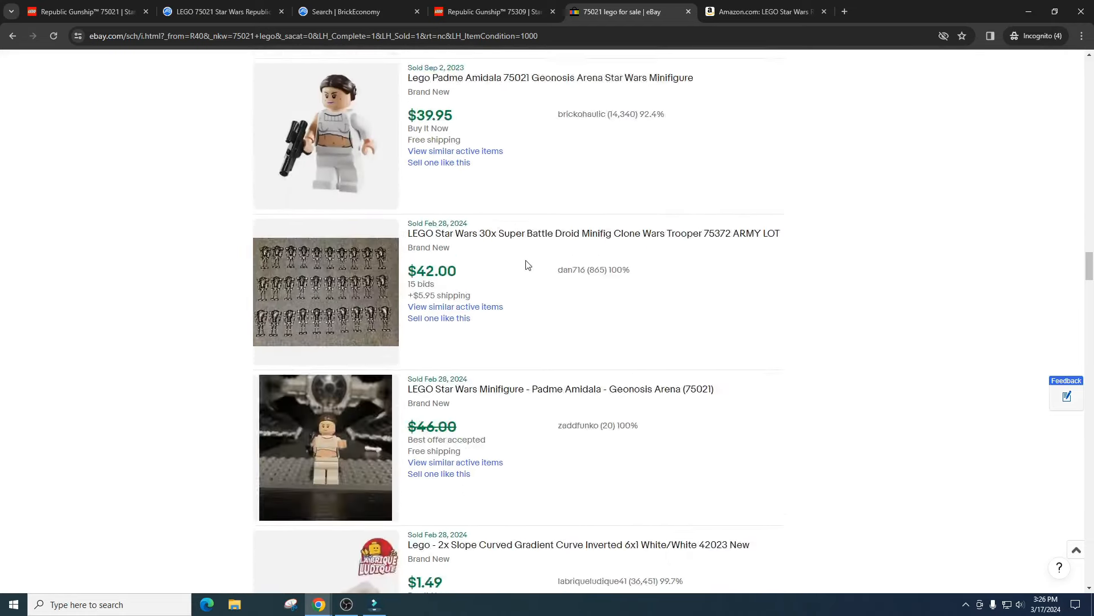
{"action": "scroll", "scroll_direction": "up", "scroll_amount": 3}
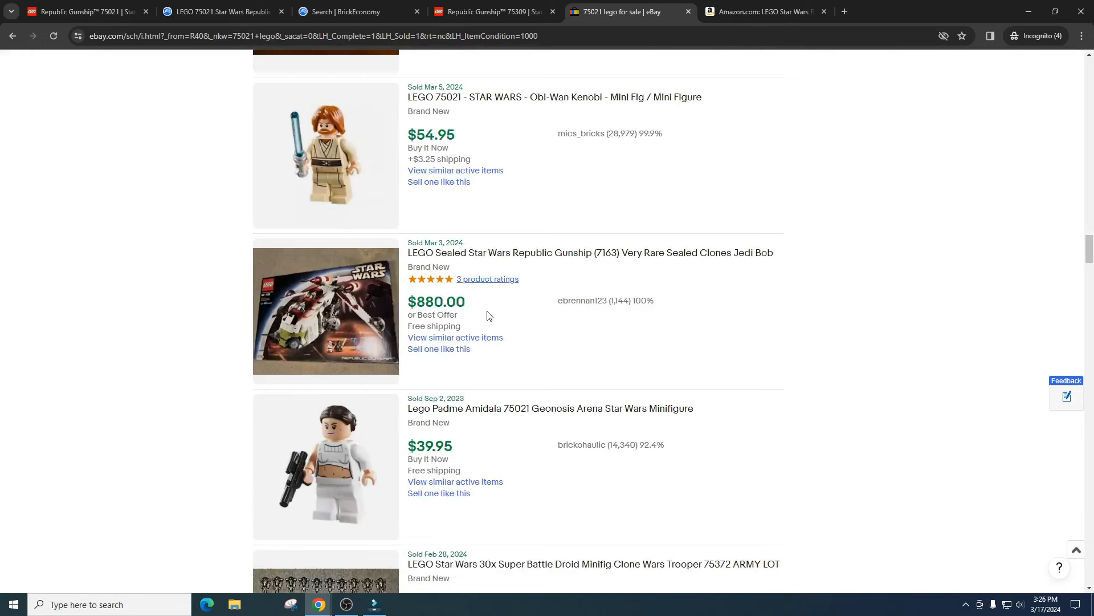
{"action": "scroll", "scroll_direction": "down", "scroll_amount": 3}
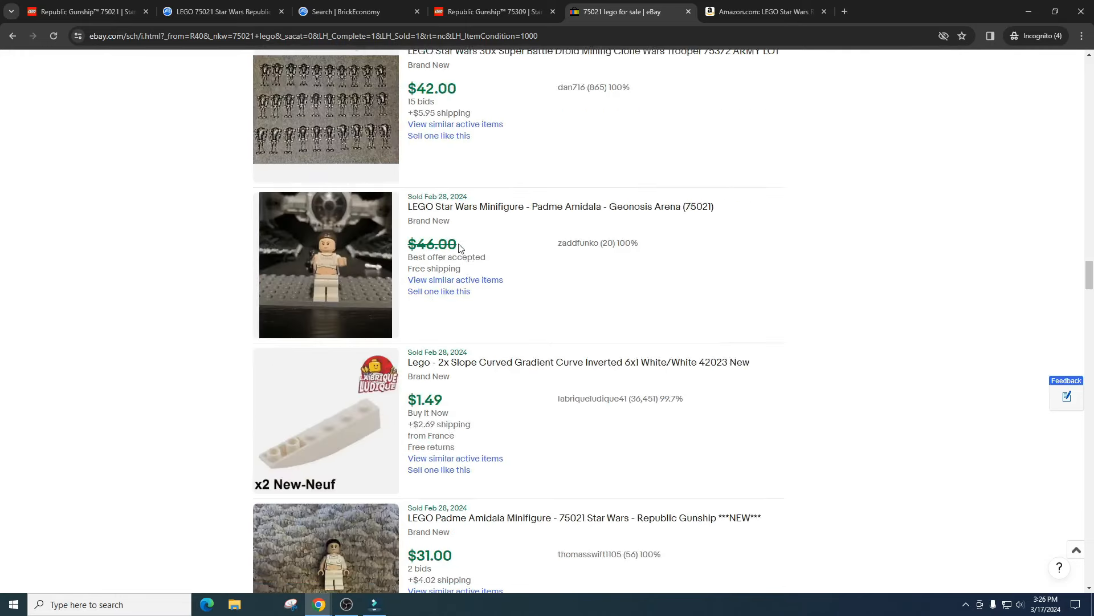
{"action": "scroll", "scroll_direction": "down", "scroll_amount": 3}
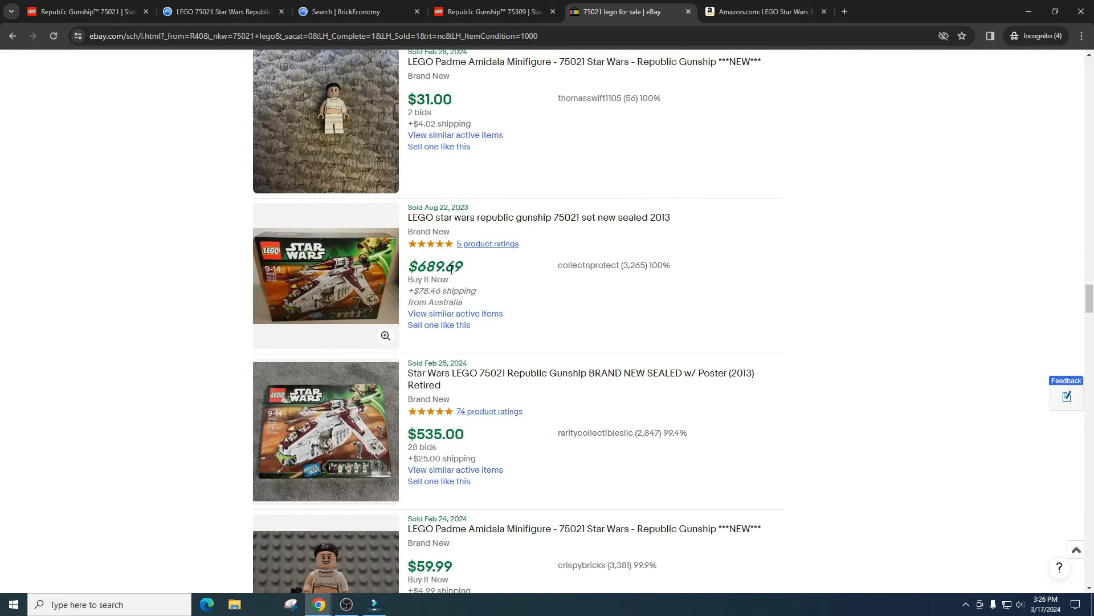
{"action": "scroll", "scroll_direction": "down", "scroll_amount": 3}
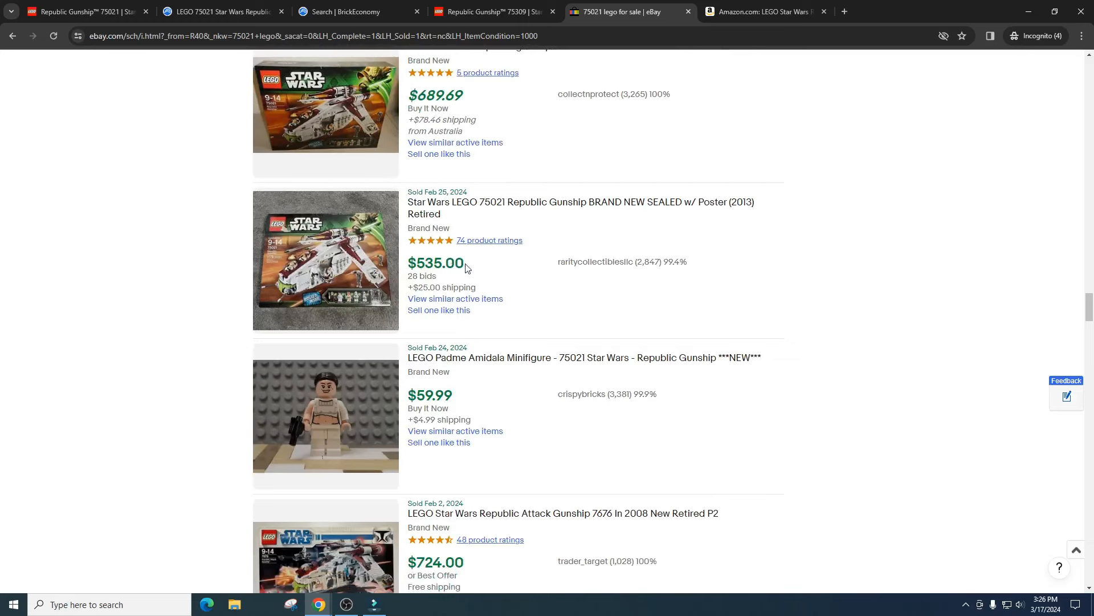
{"action": "scroll", "scroll_direction": "down", "scroll_amount": 3}
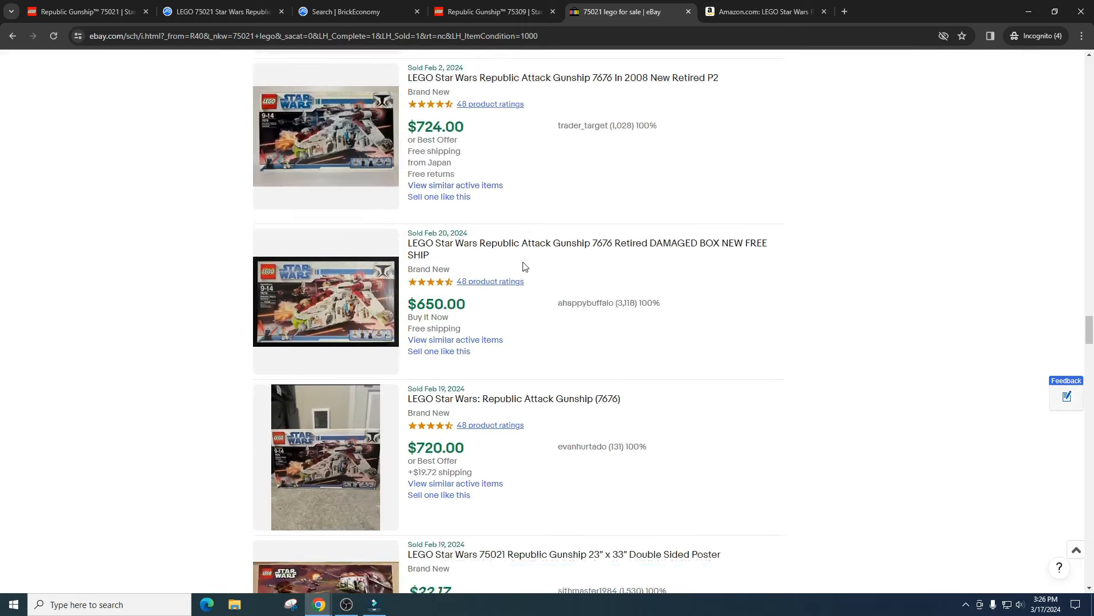
{"action": "scroll", "scroll_direction": "up", "scroll_amount": 3}
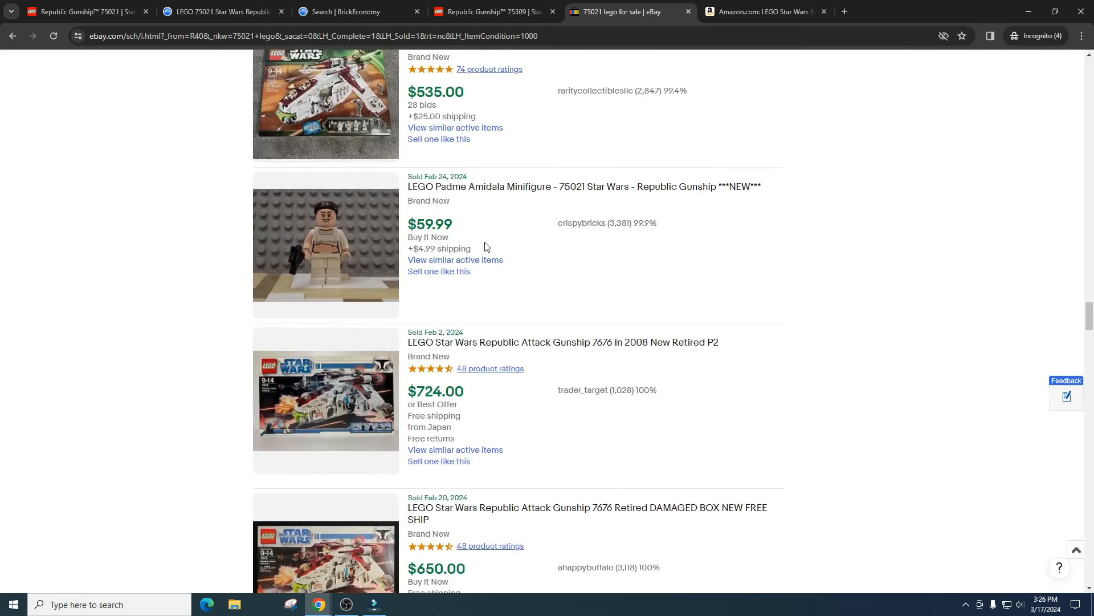
{"action": "left_click", "coordinate": [220, 12]}
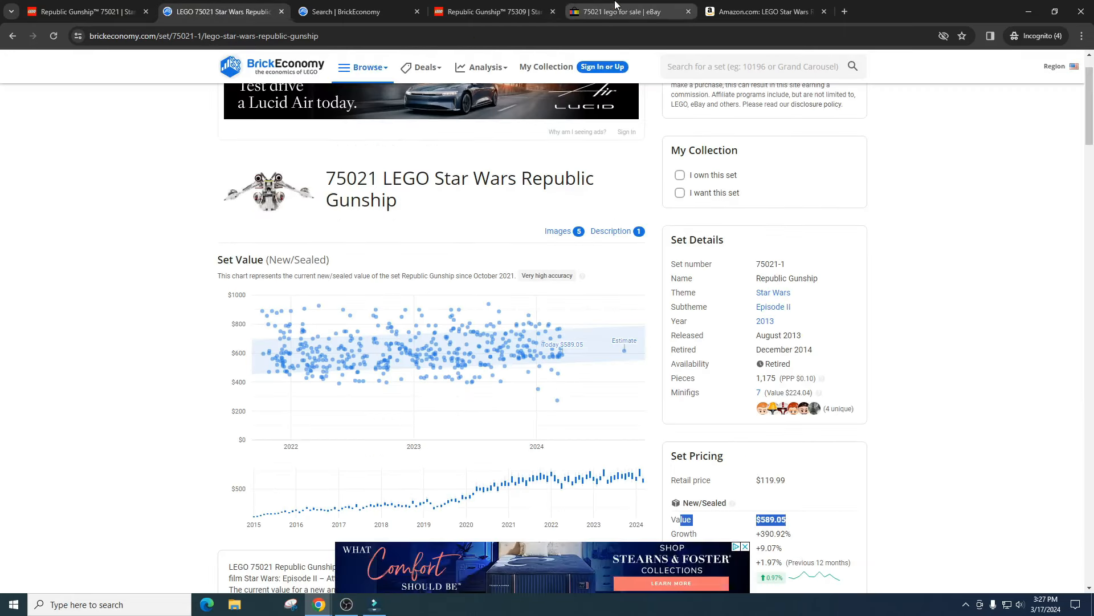
- Open the Amazon Republic Gunship 75021 listing and highlight its $757 price
{"action": "left_click", "coordinate": [761, 12]}
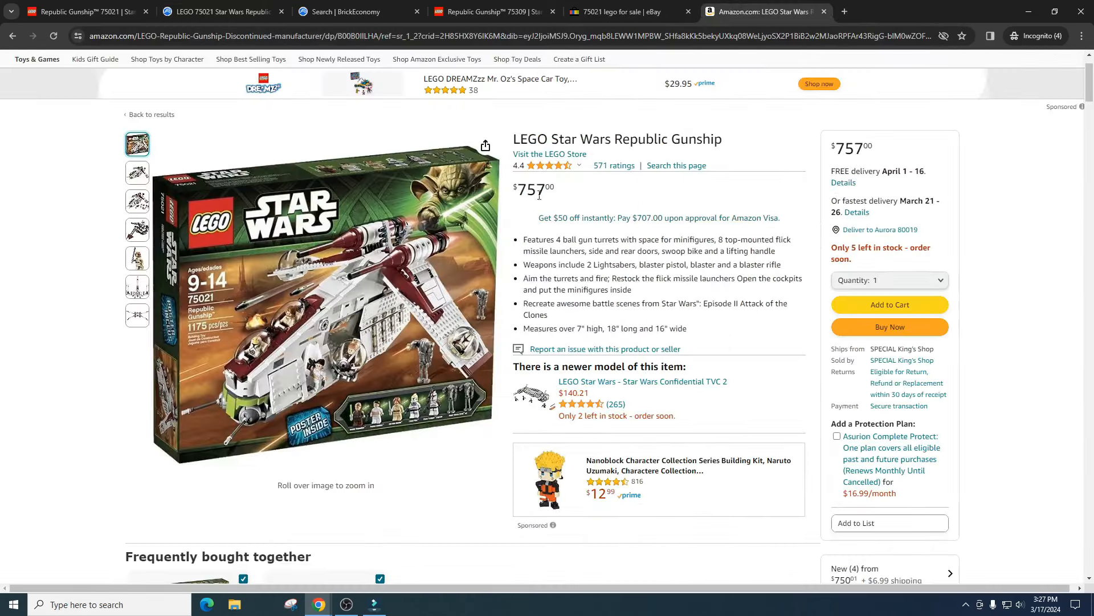
{"action": "double_click", "coordinate": [532, 190]}
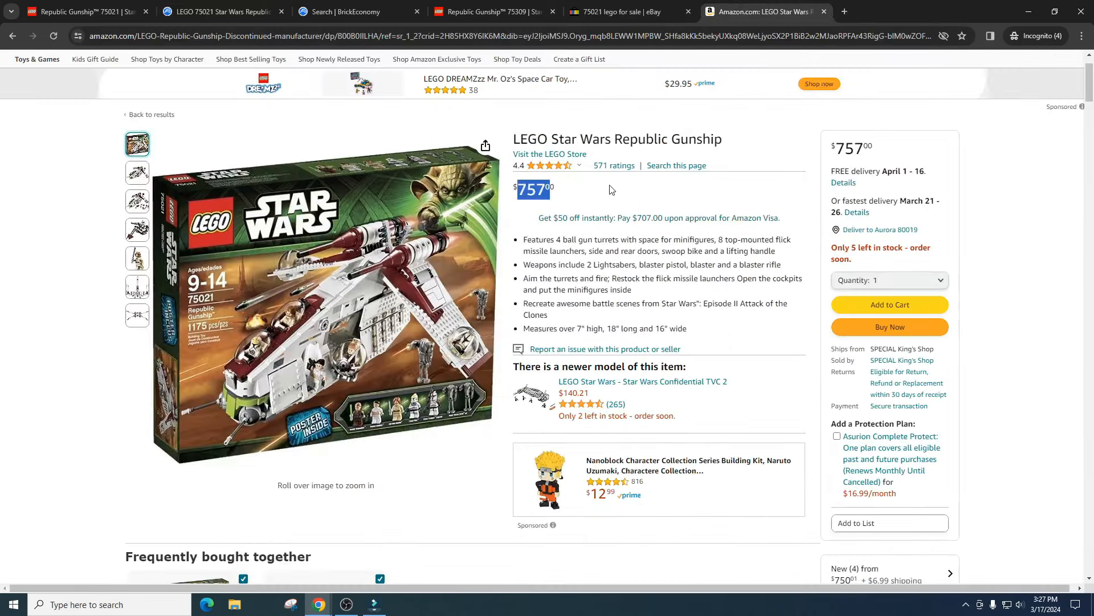
{"action": "mouse_move", "coordinate": [617, 193]}
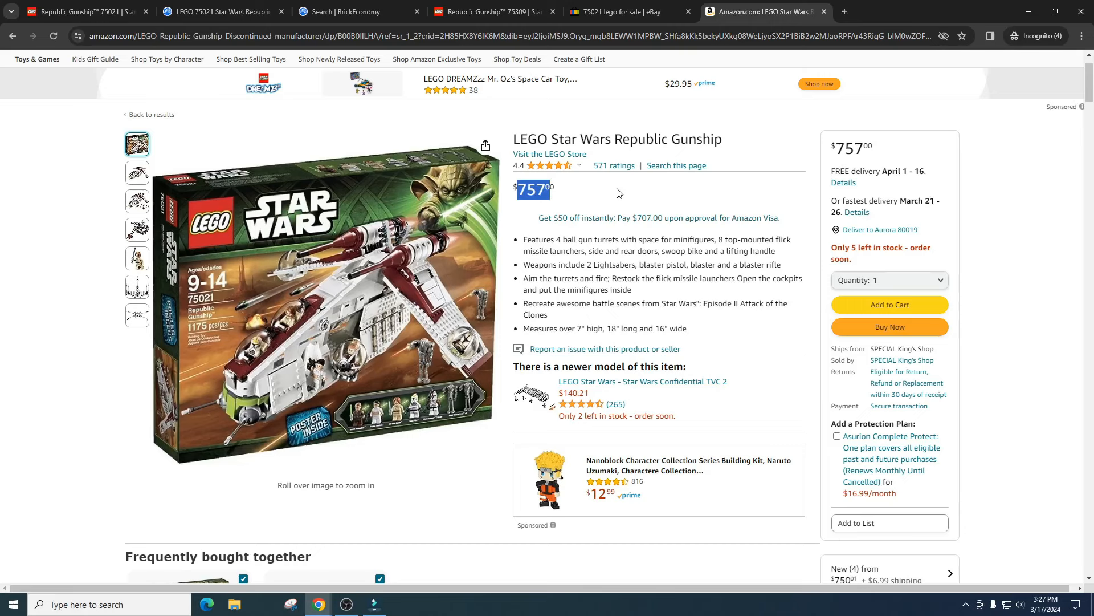
{"action": "mouse_move", "coordinate": [671, 193]}
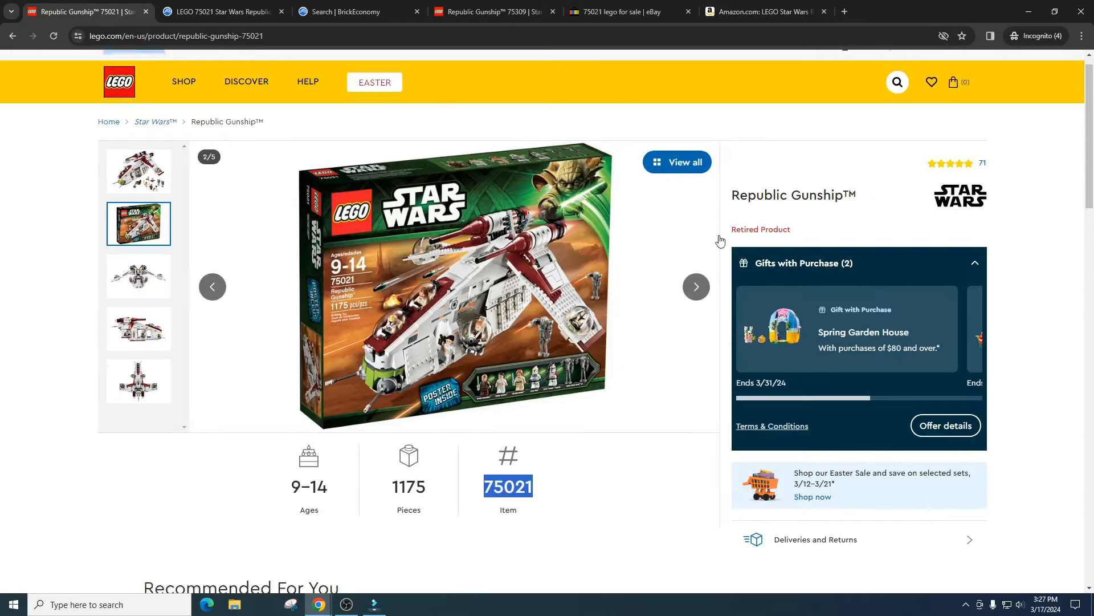
- Advance the LEGO.com gallery two photos to image 4 of 5, the side view
{"action": "scroll", "scroll_direction": "down", "scroll_amount": 3}
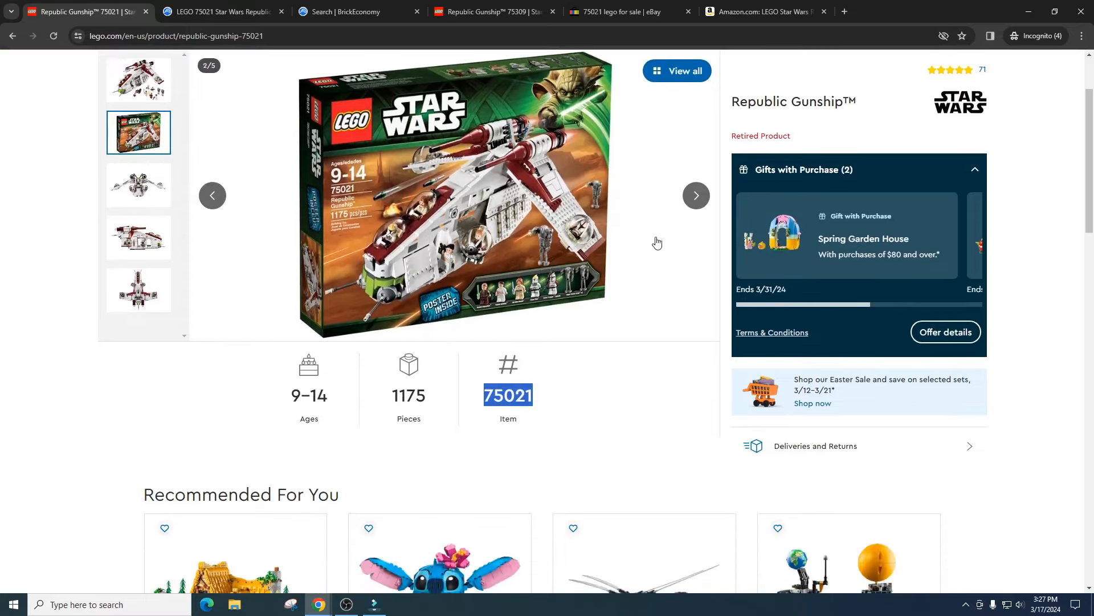
{"action": "scroll", "scroll_direction": "up", "scroll_amount": 3}
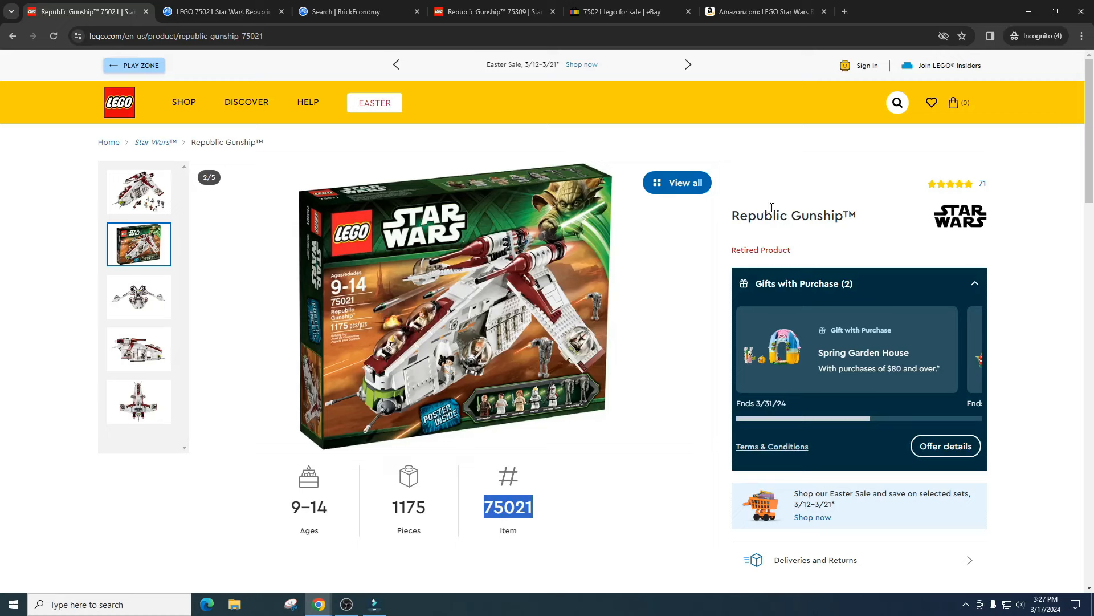
{"action": "mouse_move", "coordinate": [497, 298]}
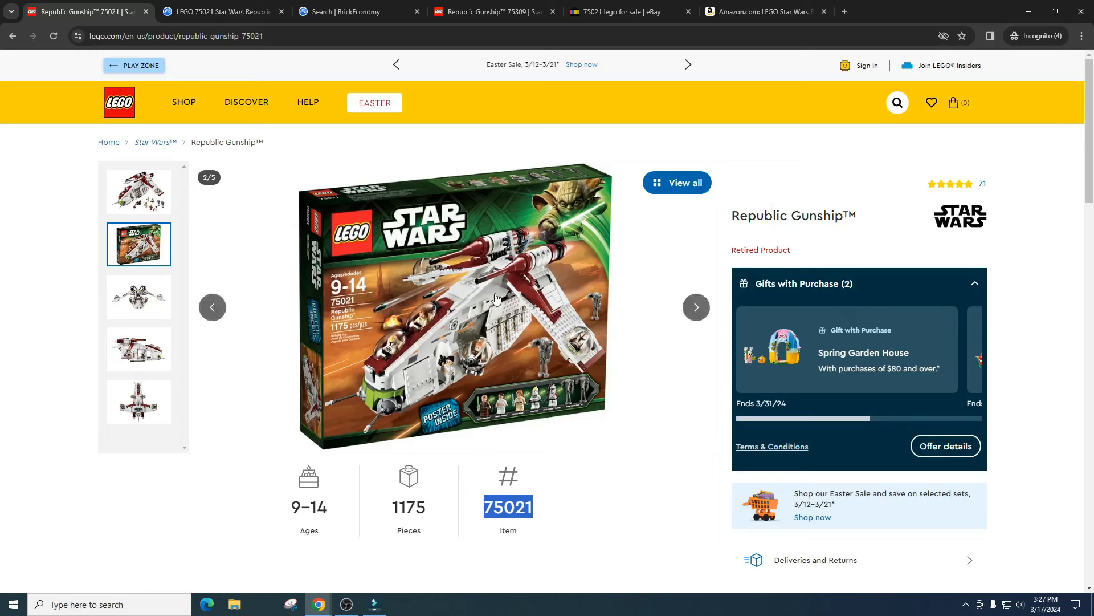
{"action": "mouse_move", "coordinate": [631, 260]}
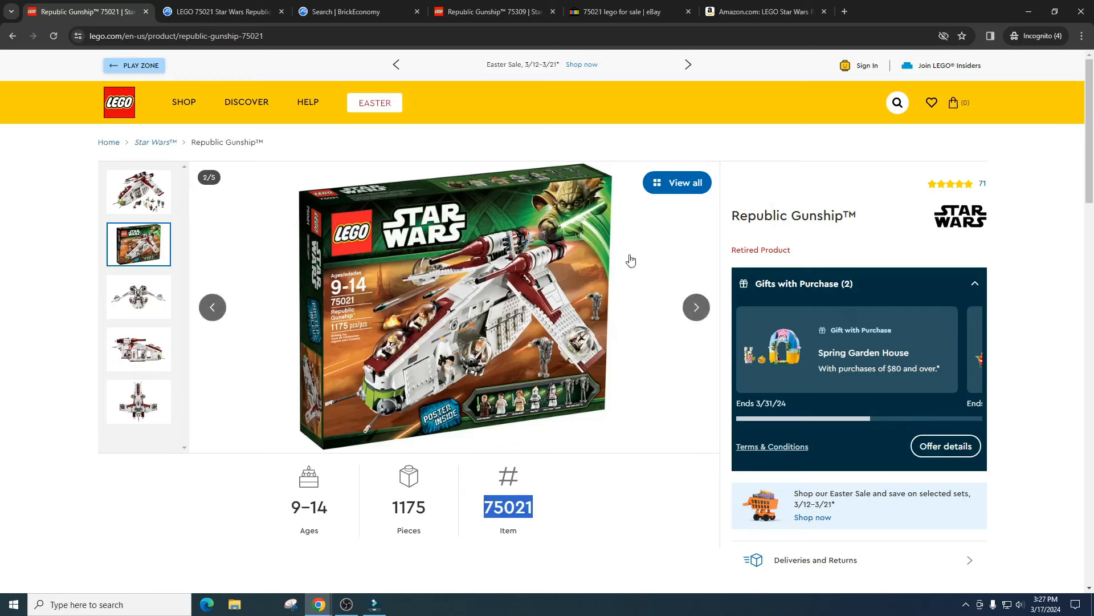
{"action": "mouse_move", "coordinate": [671, 258]}
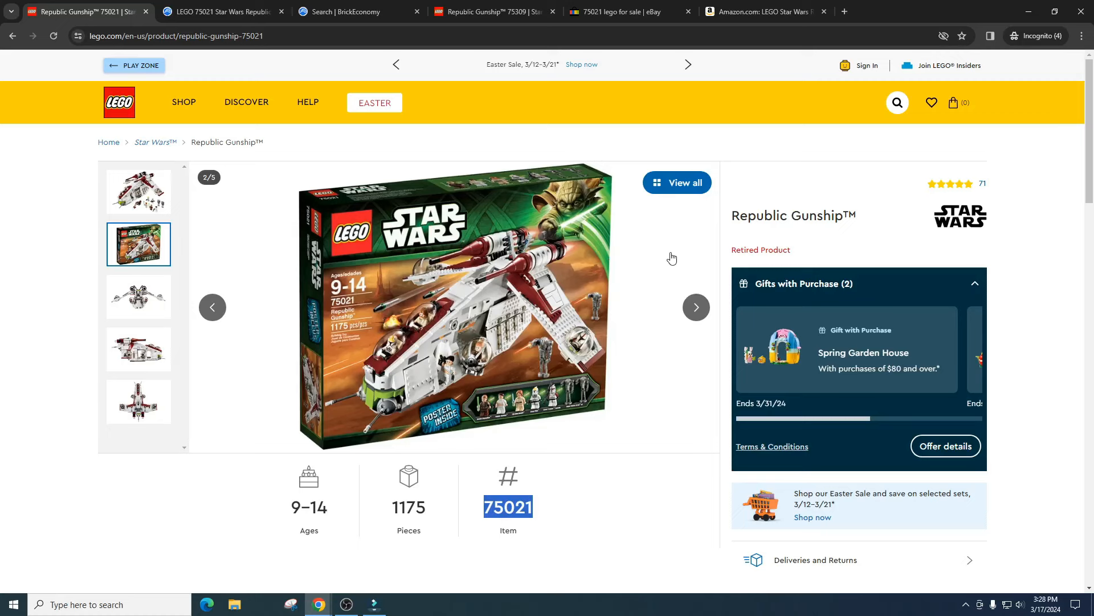
{"action": "mouse_move", "coordinate": [695, 307]}
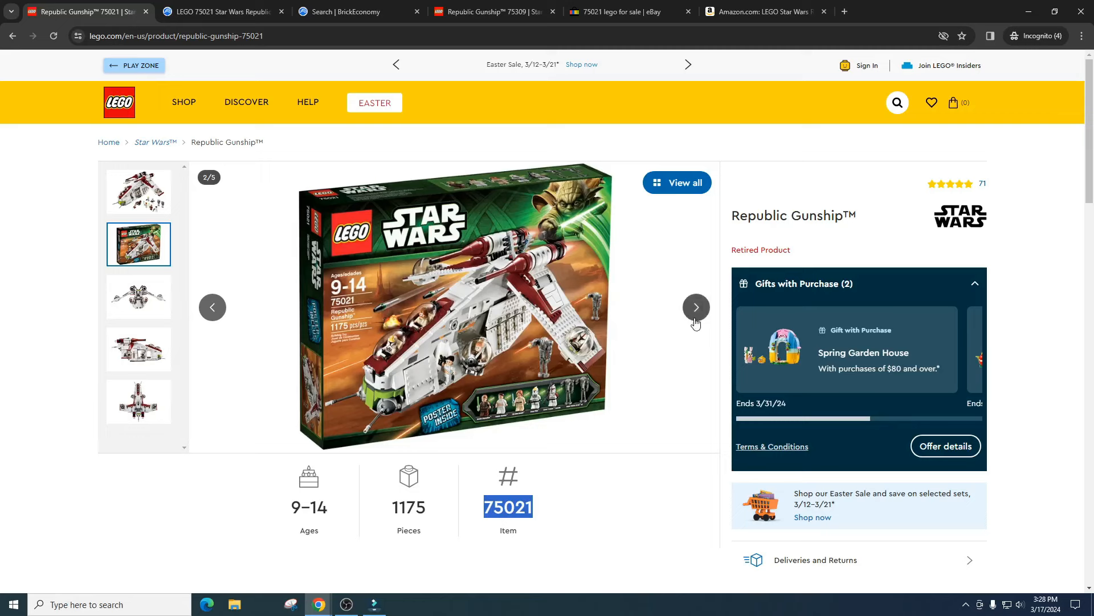
{"action": "left_click", "coordinate": [695, 307]}
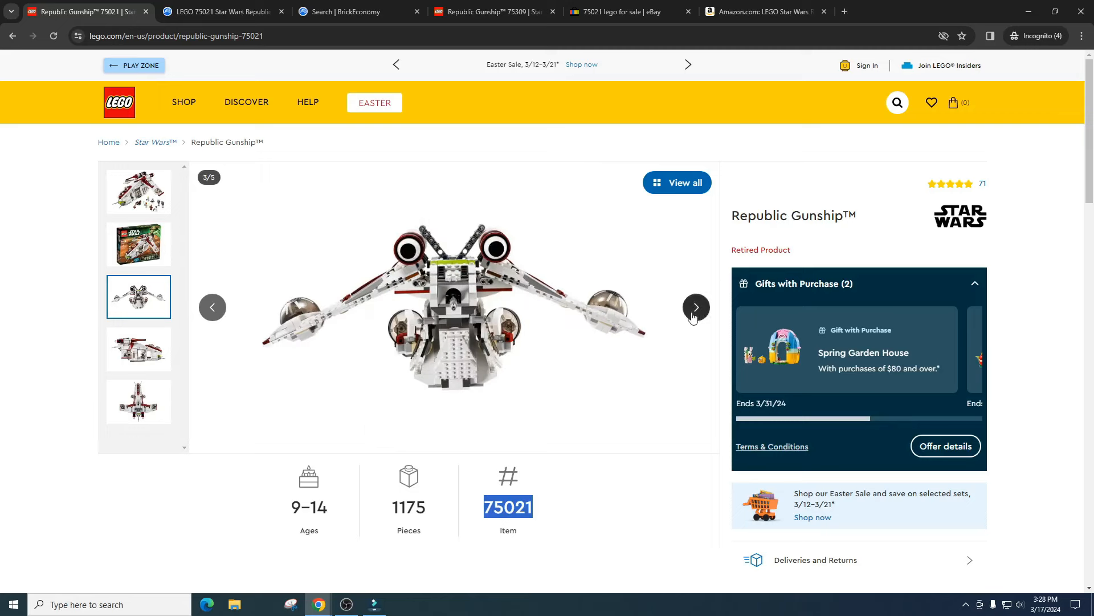
{"action": "left_click", "coordinate": [696, 307]}
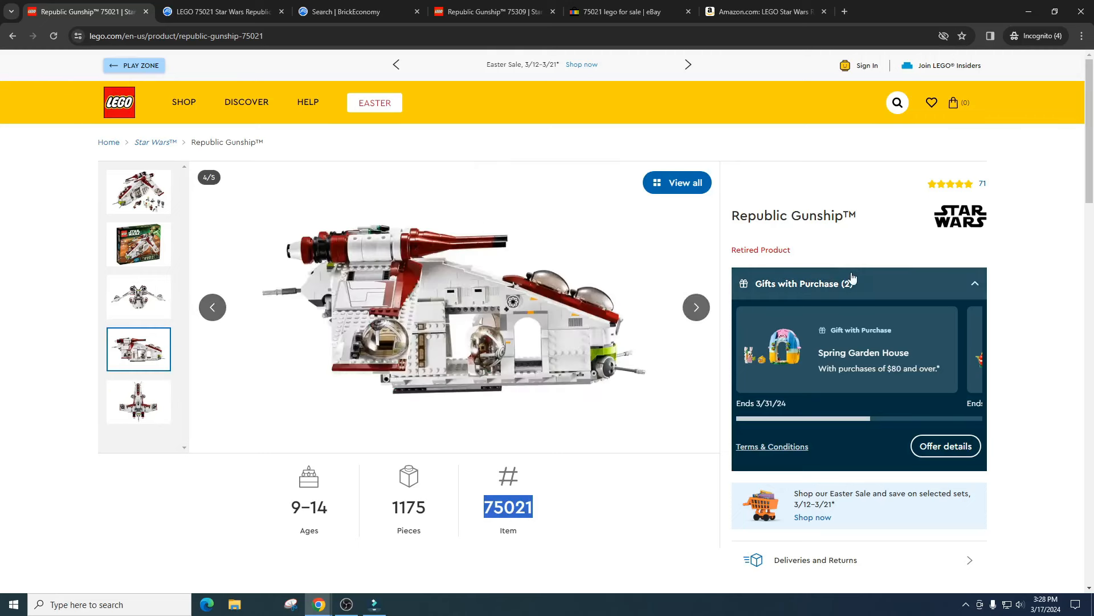
{"action": "mouse_move", "coordinate": [1056, 200]}
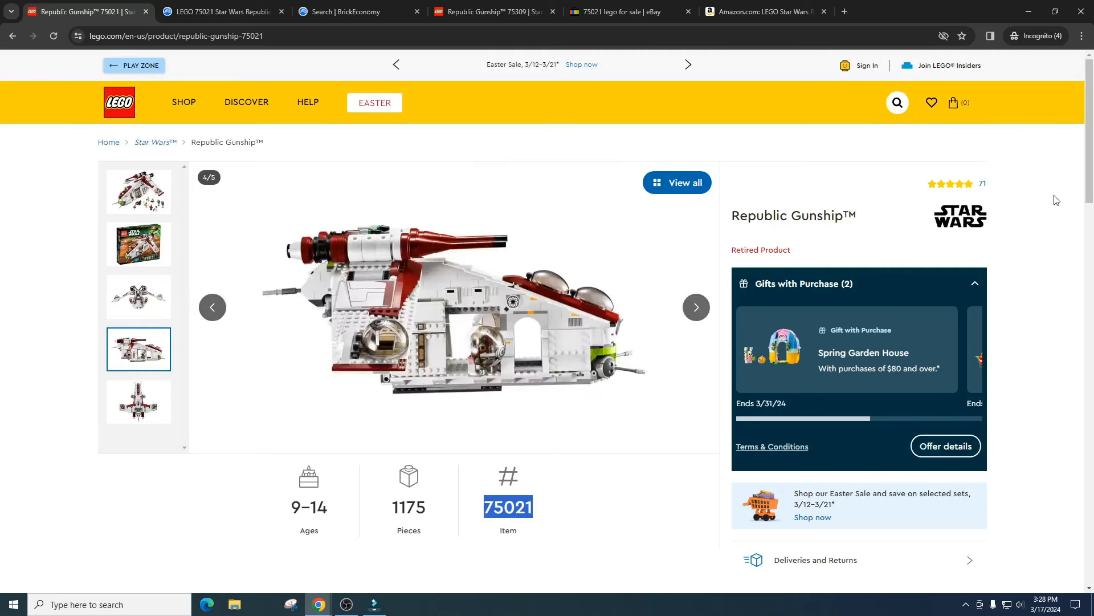
{"action": "mouse_move", "coordinate": [1073, 160]}
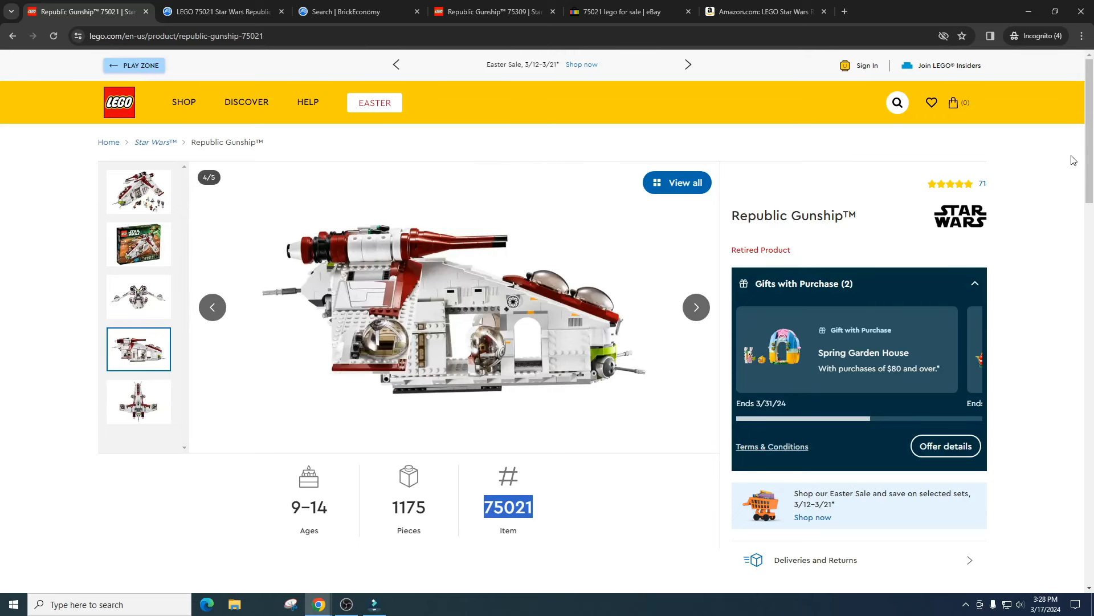
{"action": "mouse_move", "coordinate": [659, 287]}
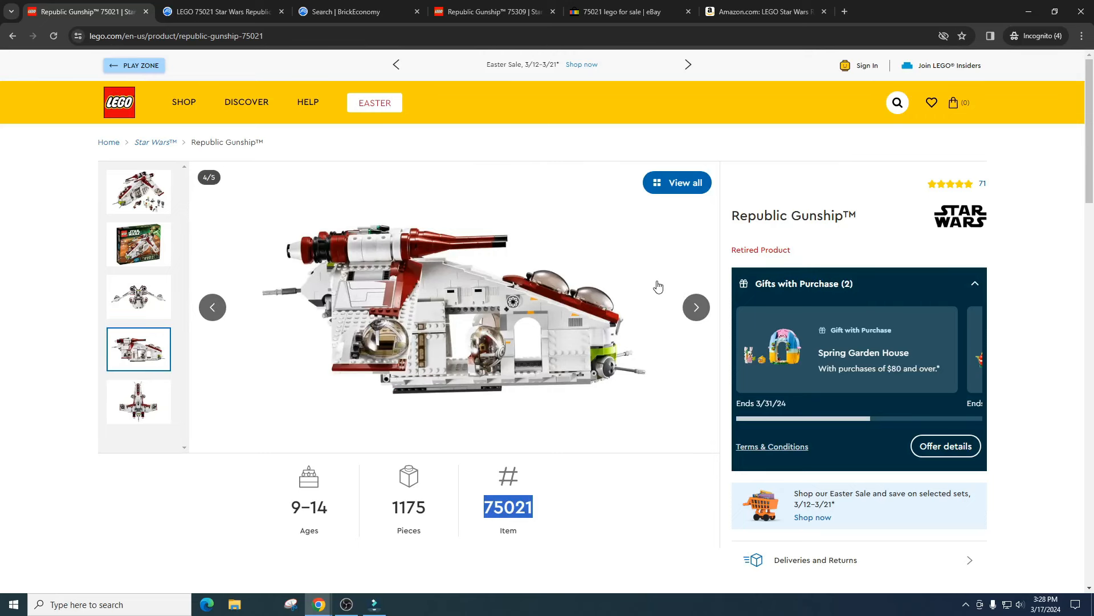
{"action": "mouse_move", "coordinate": [999, 206]}
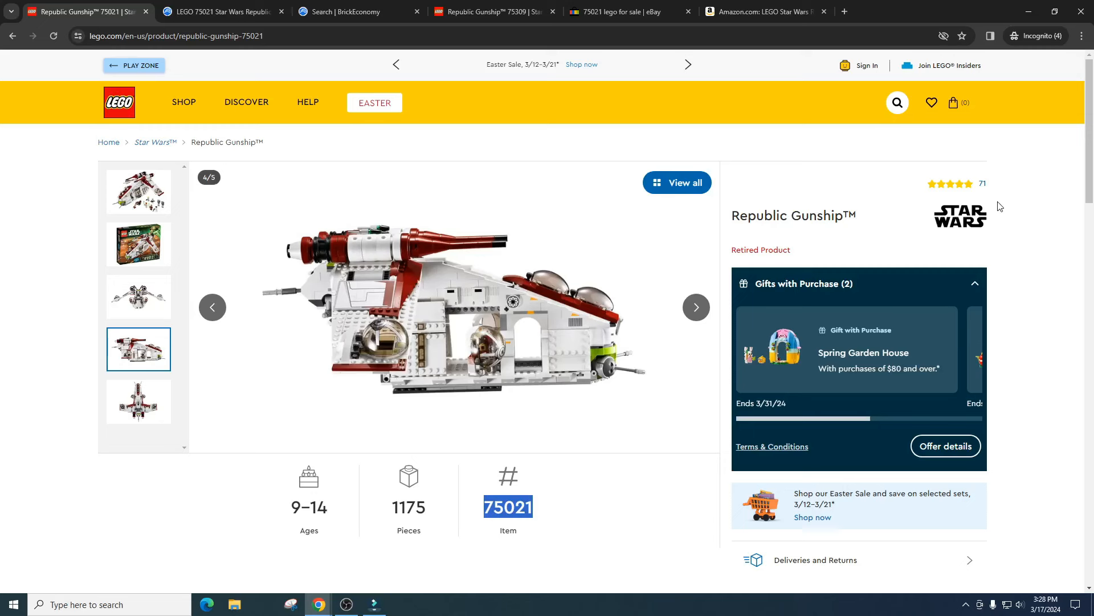
{"action": "mouse_move", "coordinate": [1048, 189]}
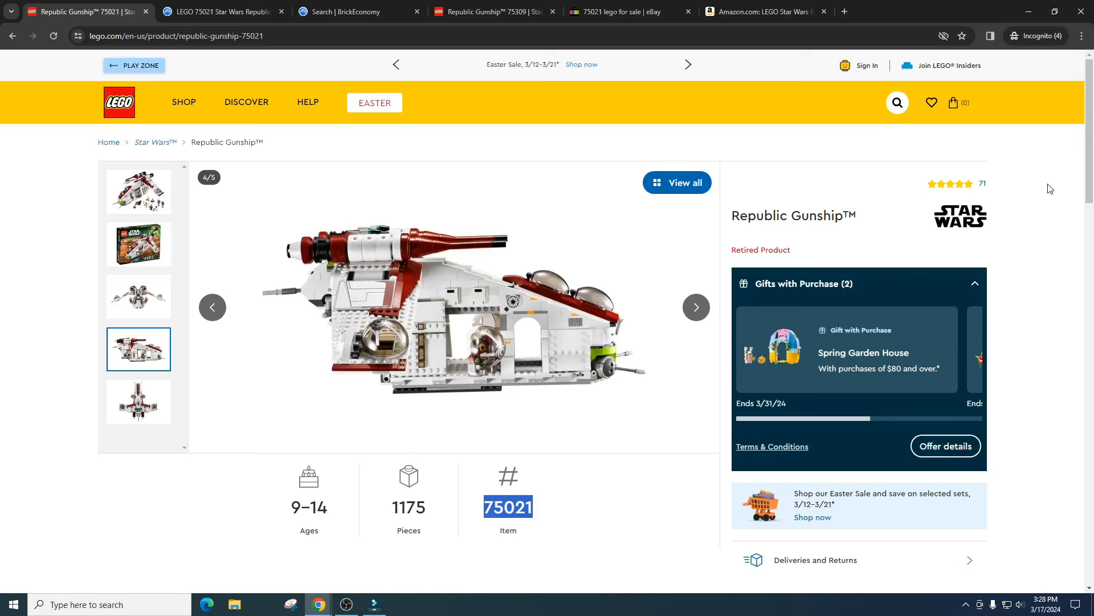
{"action": "mouse_move", "coordinate": [1028, 202]}
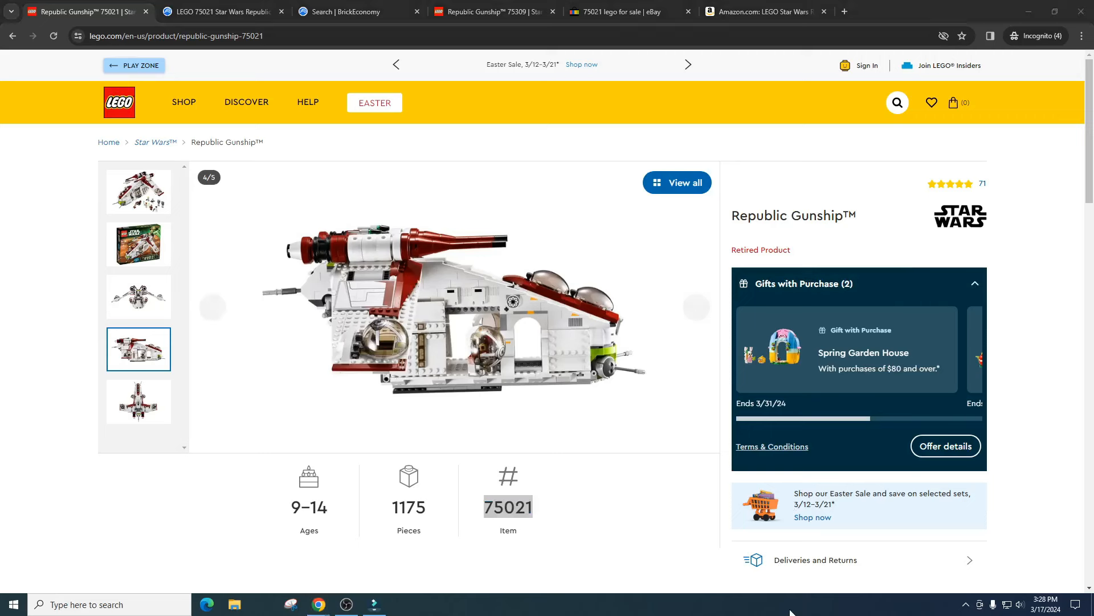
{"action": "mouse_move", "coordinate": [790, 608]}
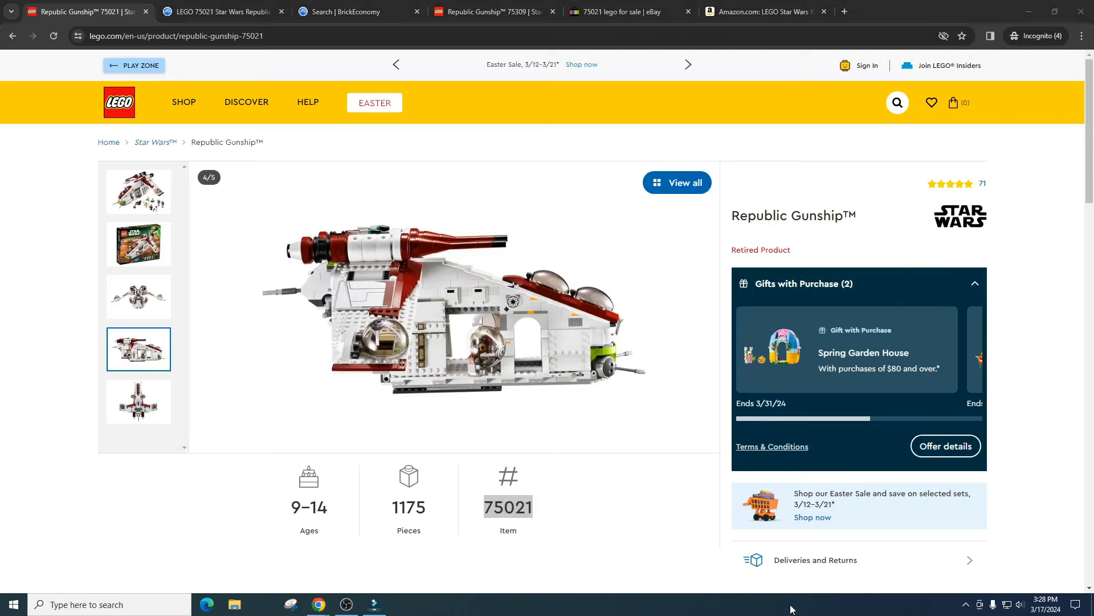